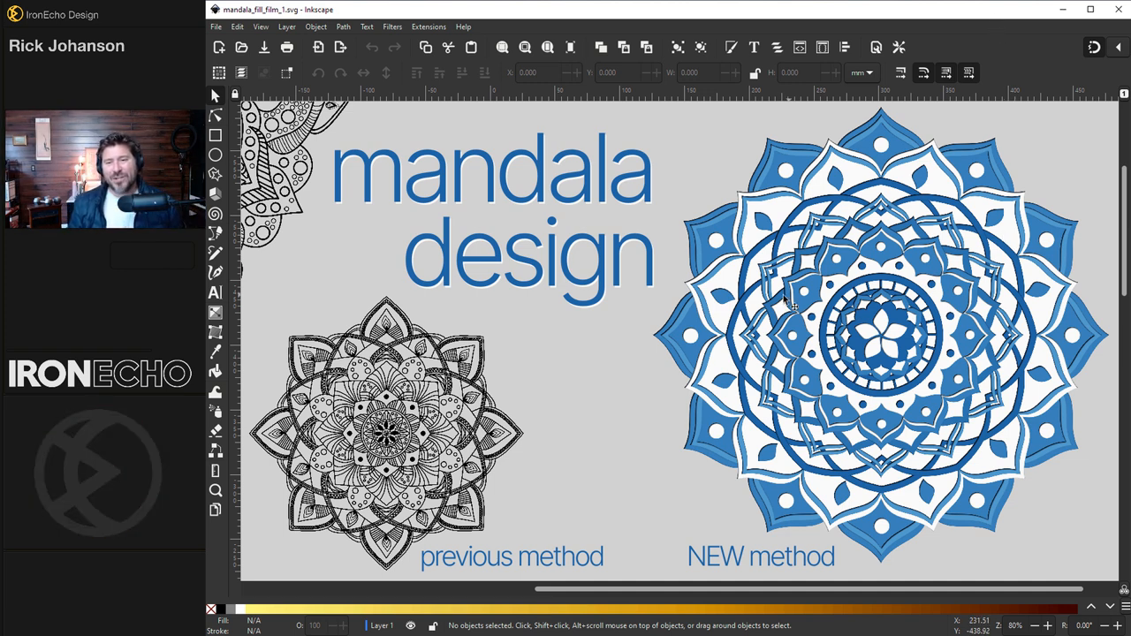
mouse_move(756, 232)
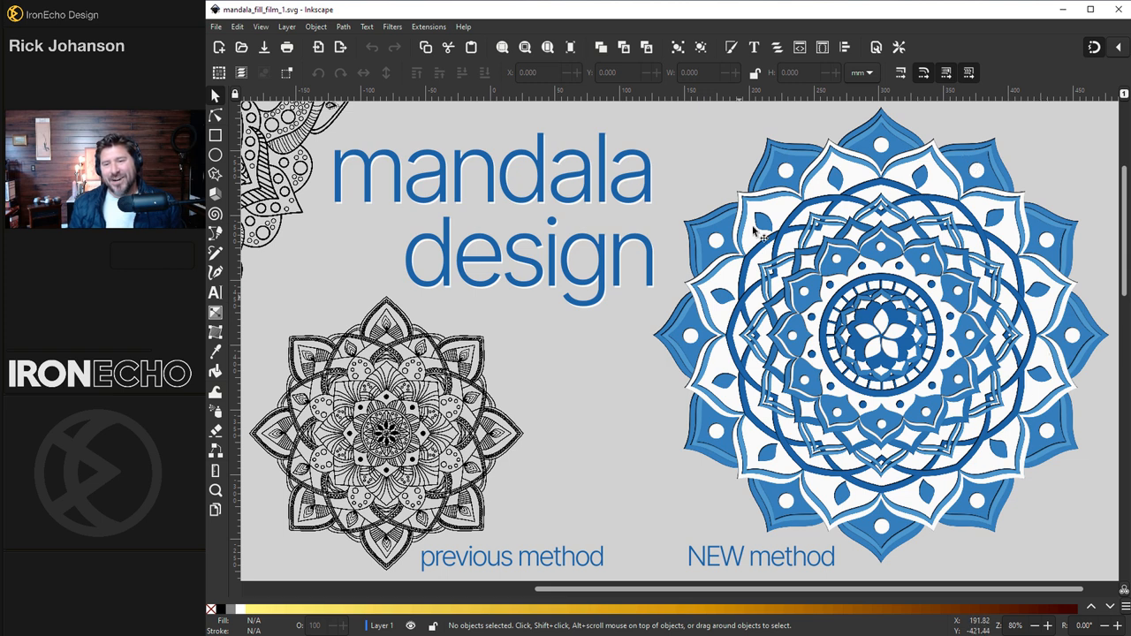
mouse_move(644, 372)
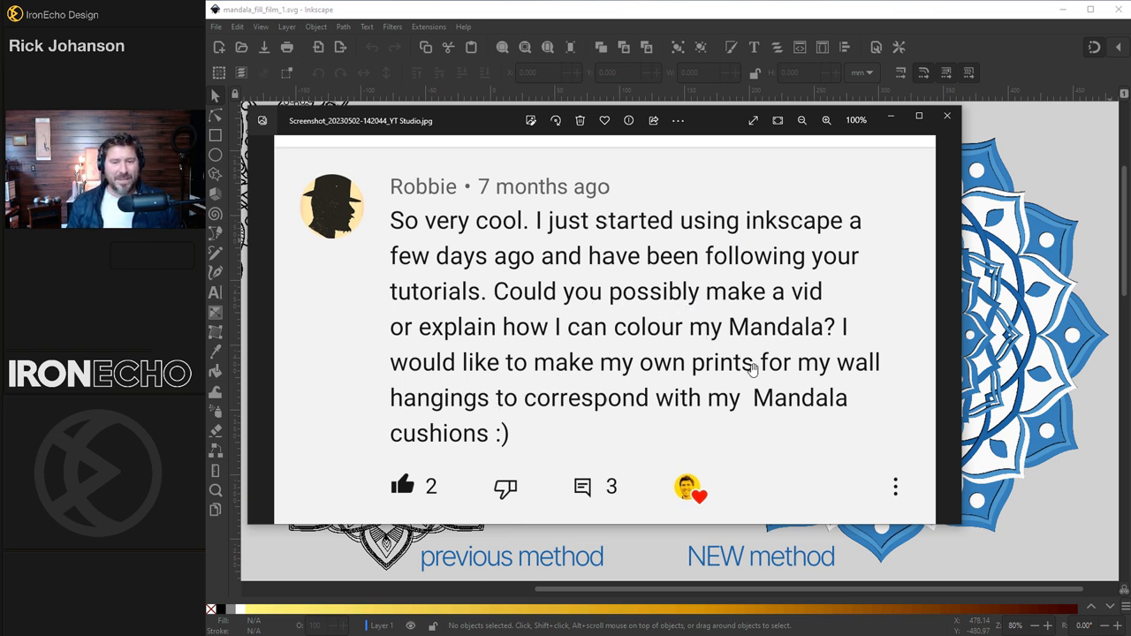
mouse_move(615, 181)
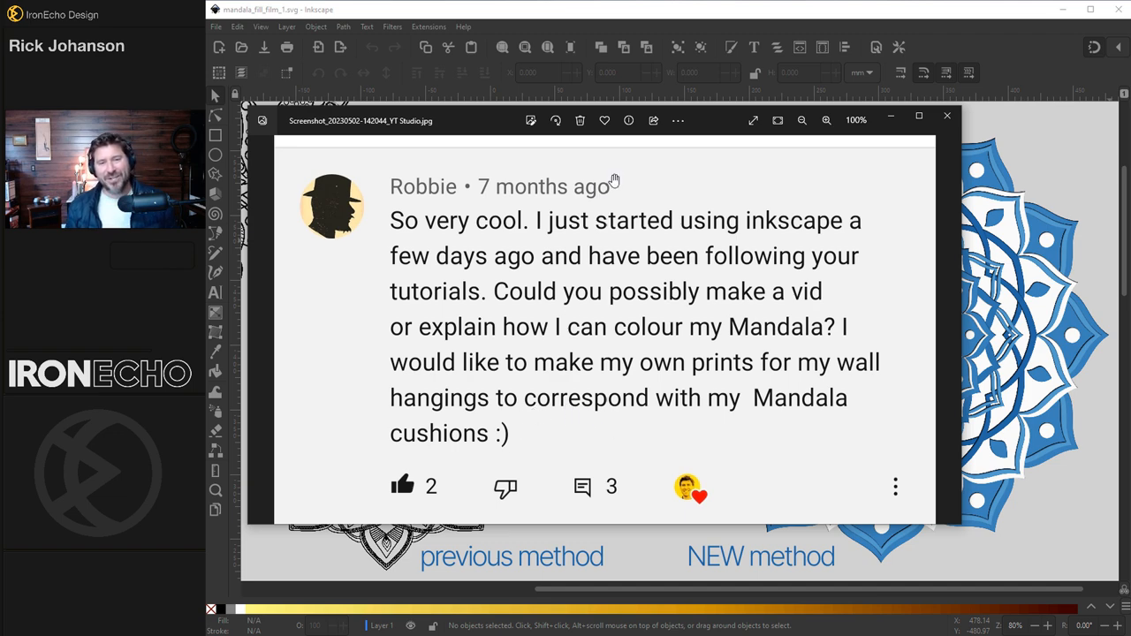
Review the Document Properties and keep the page size at A4.
left_click(947, 120)
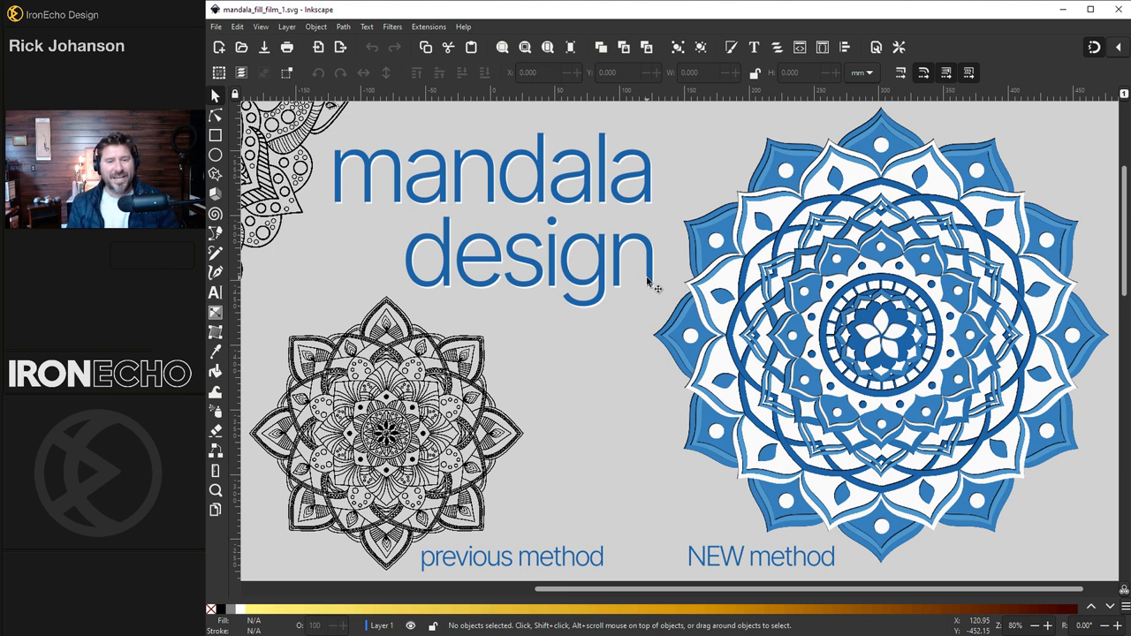
mouse_move(605, 344)
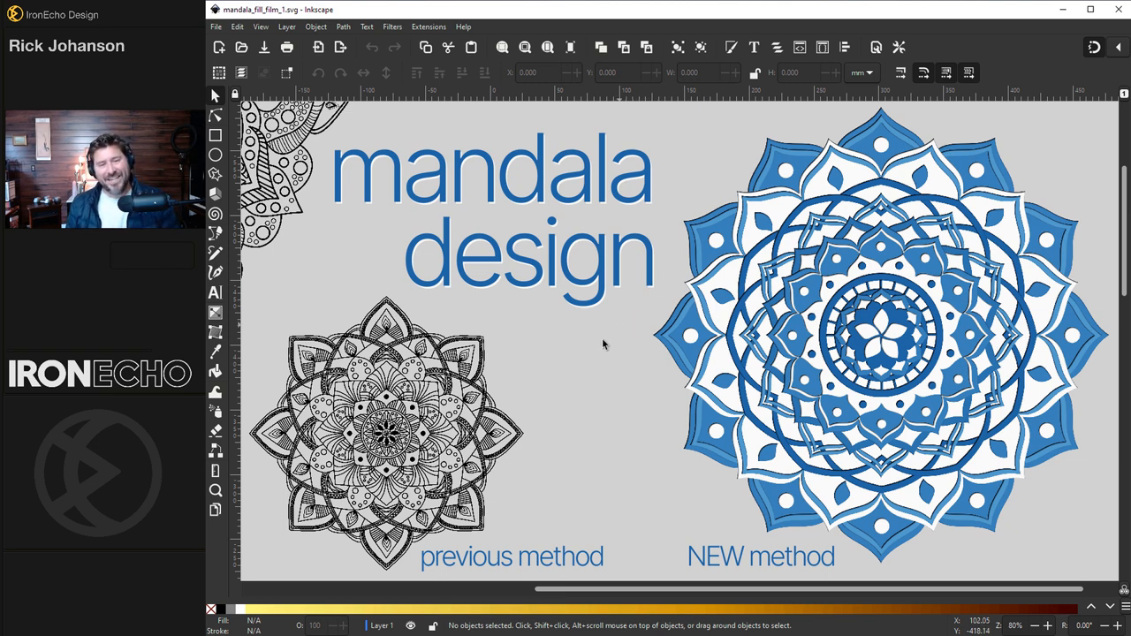
mouse_move(927, 201)
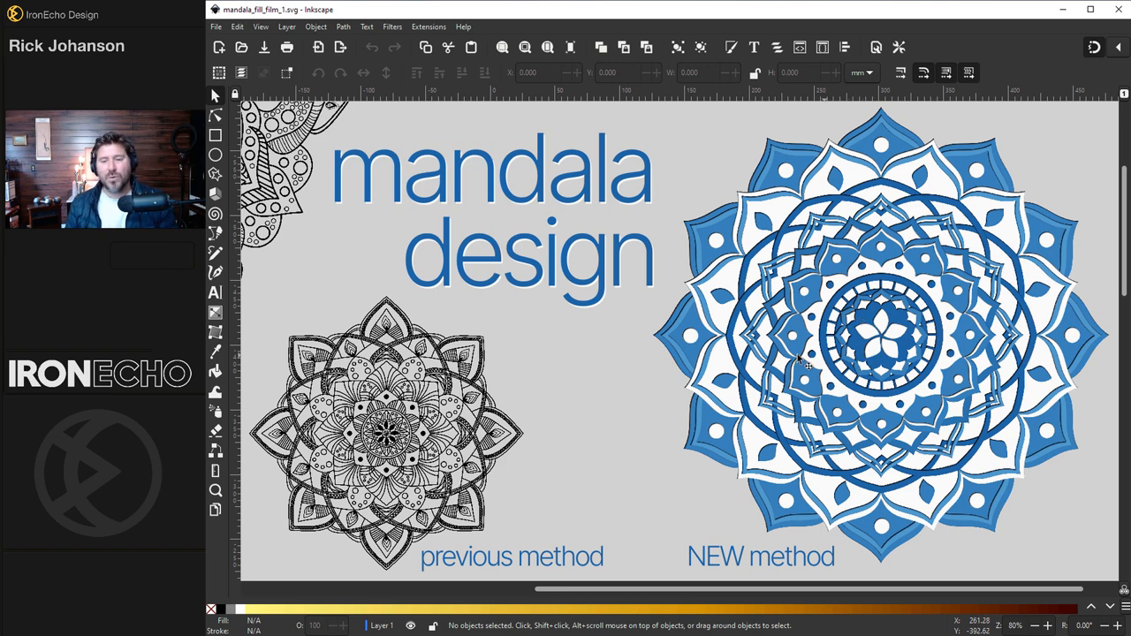
scroll("down", 3)
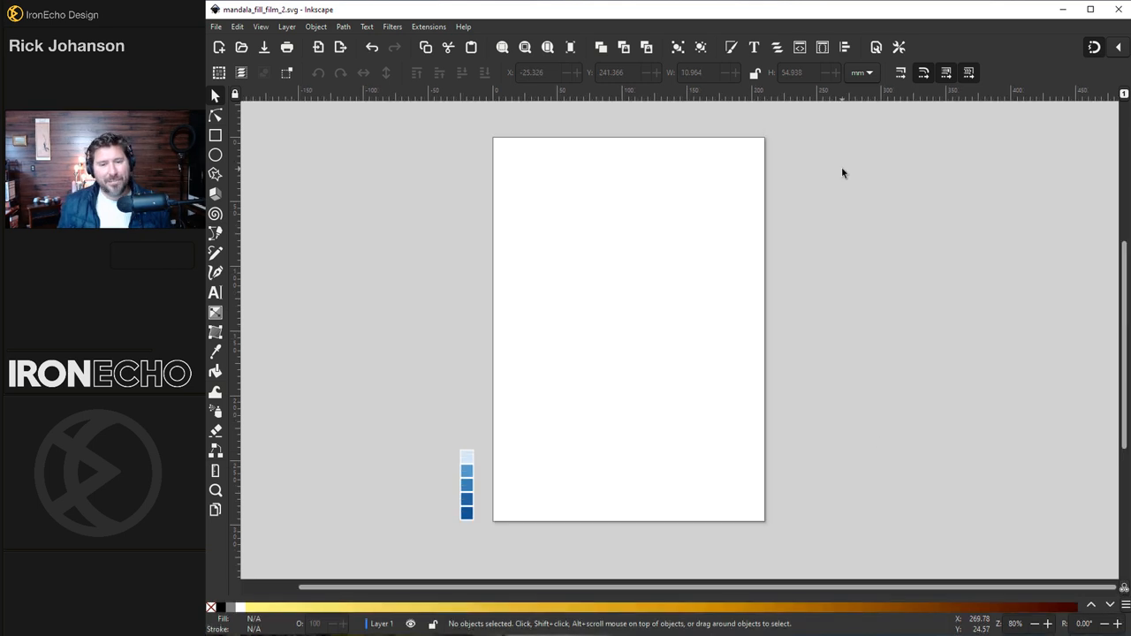
mouse_move(501, 435)
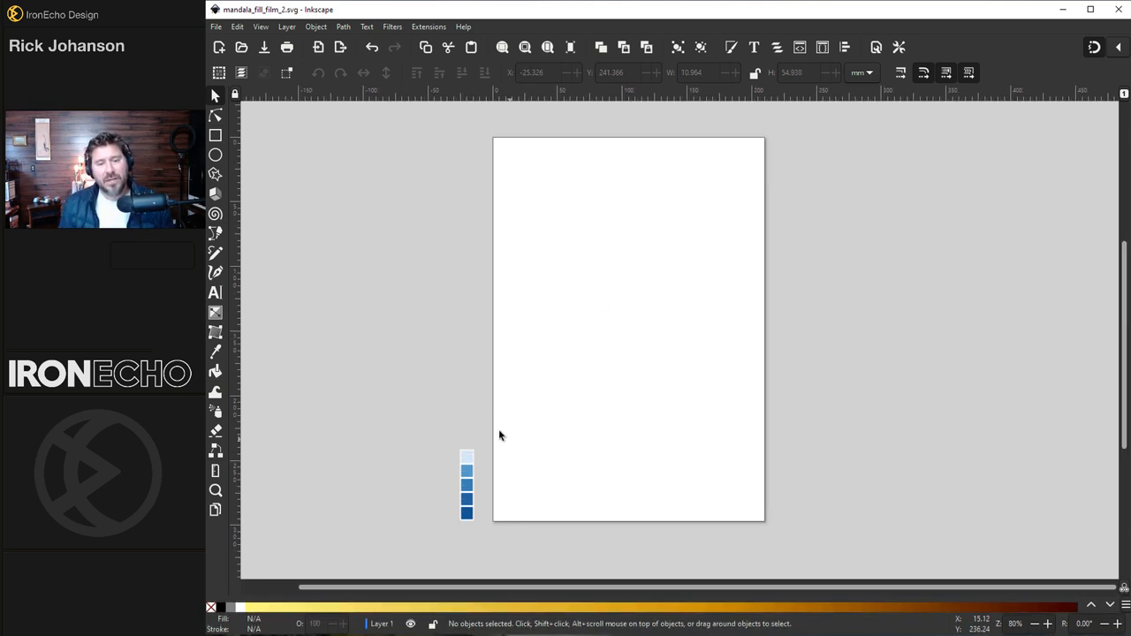
mouse_move(503, 513)
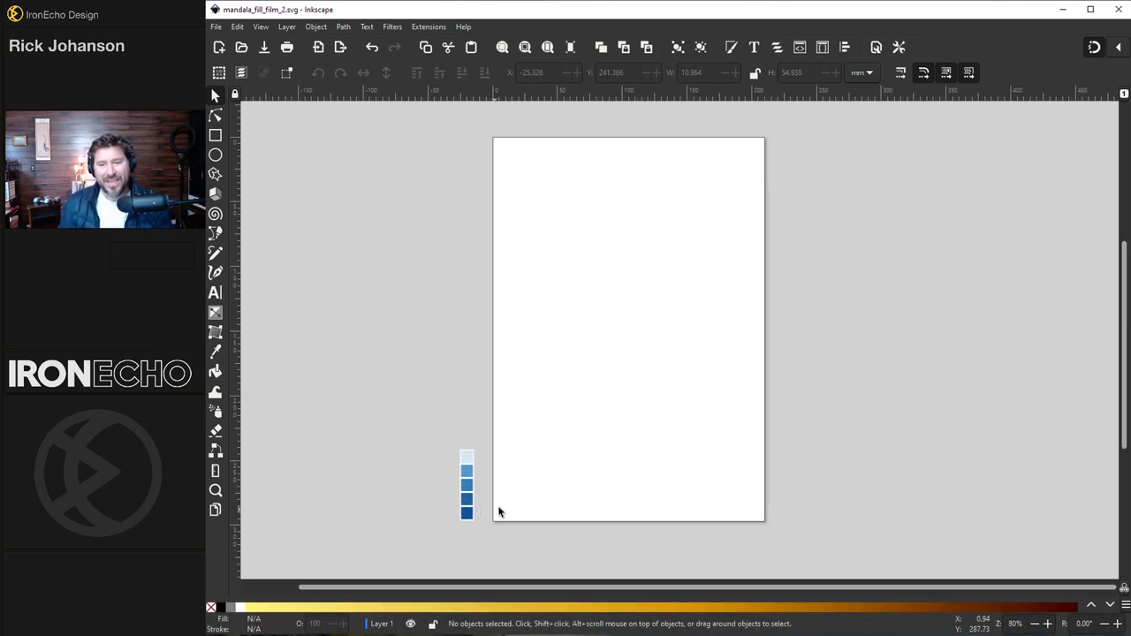
mouse_move(778, 350)
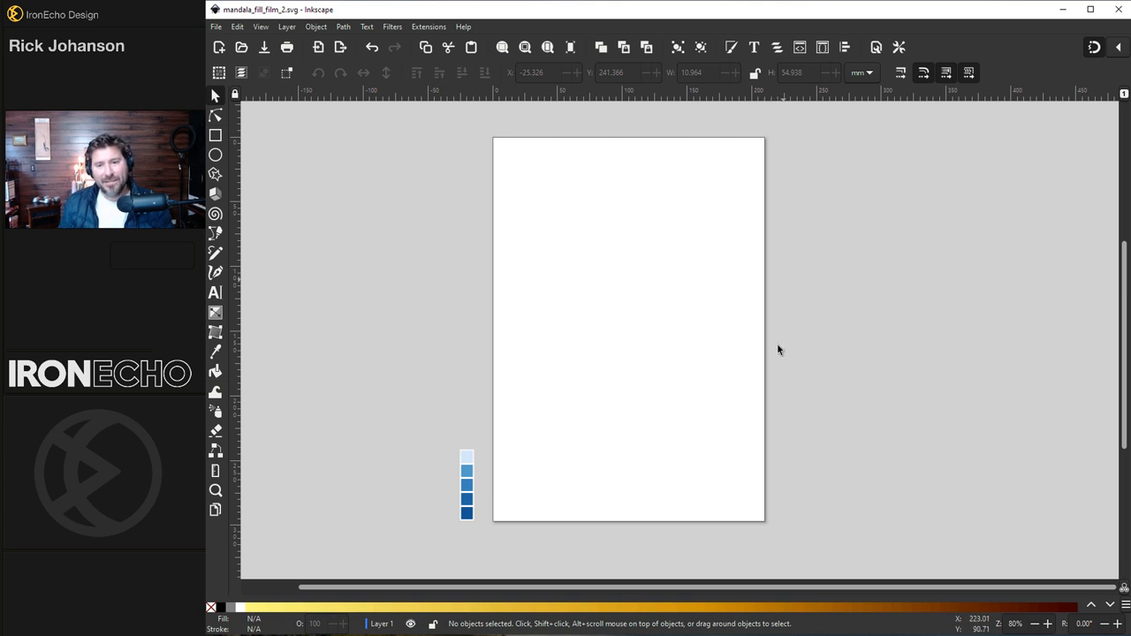
left_click(216, 26)
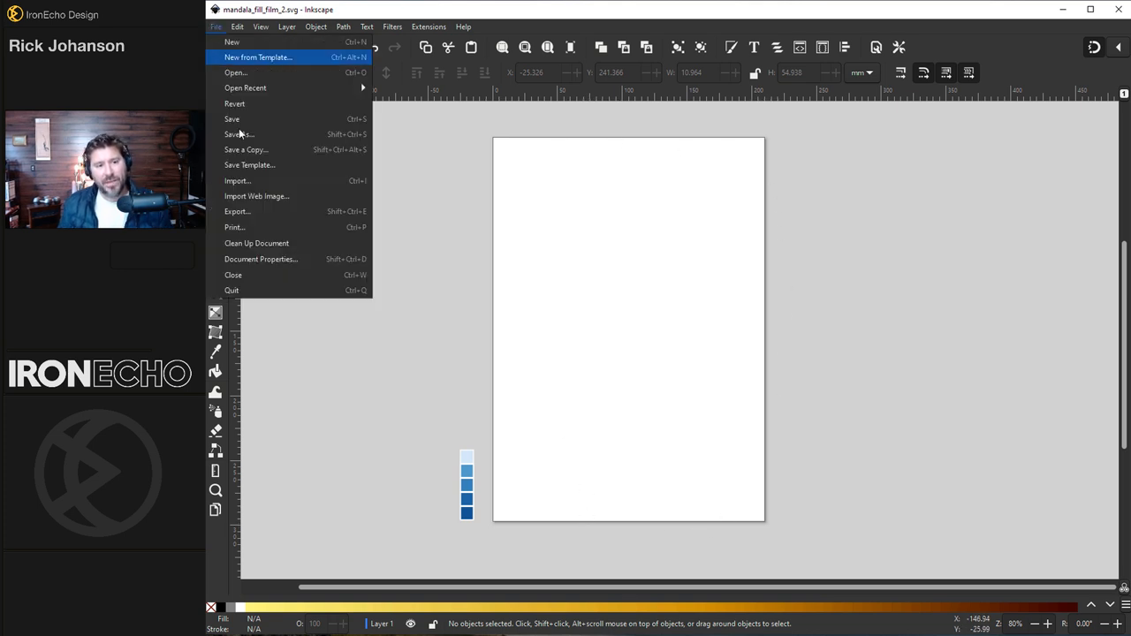
left_click(261, 258)
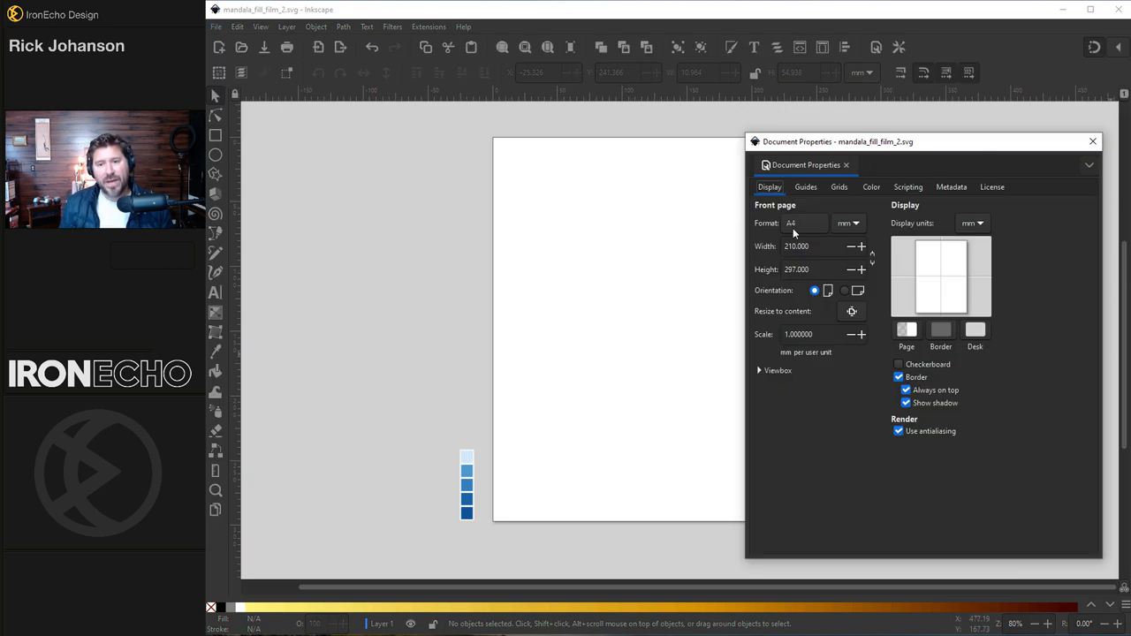
left_click(804, 223)
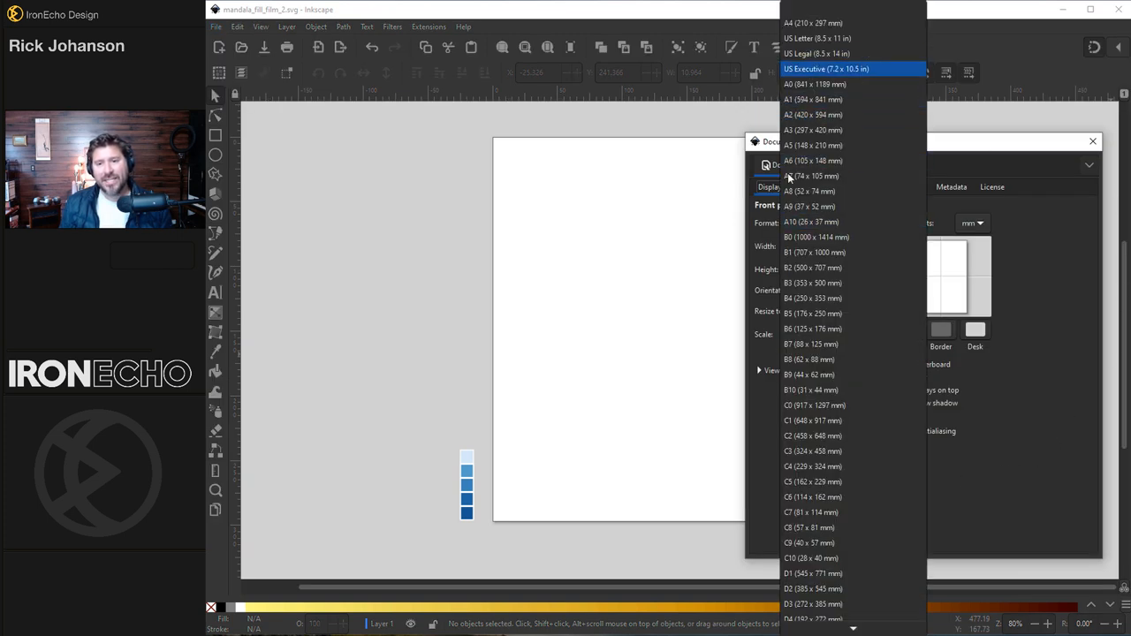
left_click(811, 23)
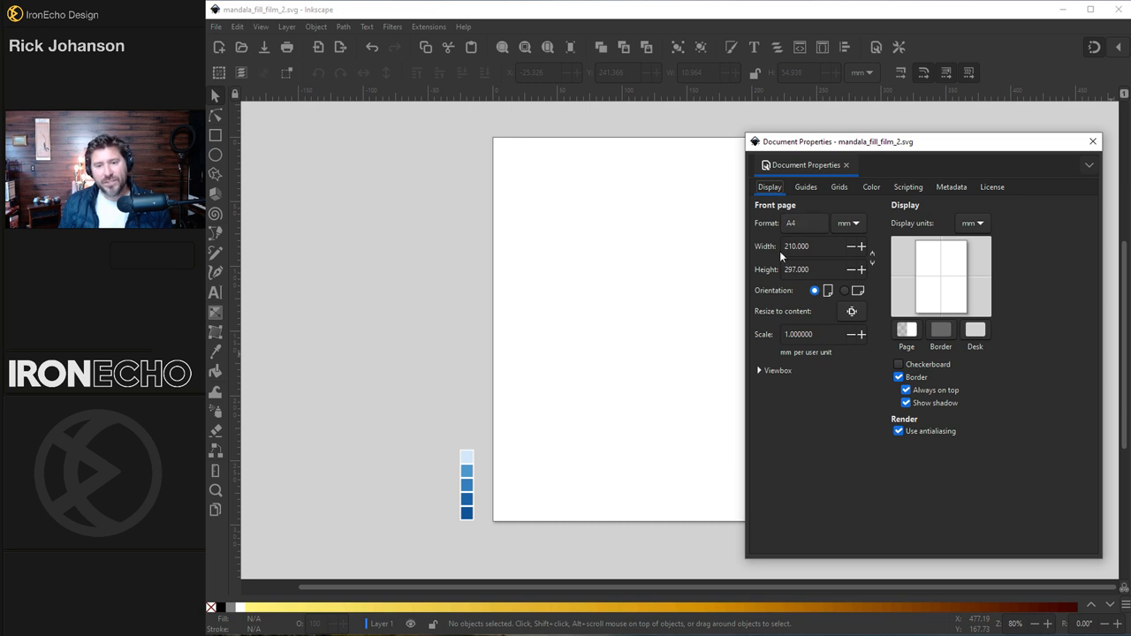
left_click(1092, 142)
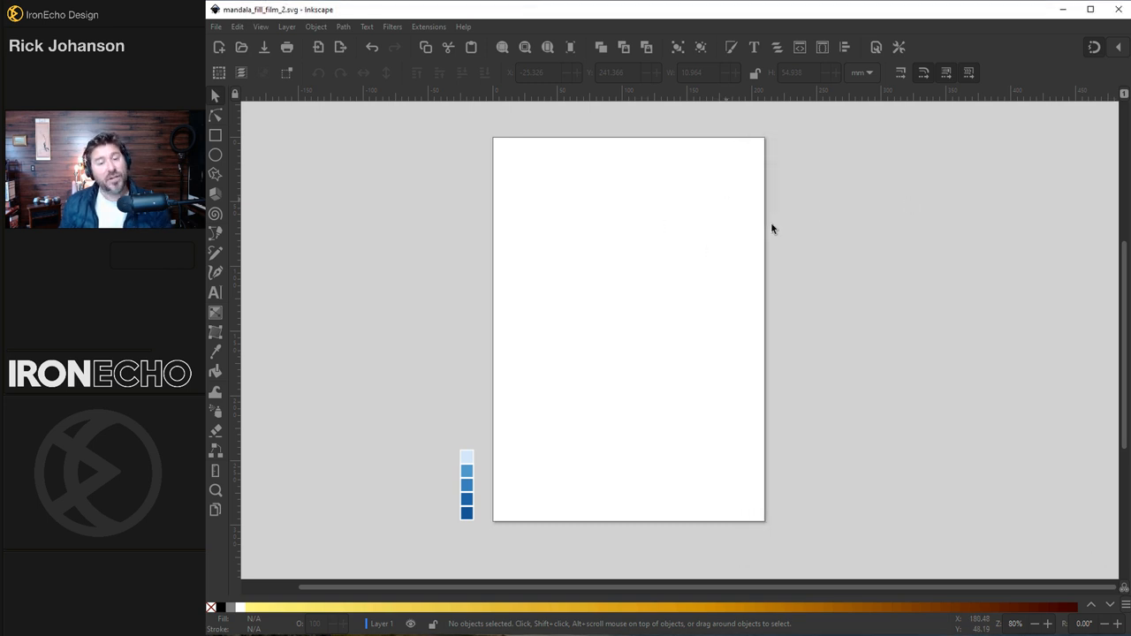
mouse_move(690, 216)
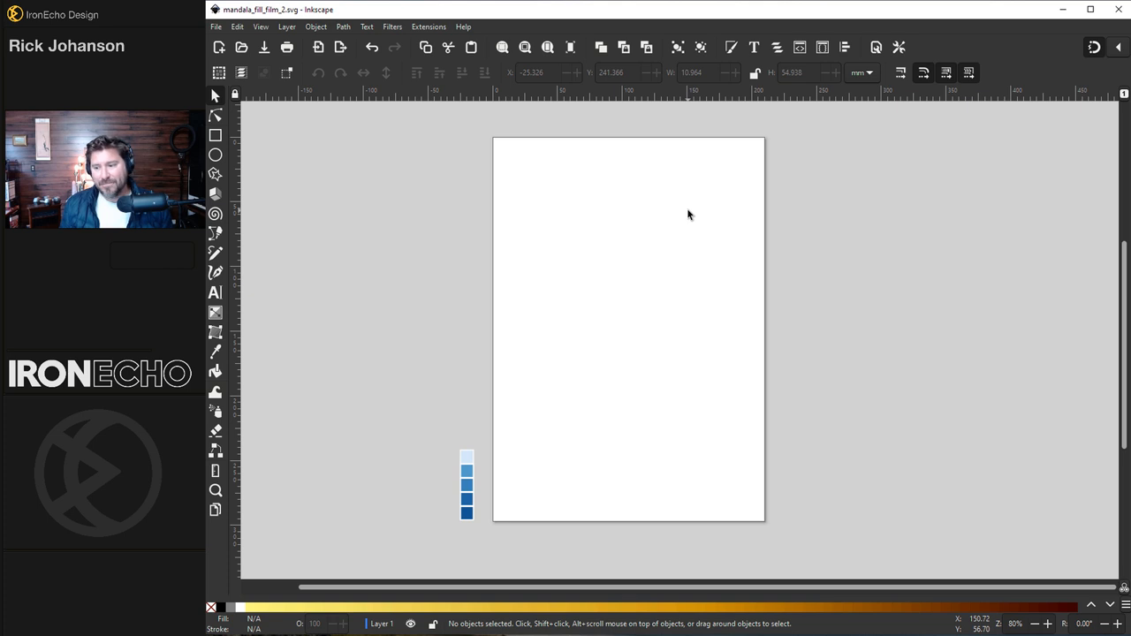
mouse_move(442, 44)
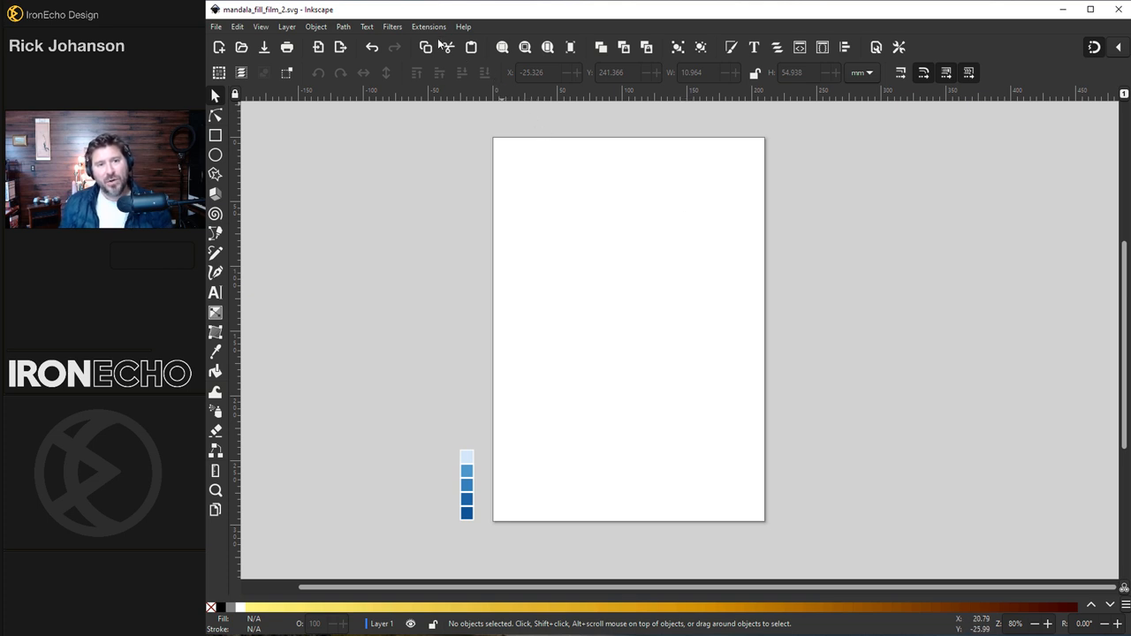
Use the Guides creator extension to add vertical and horizontal centre guides across the page.
left_click(428, 27)
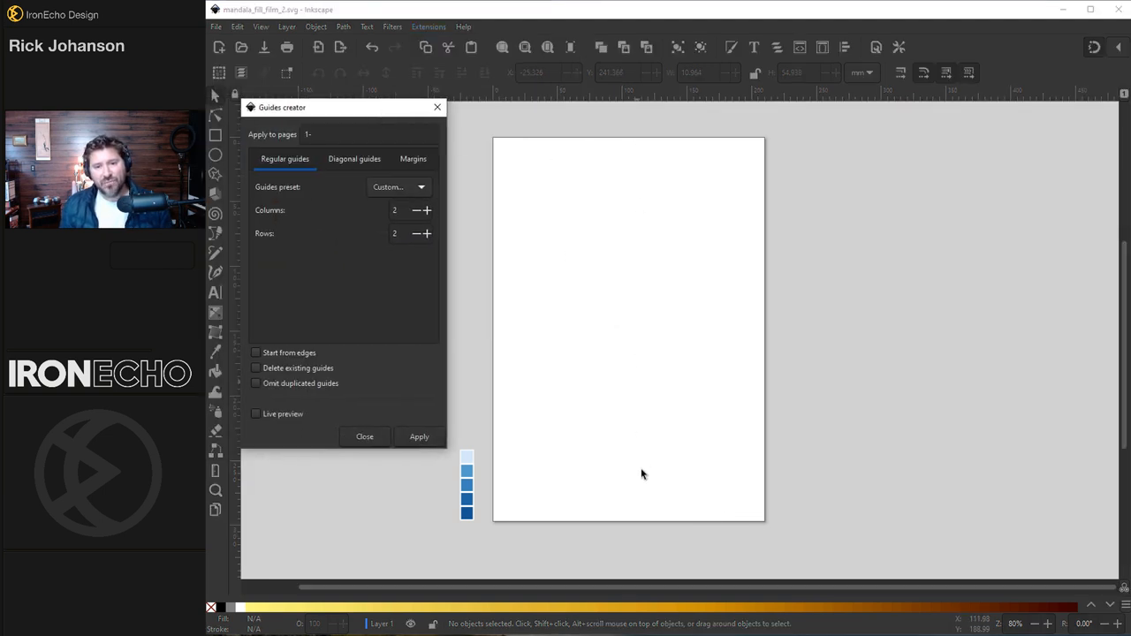
mouse_move(817, 329)
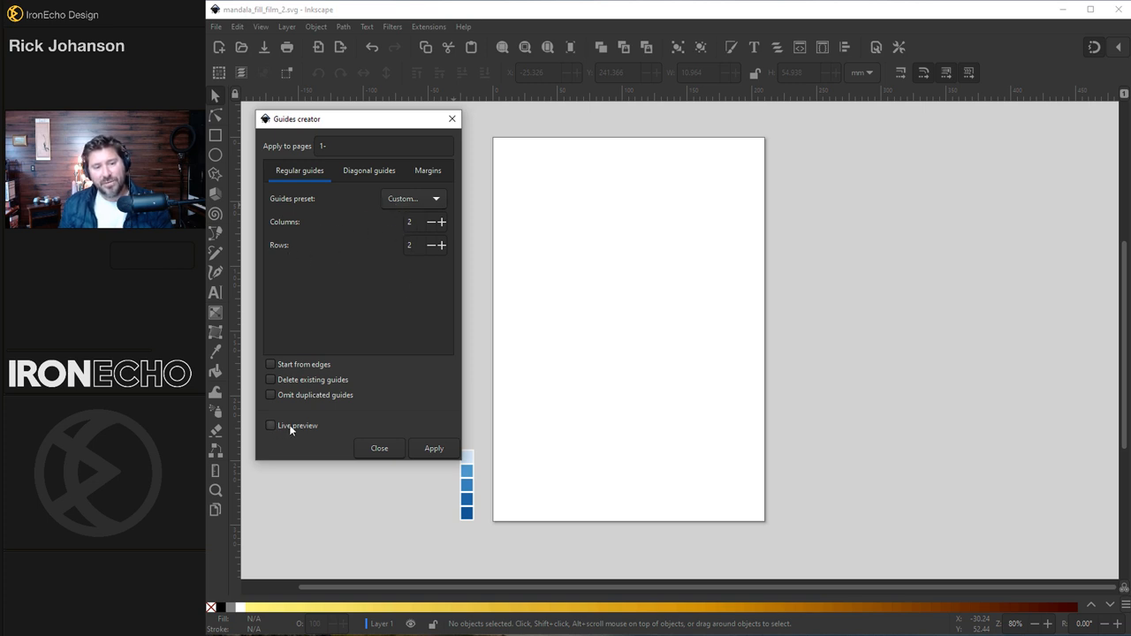
left_click(435, 449)
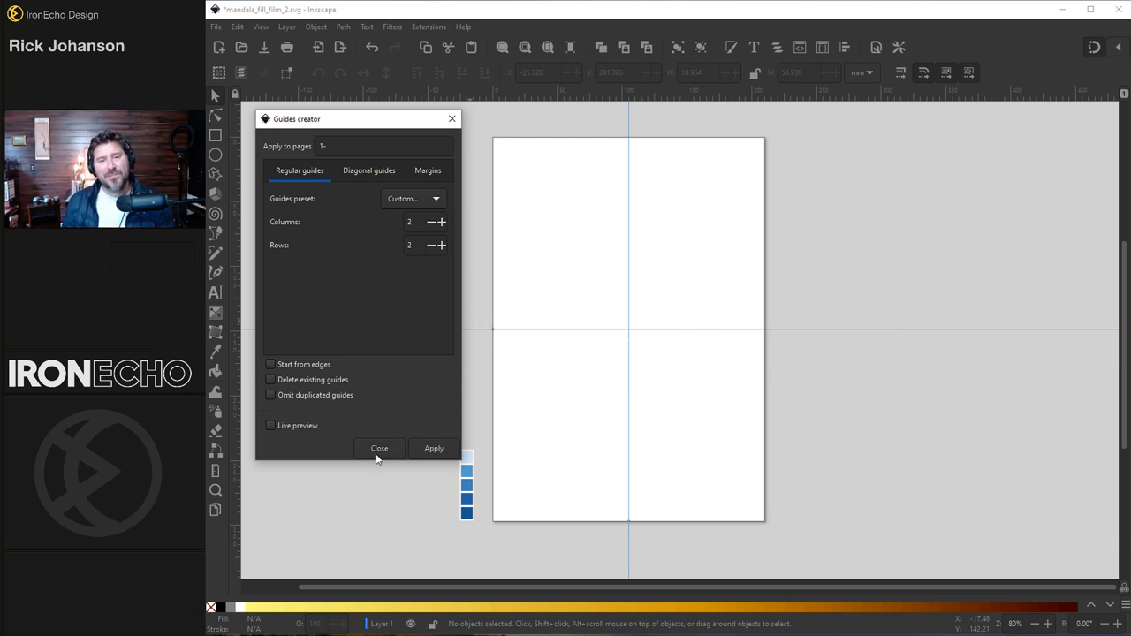
left_click(378, 449)
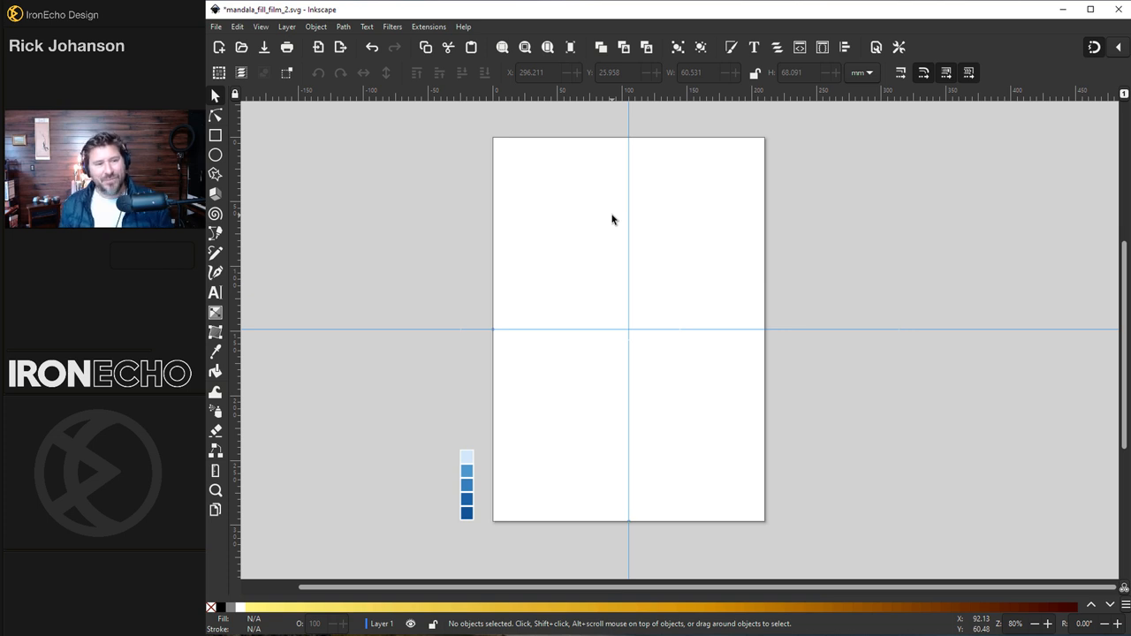
mouse_move(219, 238)
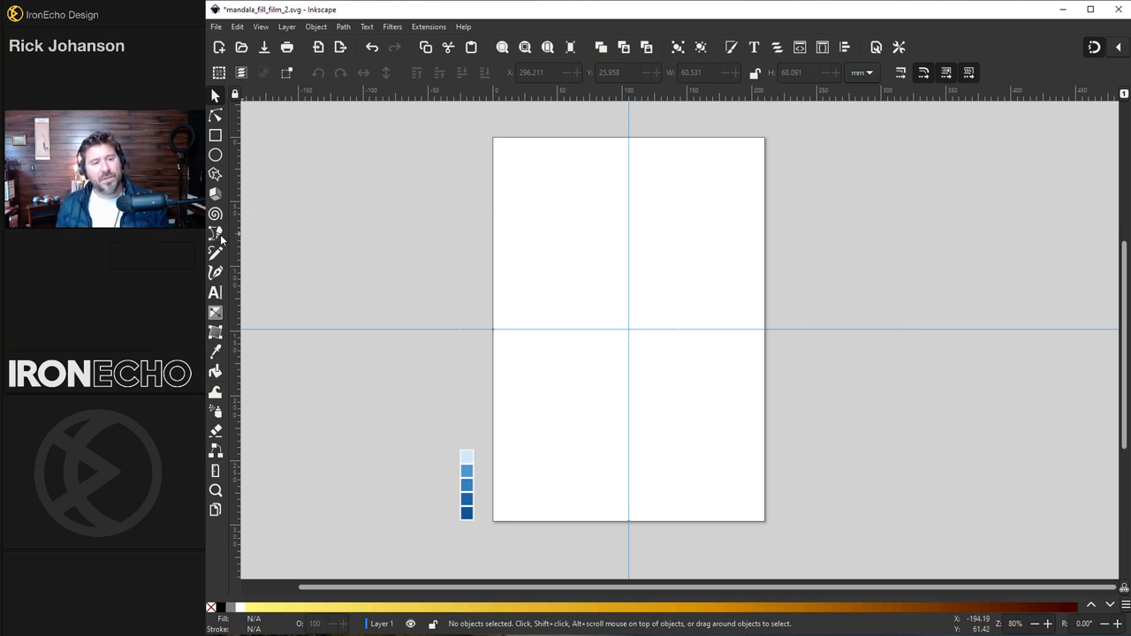
Switch to the Bézier pen and review the snapping targets in the snap settings popover.
left_click(216, 233)
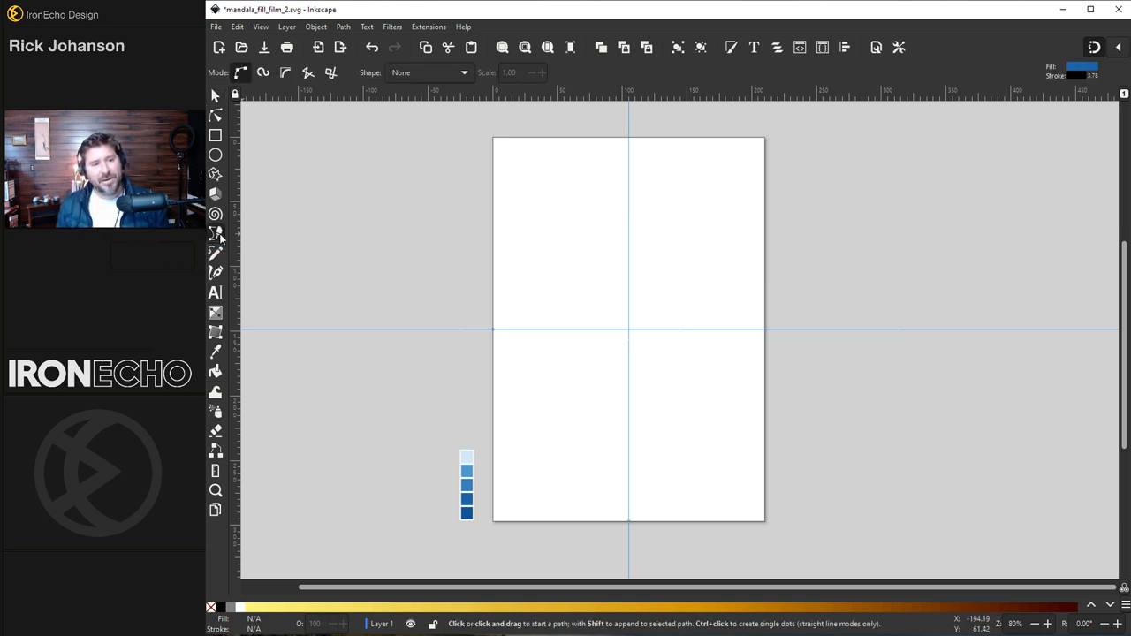
mouse_move(628, 191)
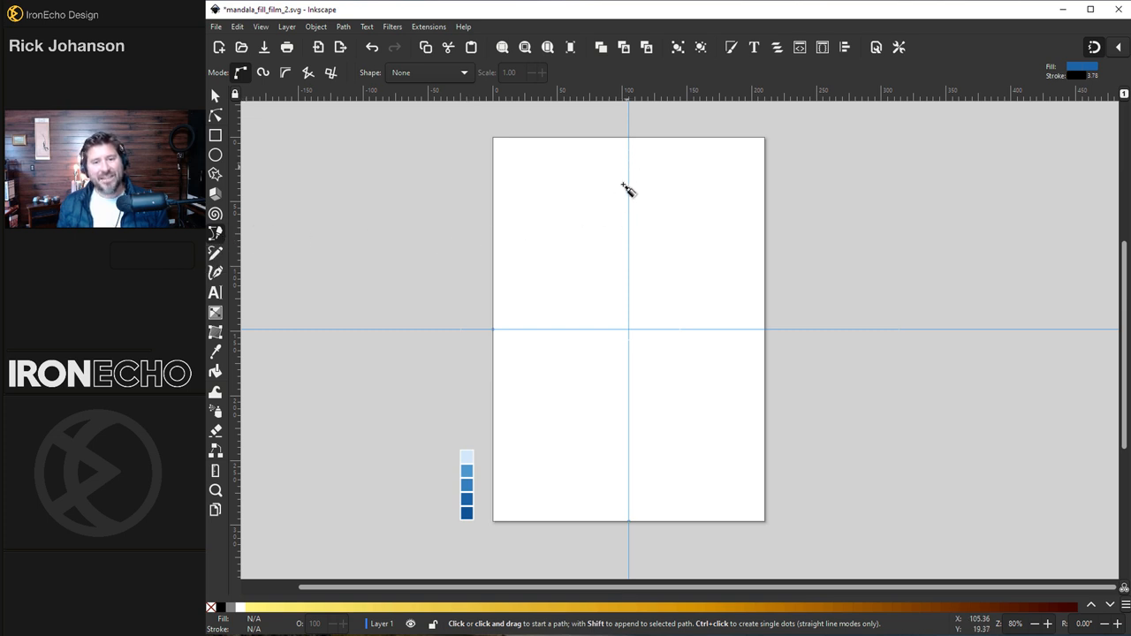
mouse_move(686, 336)
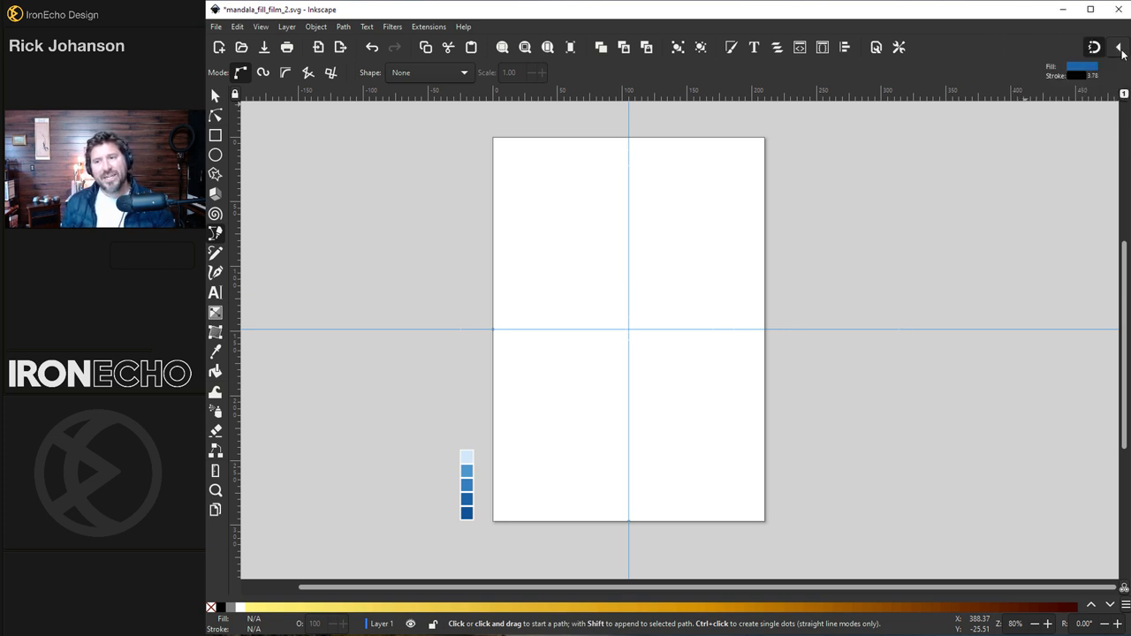
left_click(1118, 46)
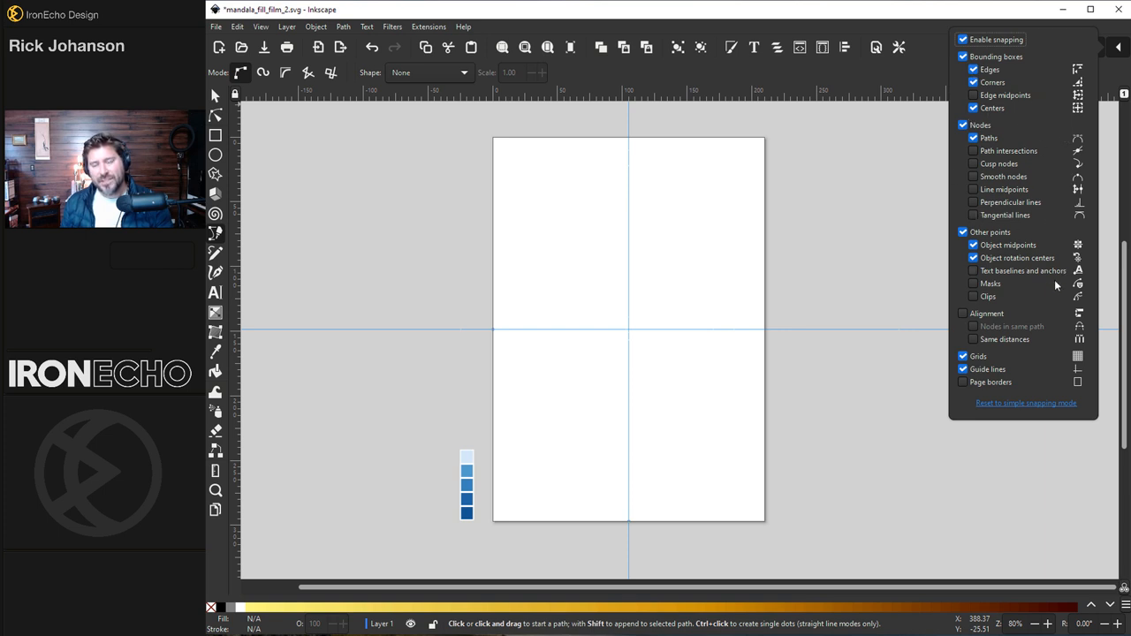
mouse_move(1036, 348)
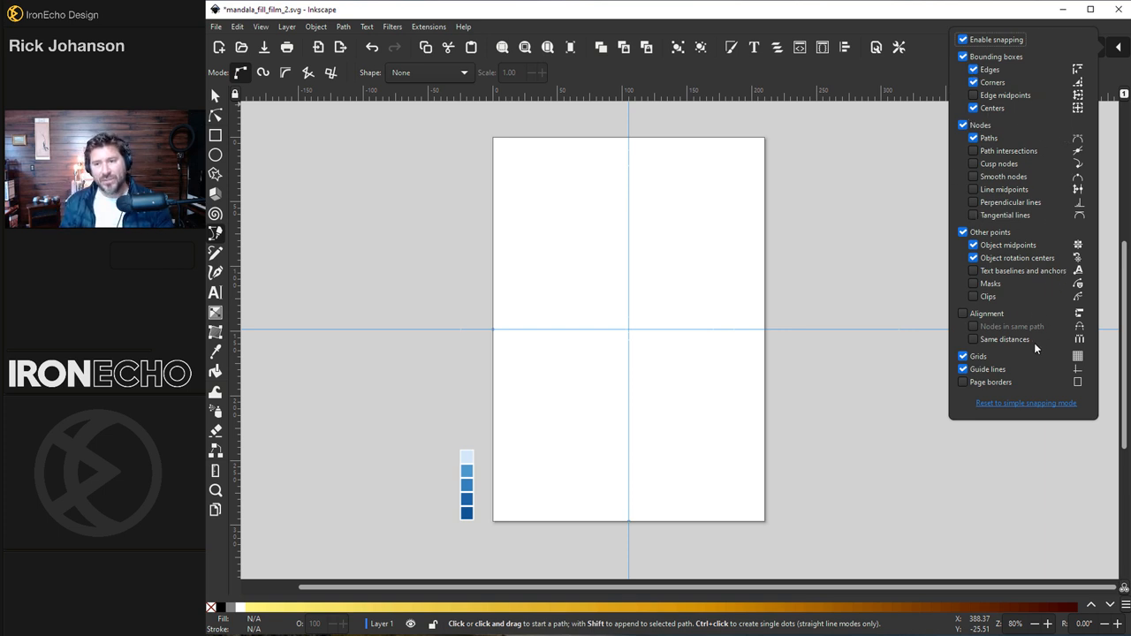
mouse_move(628, 403)
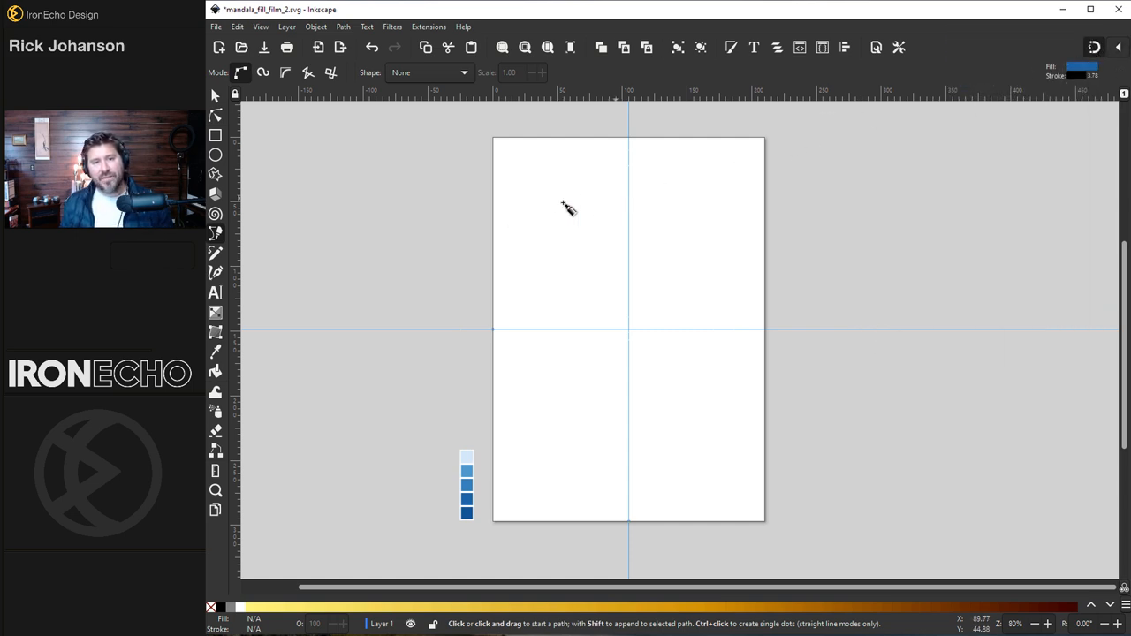
mouse_move(629, 176)
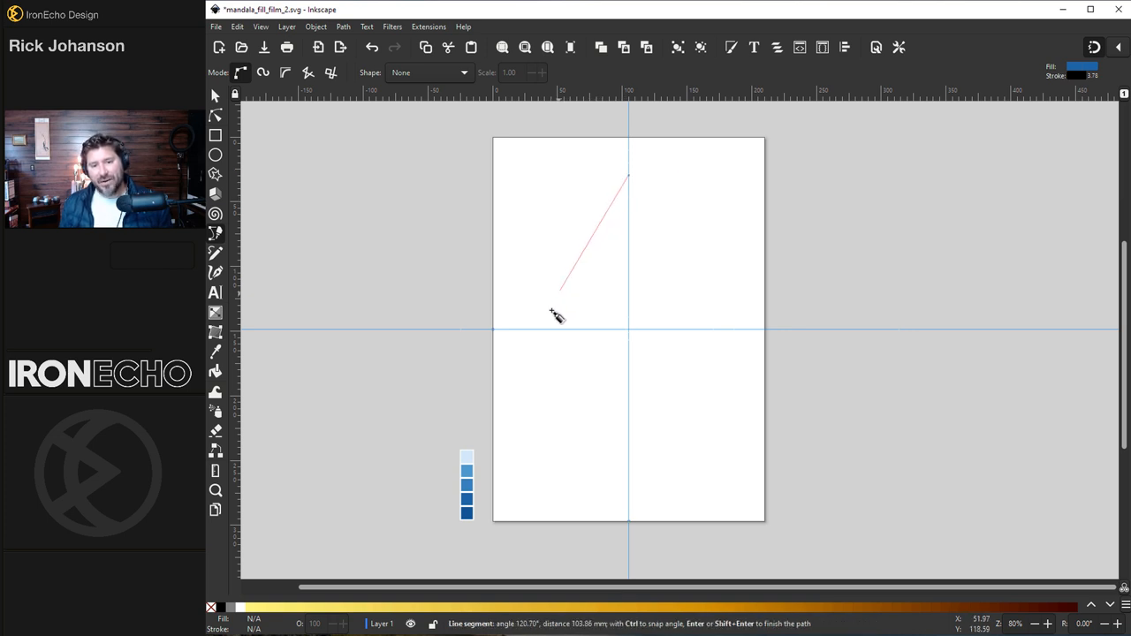
mouse_move(545, 333)
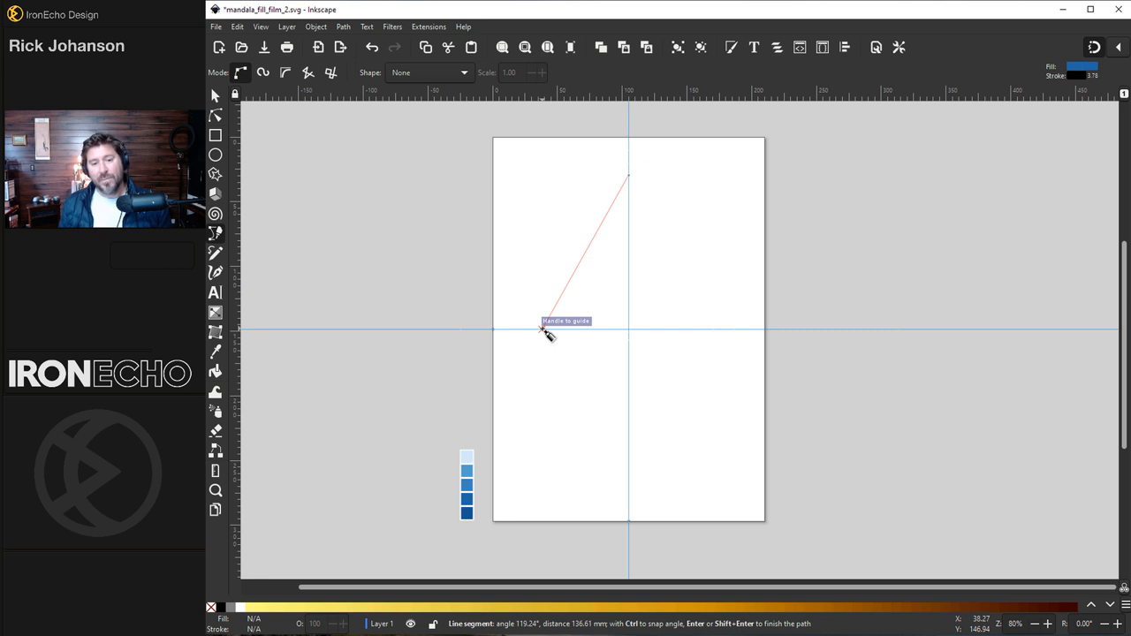
Finish the blue triangle with corners snapped to the guides and return to the Selector.
left_click(627, 332)
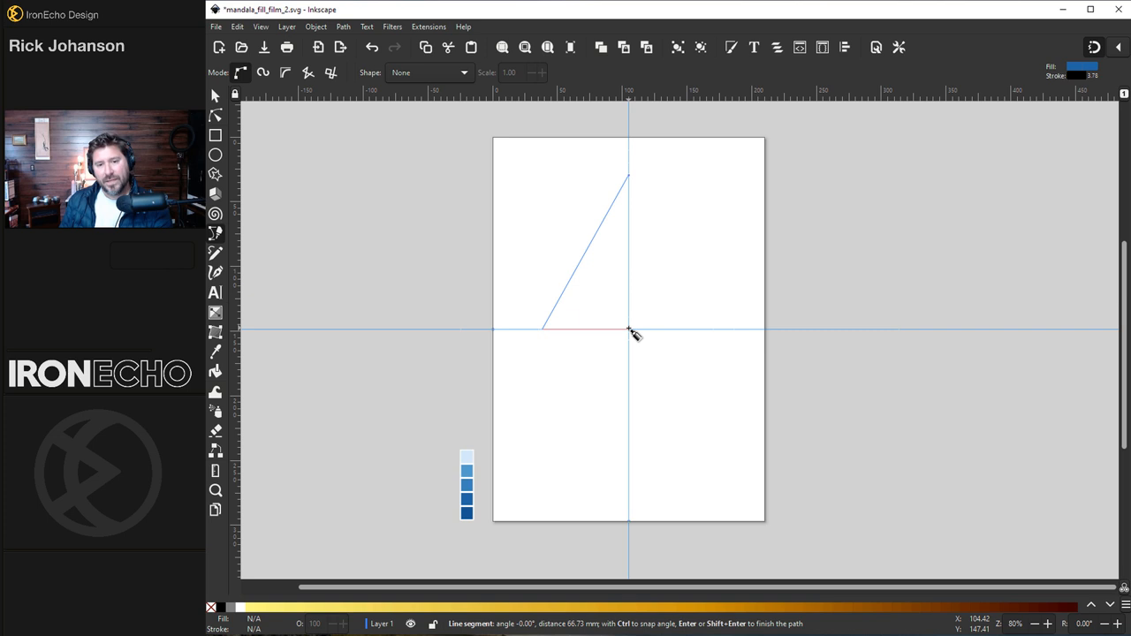
left_click(630, 327)
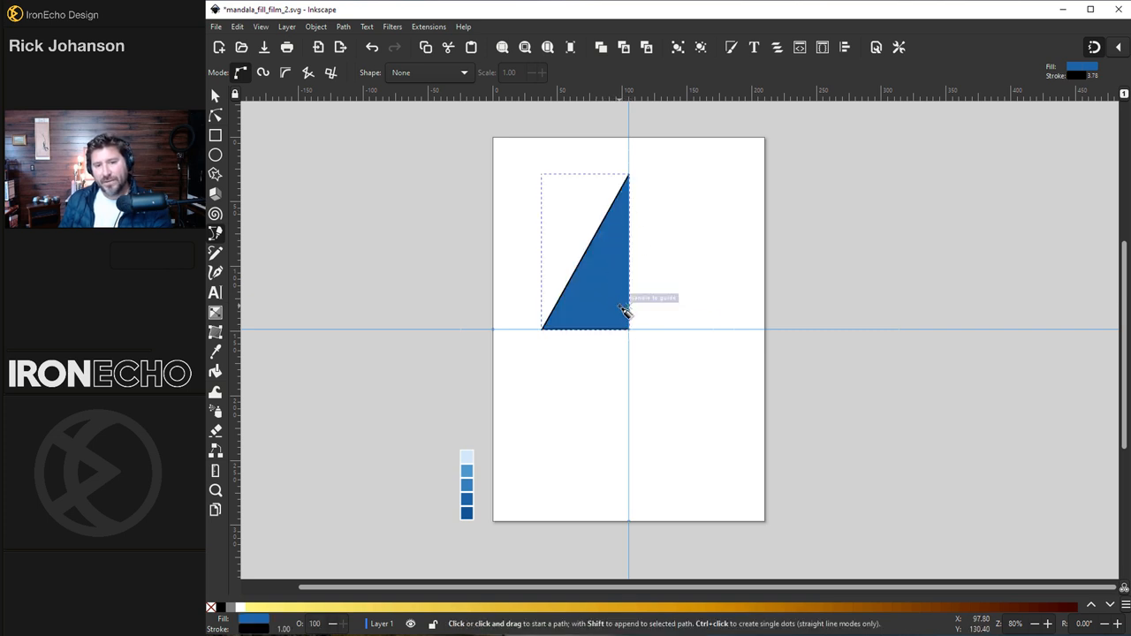
left_click(214, 95)
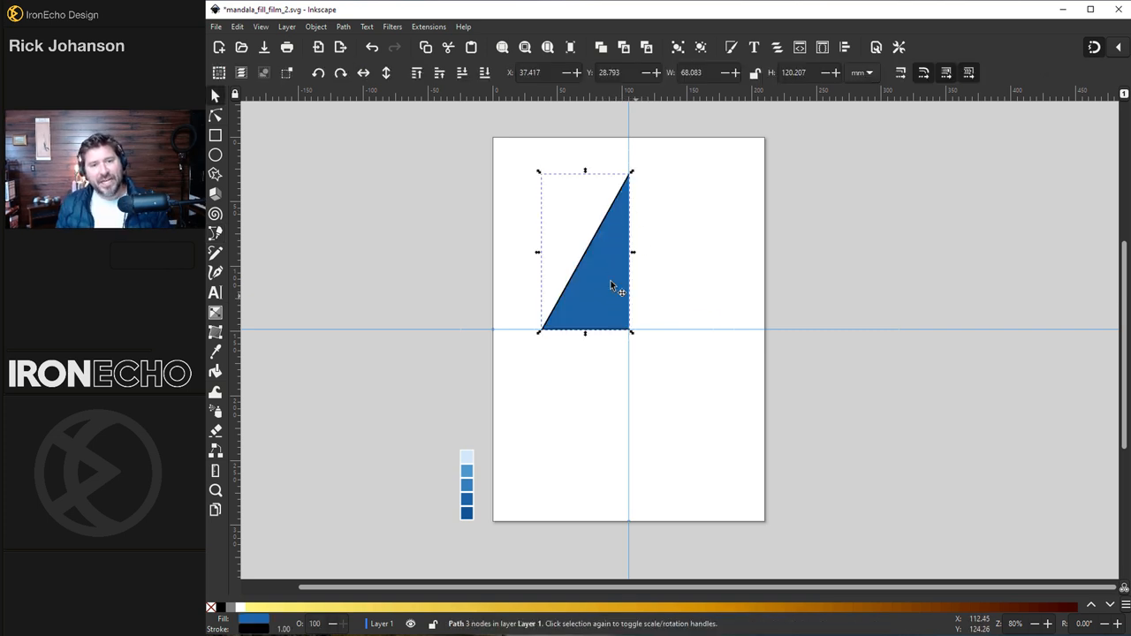
Add a Mirror symmetry path effect to the triangle with Fuse paths ticked.
left_click(343, 26)
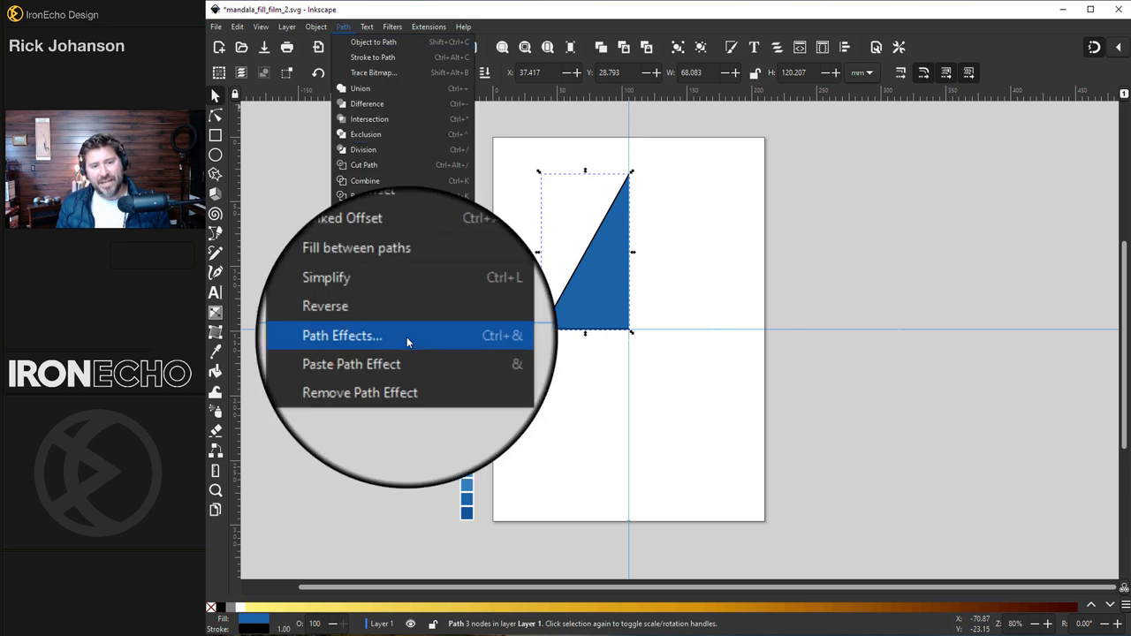
left_click(343, 336)
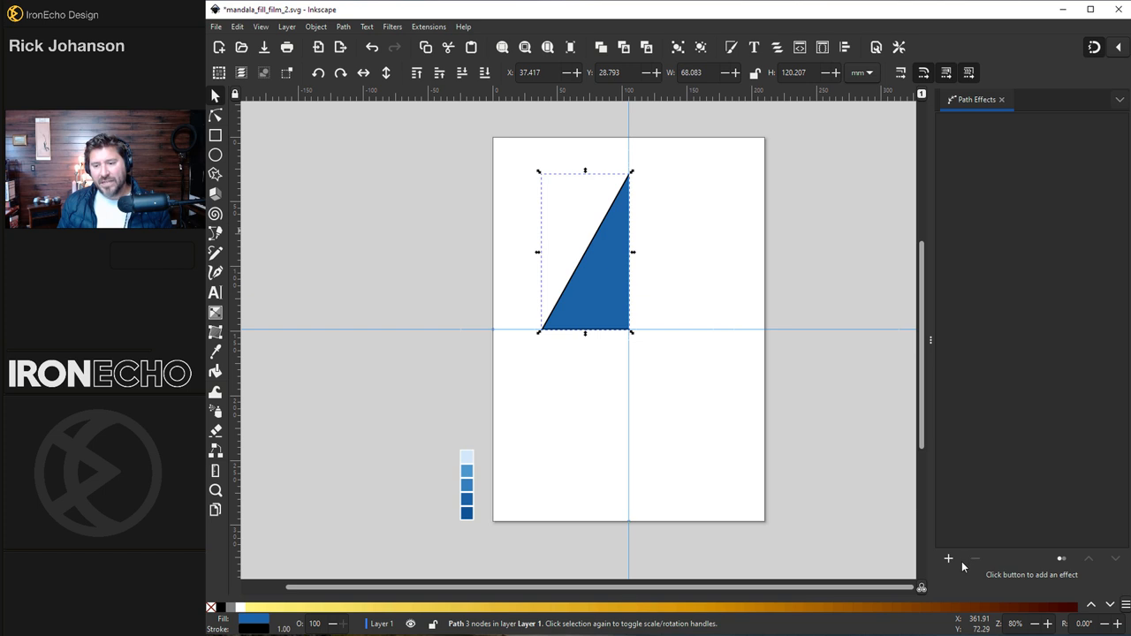
left_click(947, 558)
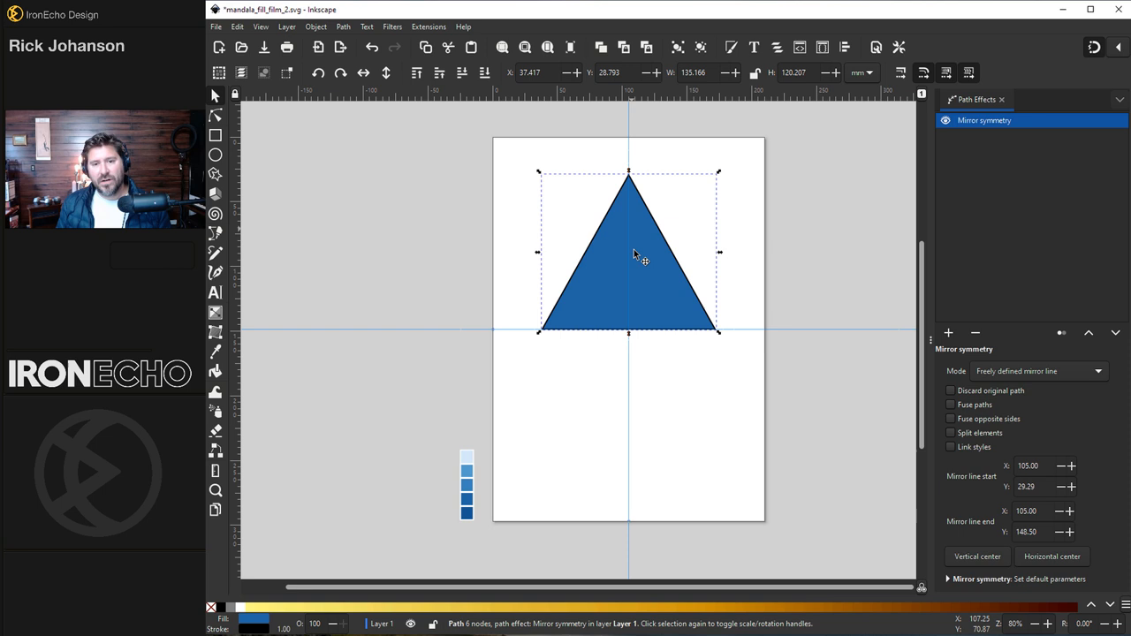
mouse_move(963, 375)
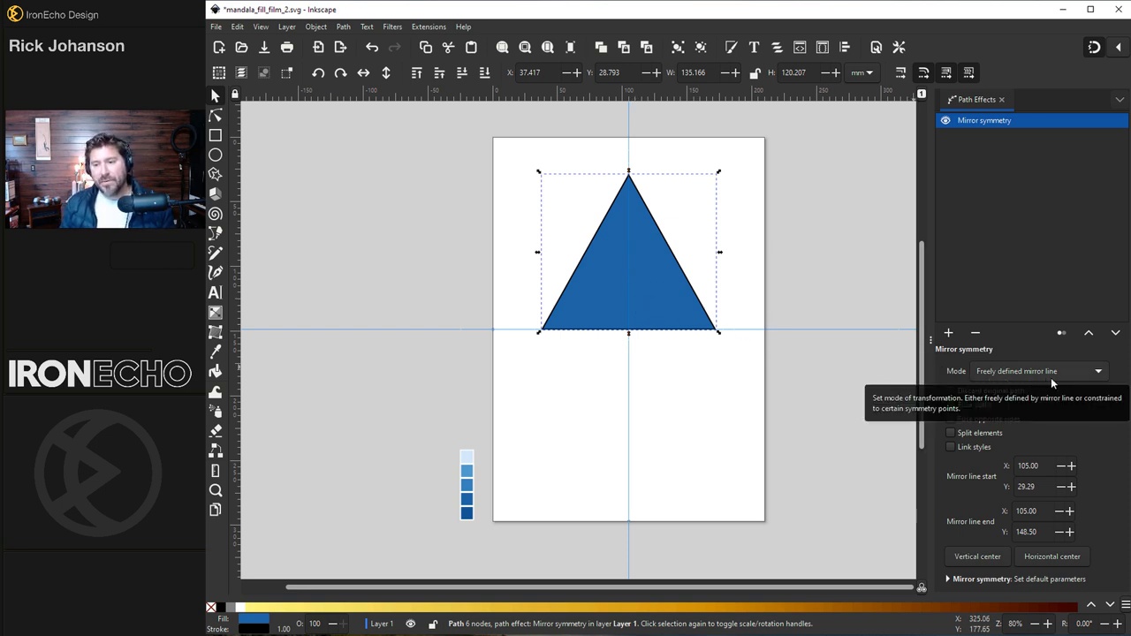
mouse_move(1071, 419)
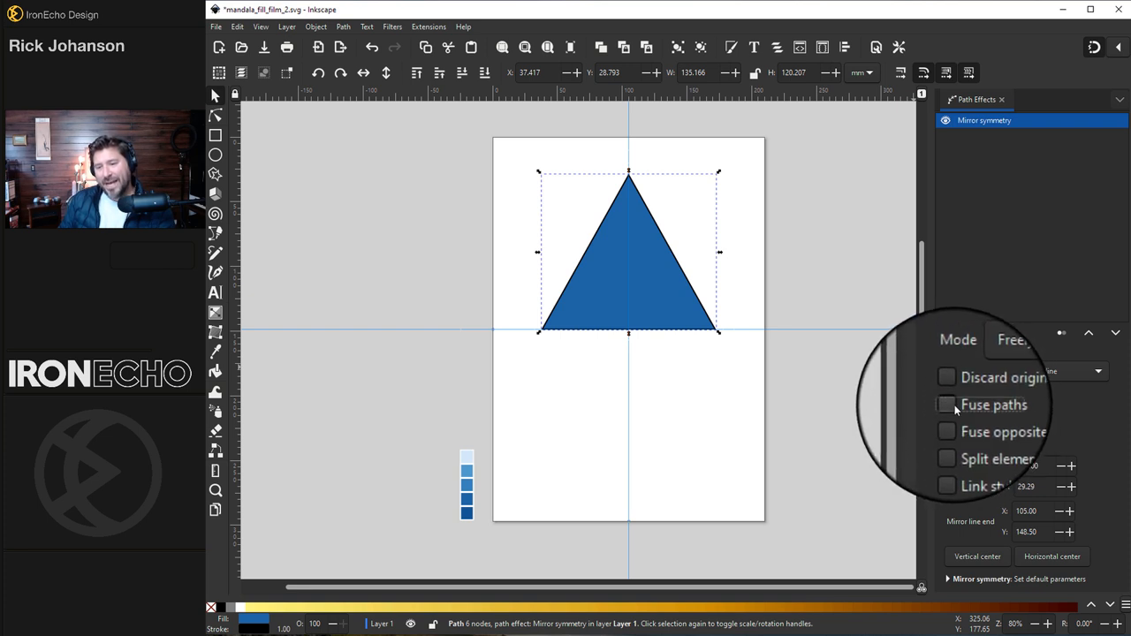
left_click(947, 405)
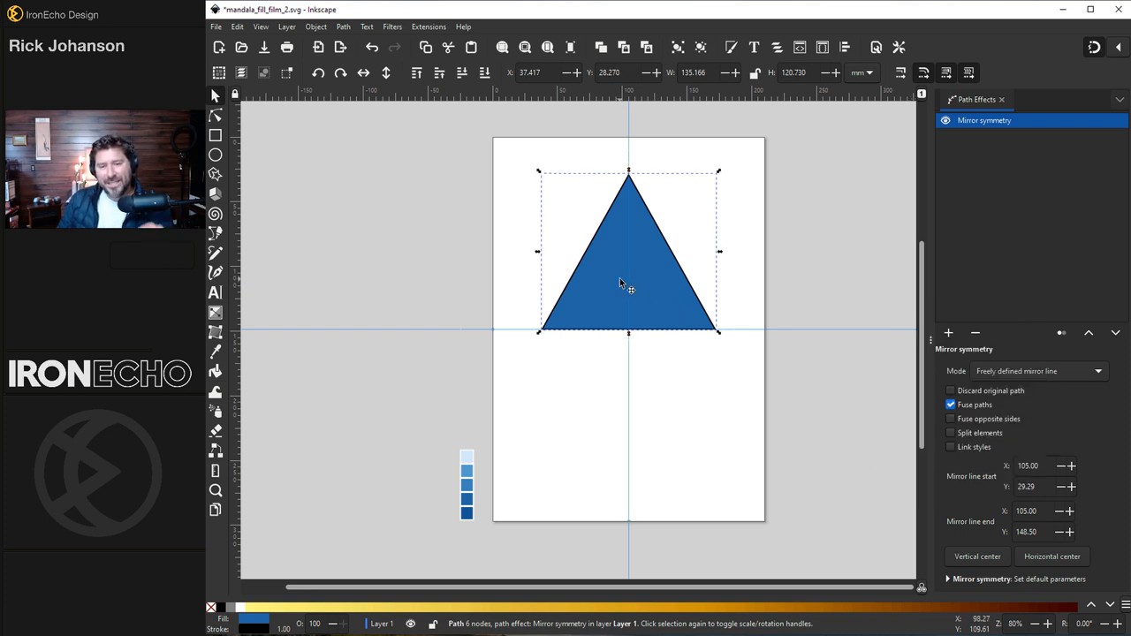
mouse_move(872, 244)
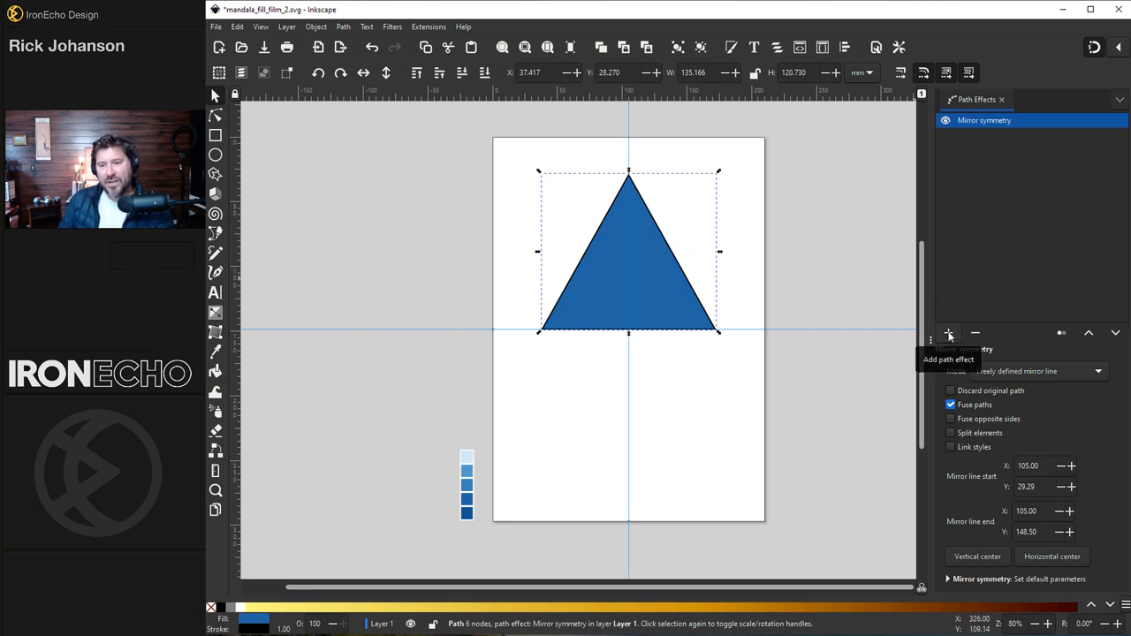
Add a Rotate copies effect with 12 copies and move its rotation centre to the page centre.
left_click(949, 332)
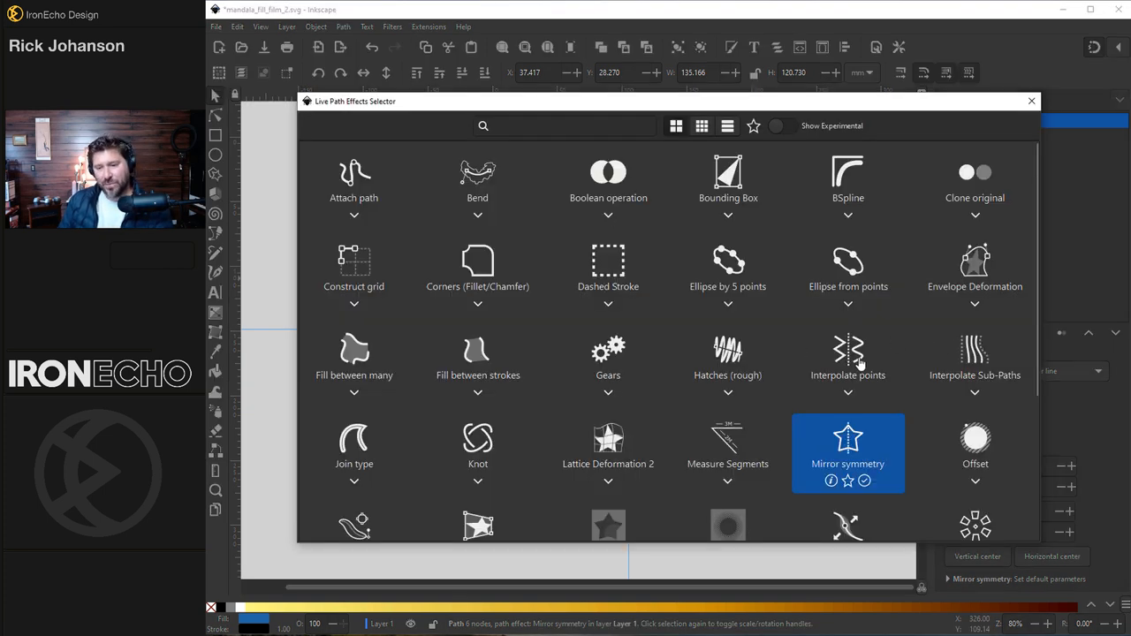
scroll("down", 3)
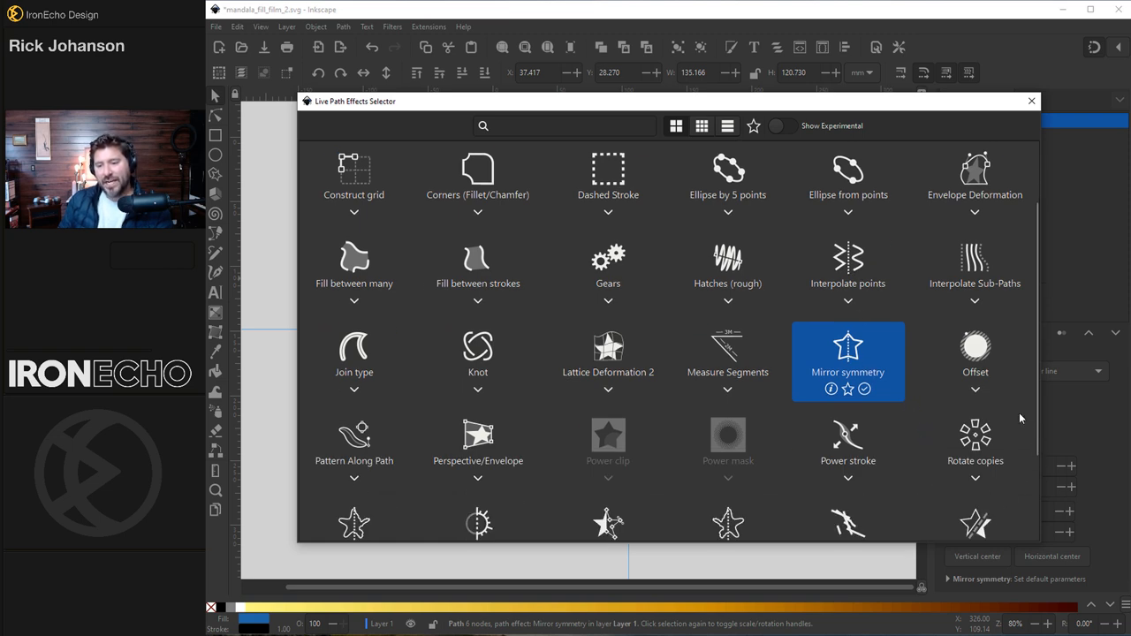
double_click(976, 433)
type("12")
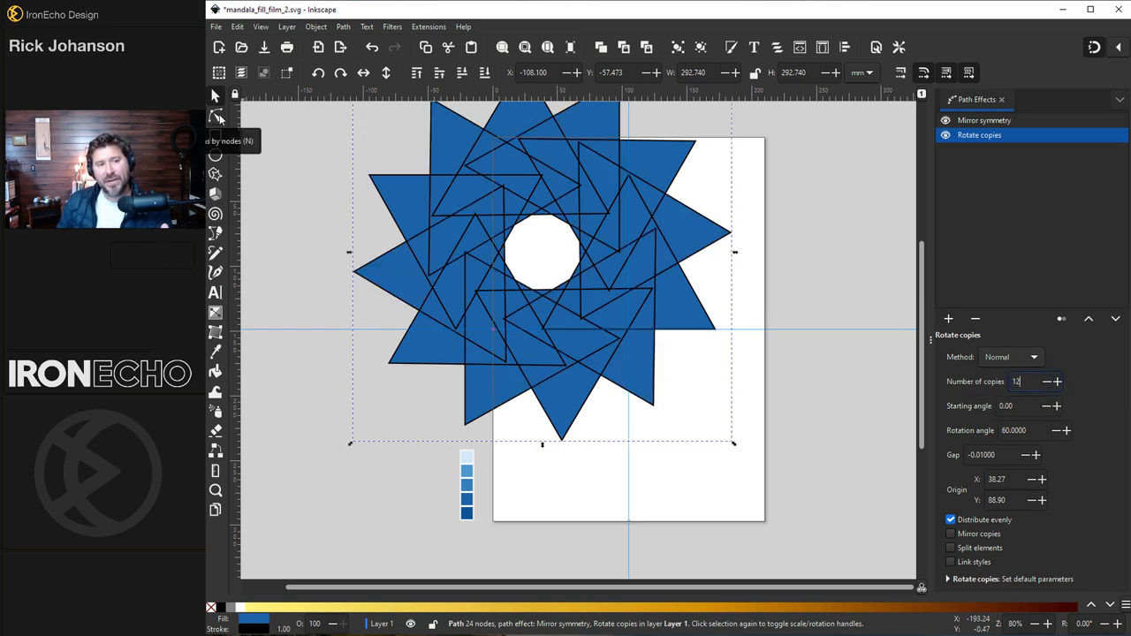
left_click(215, 117)
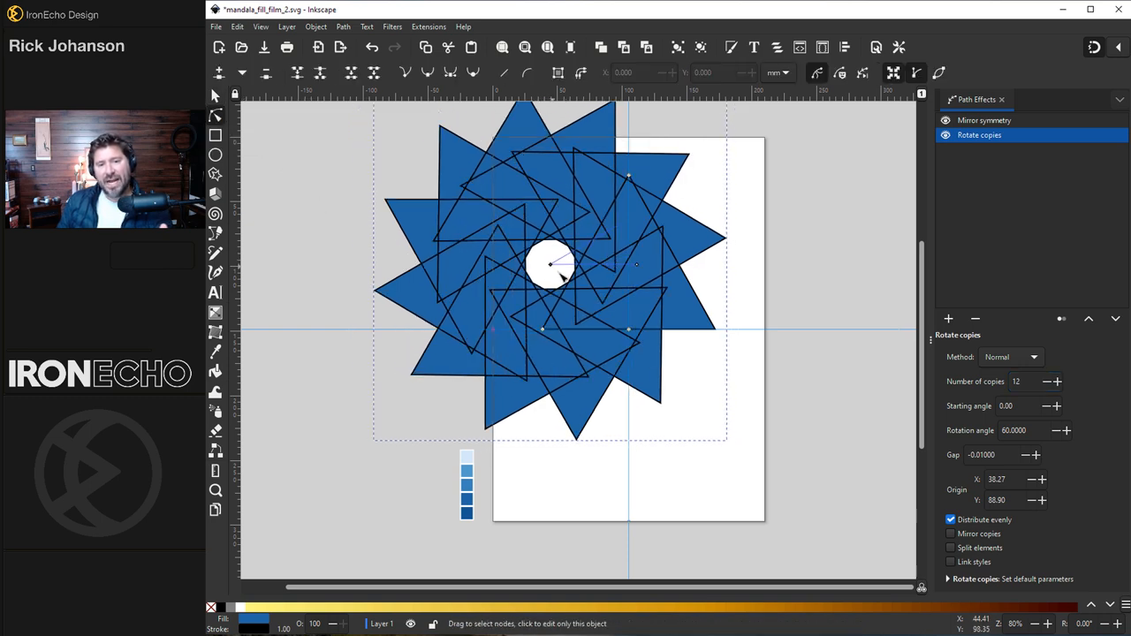
left_click_drag(552, 265, 628, 332)
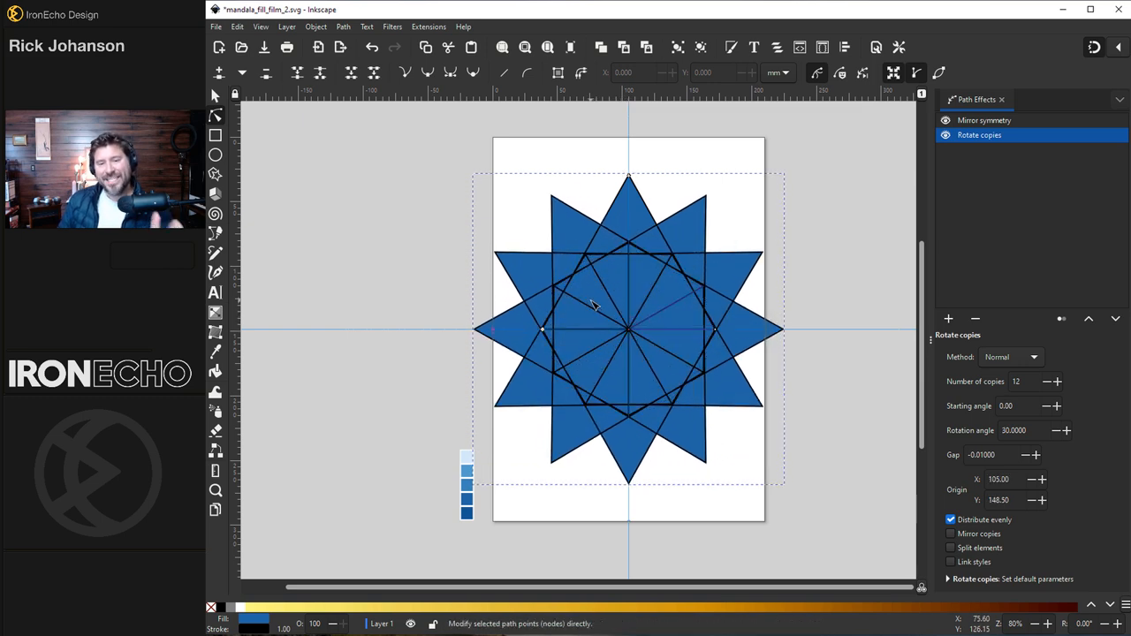
mouse_move(601, 281)
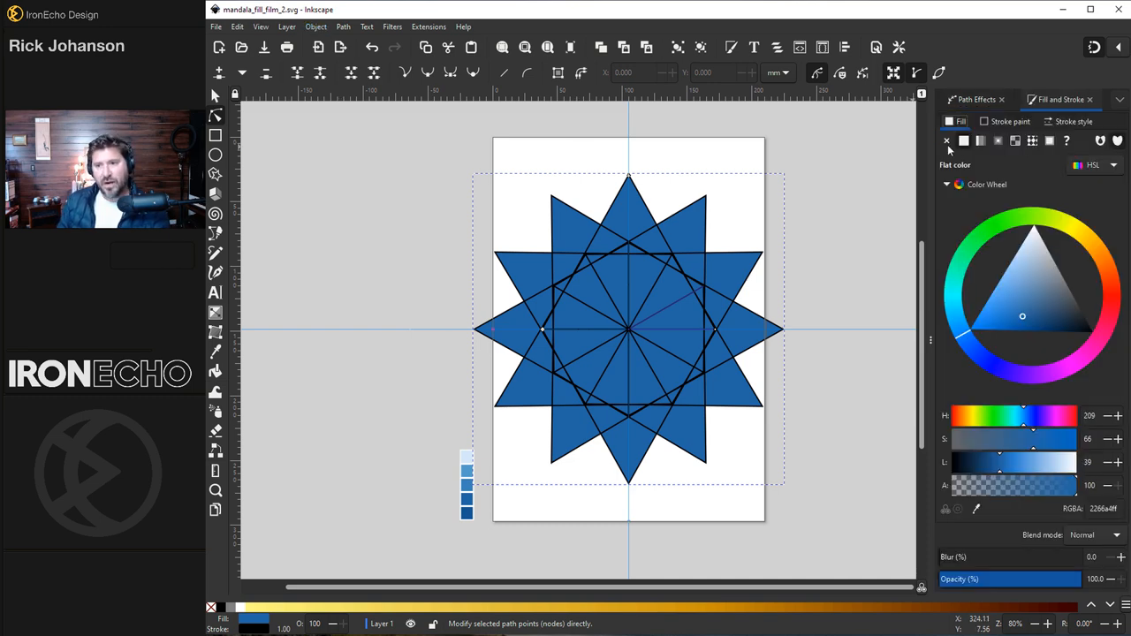
Remove the star's outline while curving the petals, then restore a flat black stroke.
left_click(948, 141)
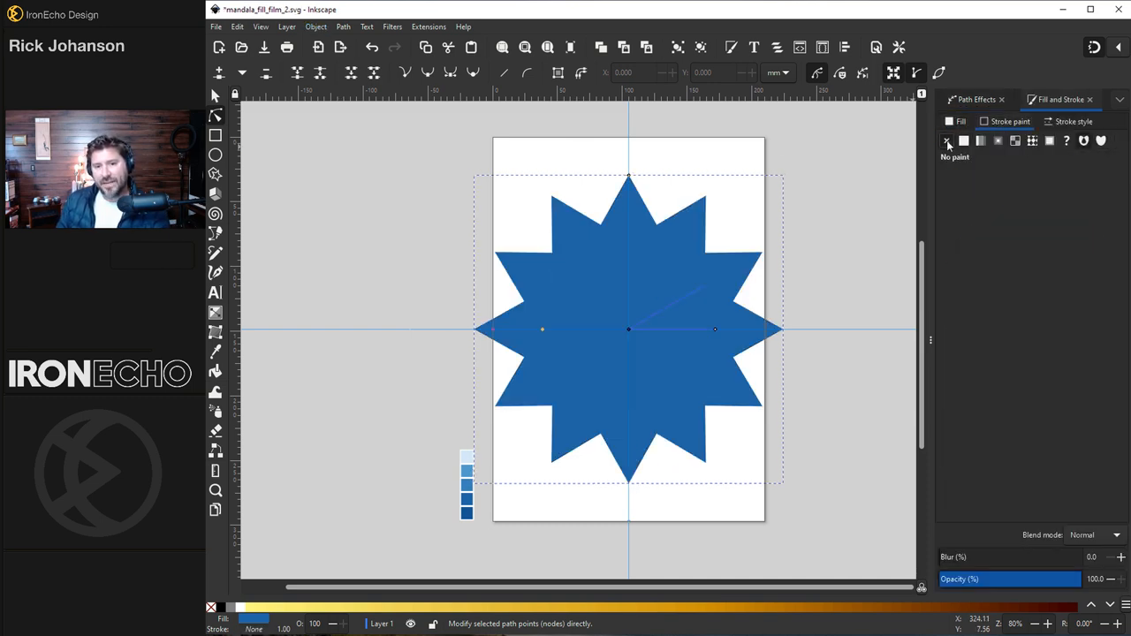
mouse_move(654, 281)
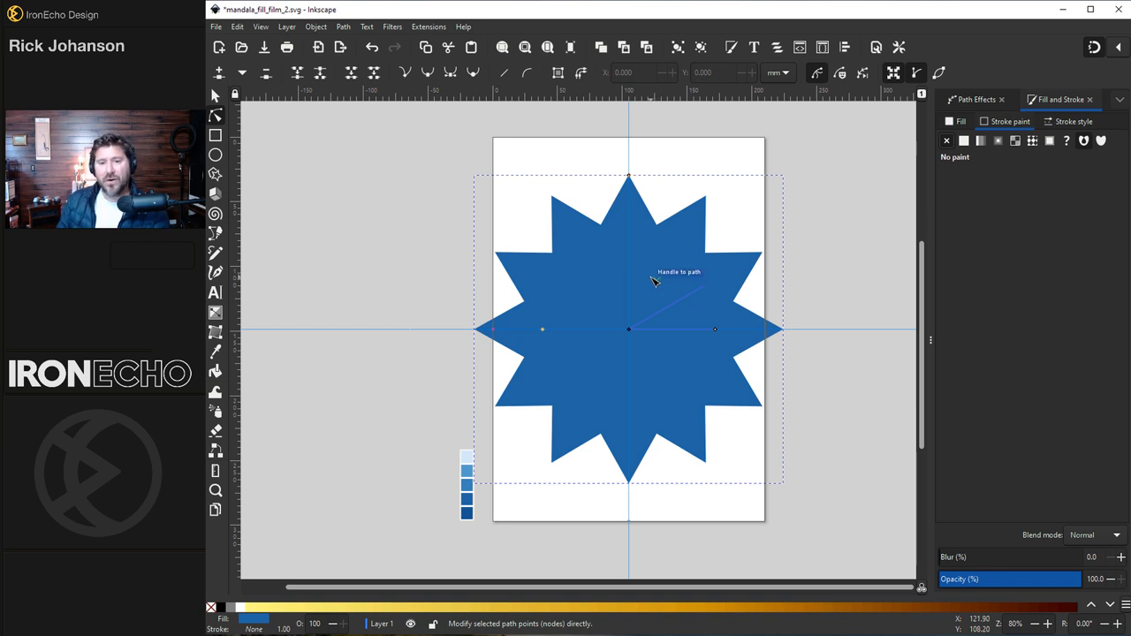
mouse_move(619, 221)
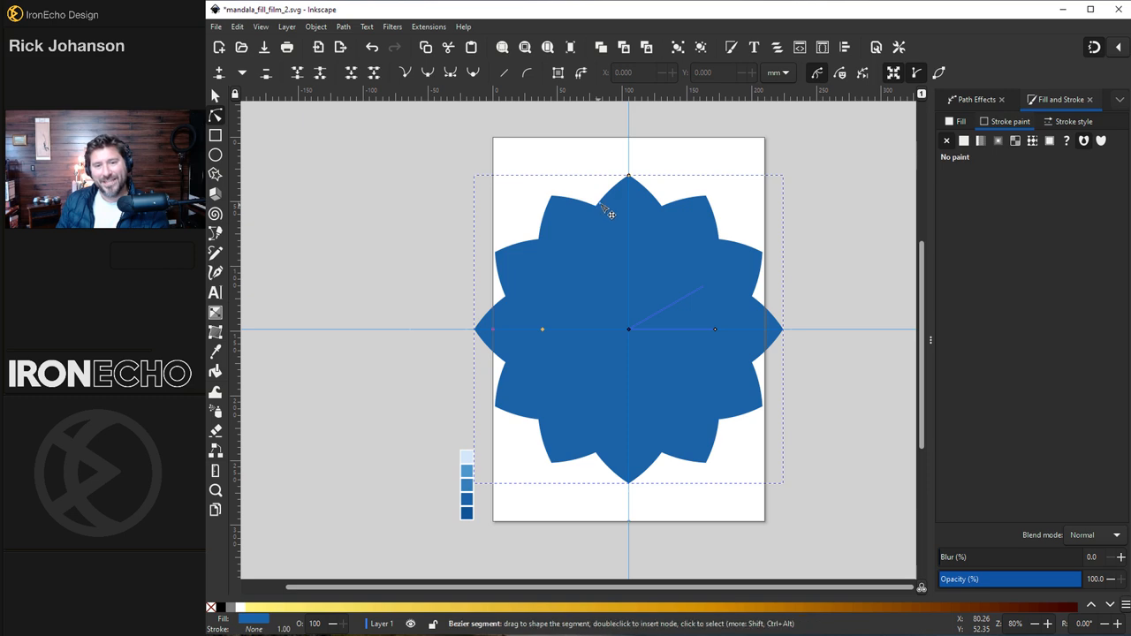
mouse_move(608, 246)
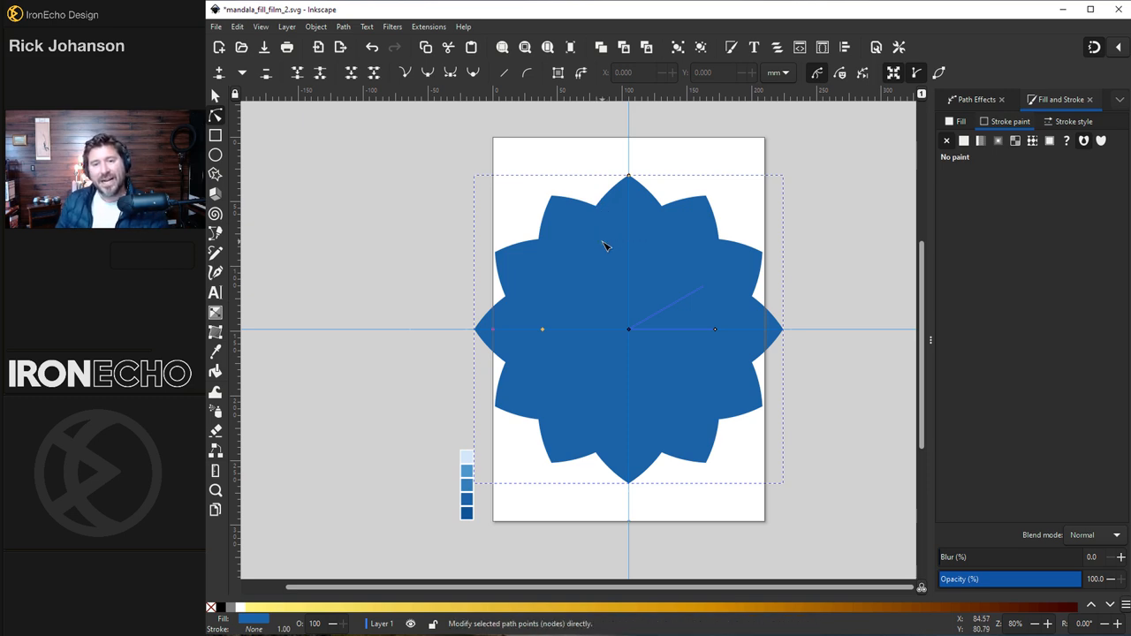
left_click(964, 142)
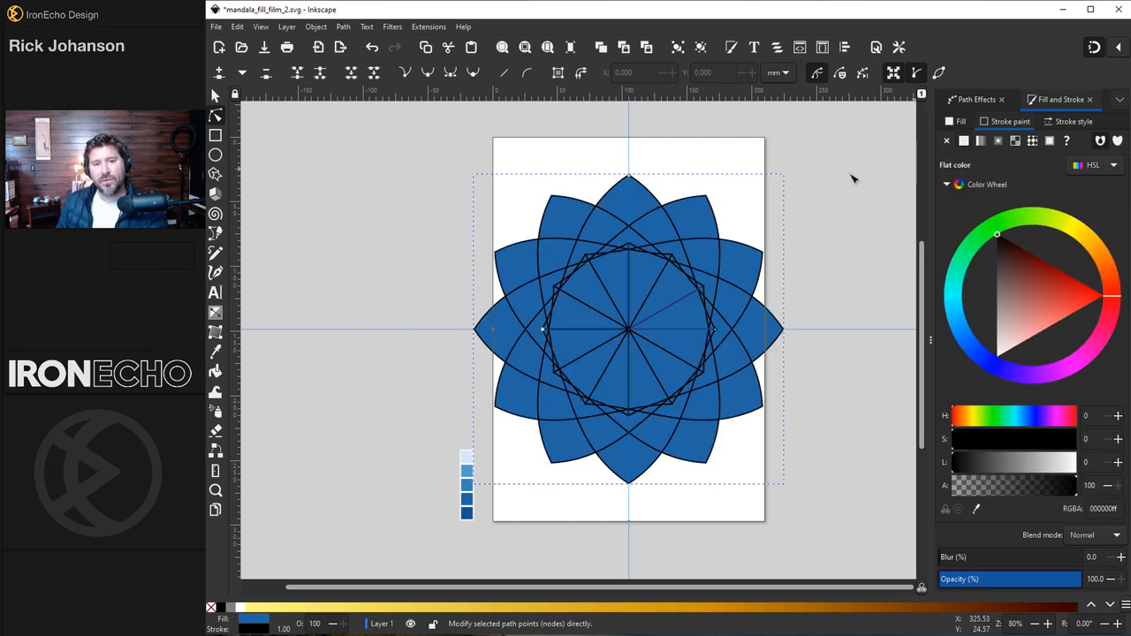
mouse_move(605, 216)
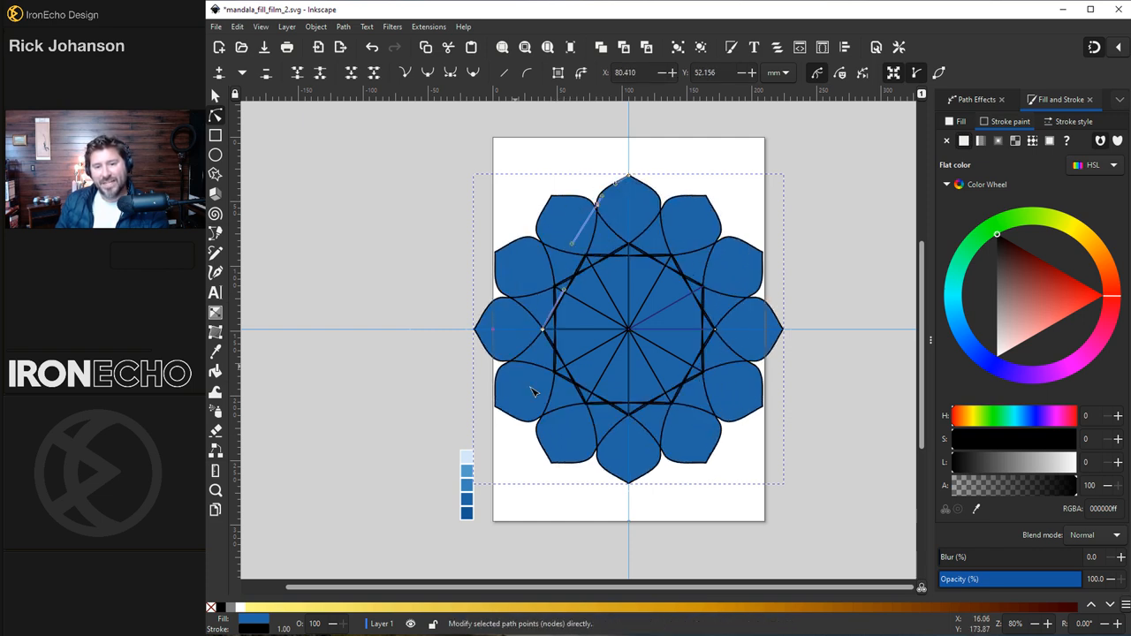
mouse_move(716, 186)
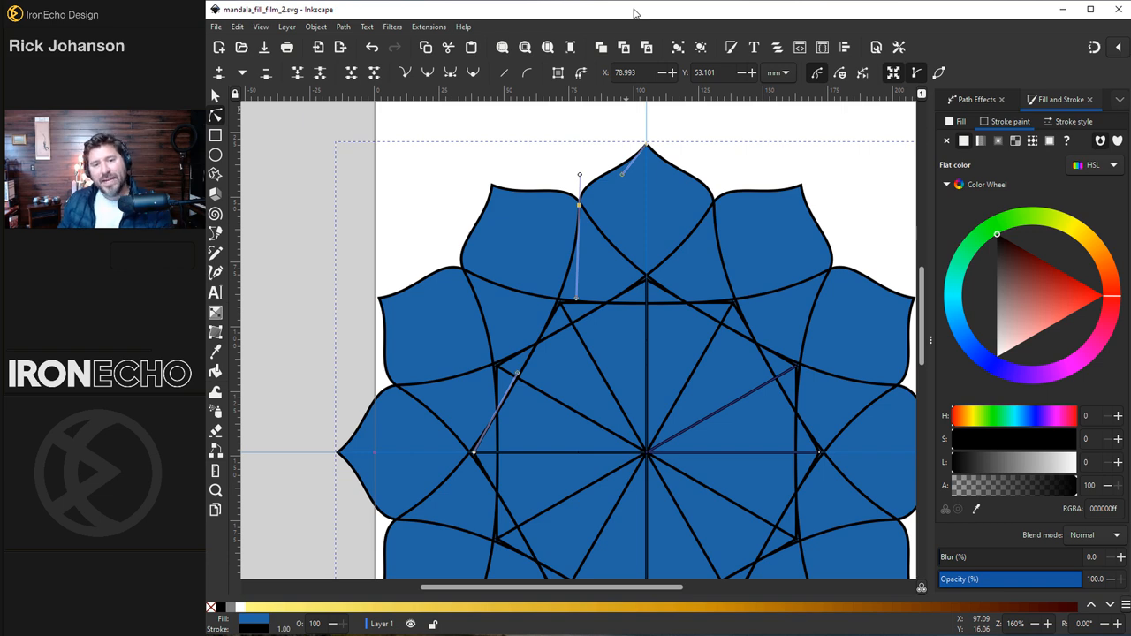
mouse_move(608, 219)
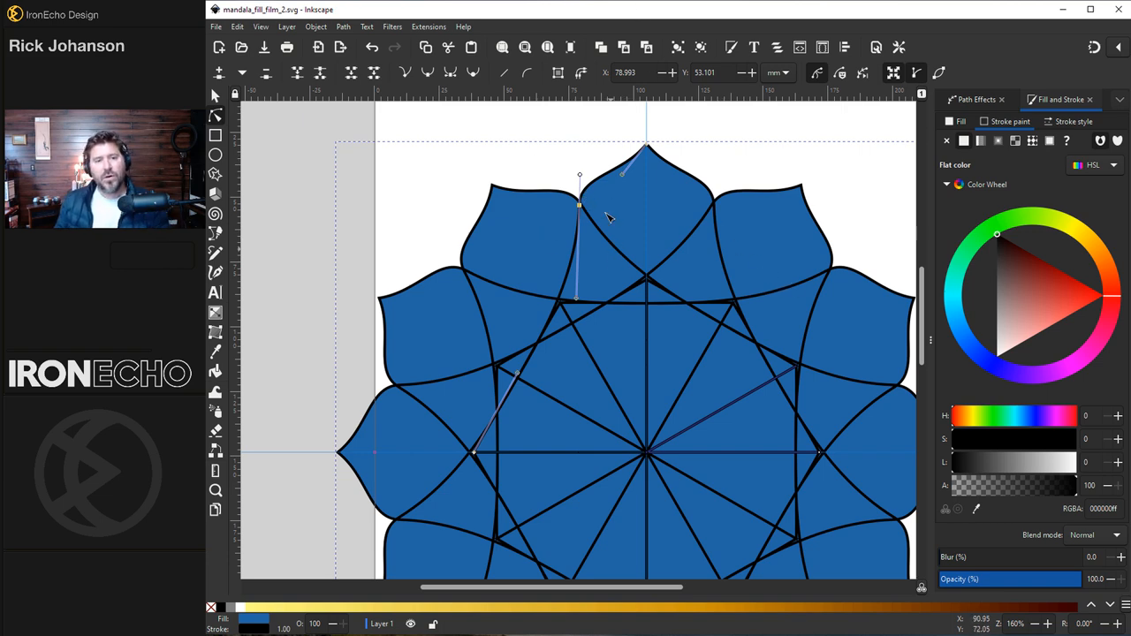
mouse_move(608, 322)
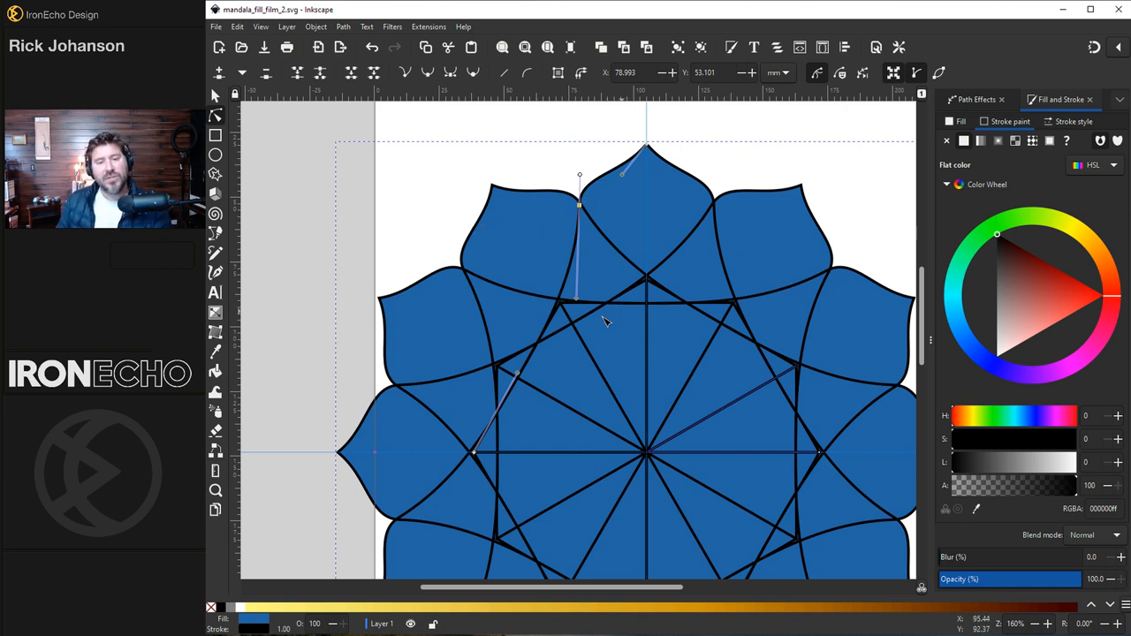
mouse_move(567, 209)
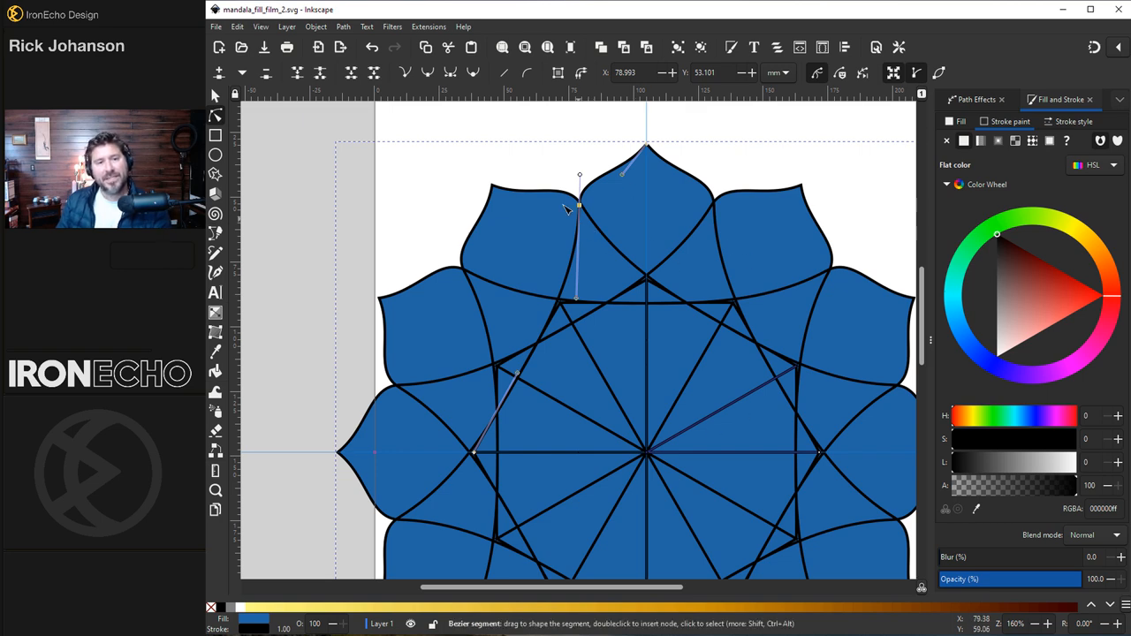
Convert the rosette's effects with Object to Path, confirm none remain, and Union the petals into one shape.
left_click(343, 27)
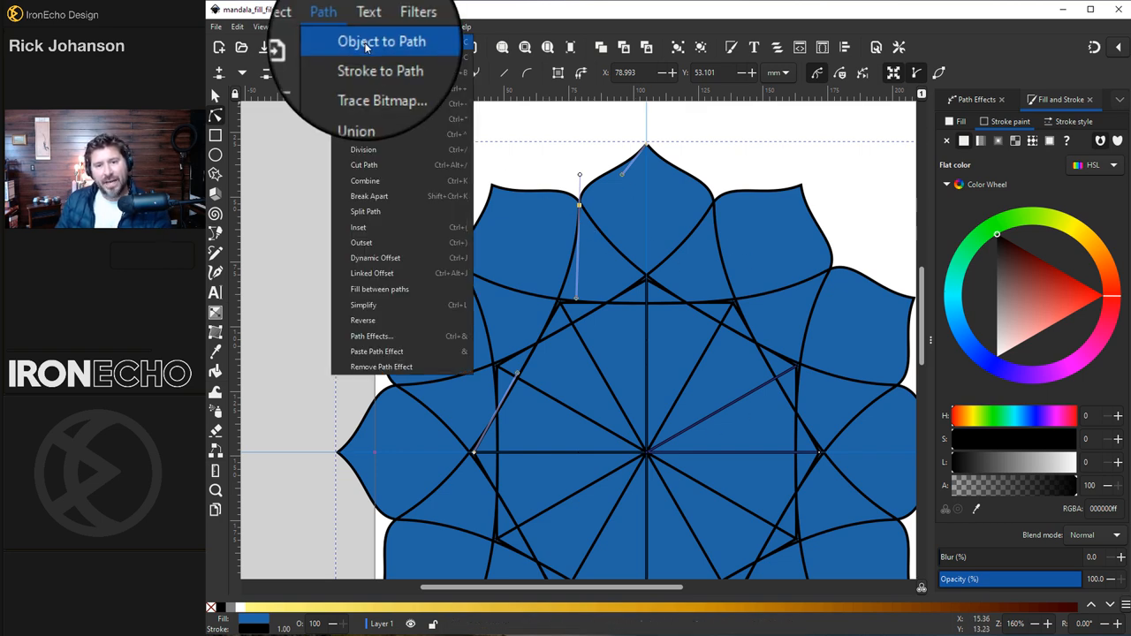
left_click(382, 43)
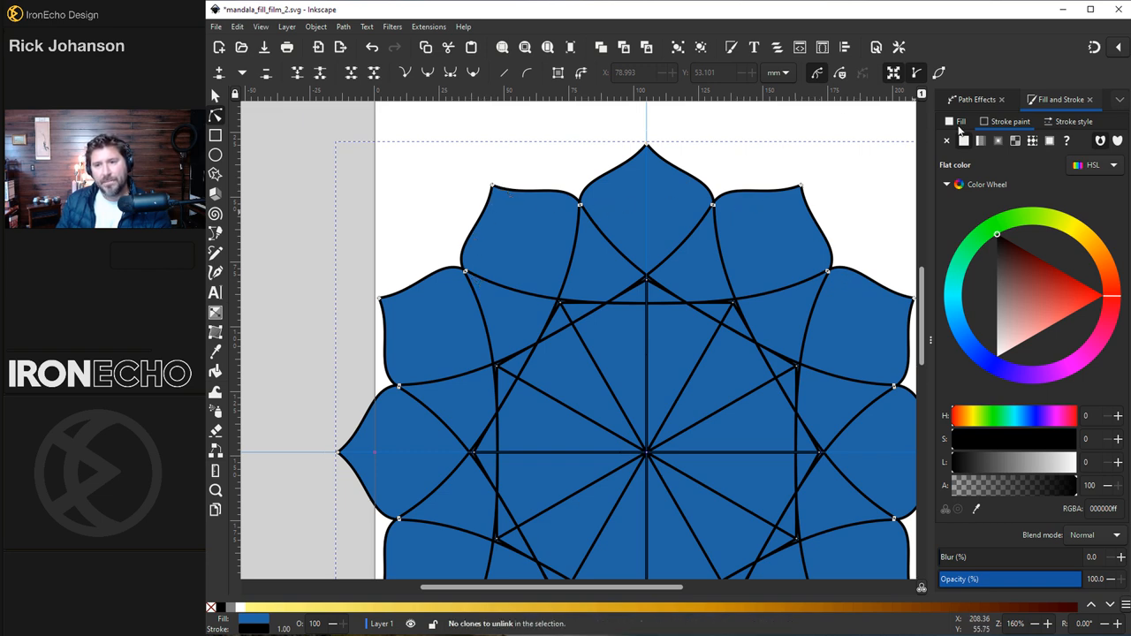
left_click(976, 99)
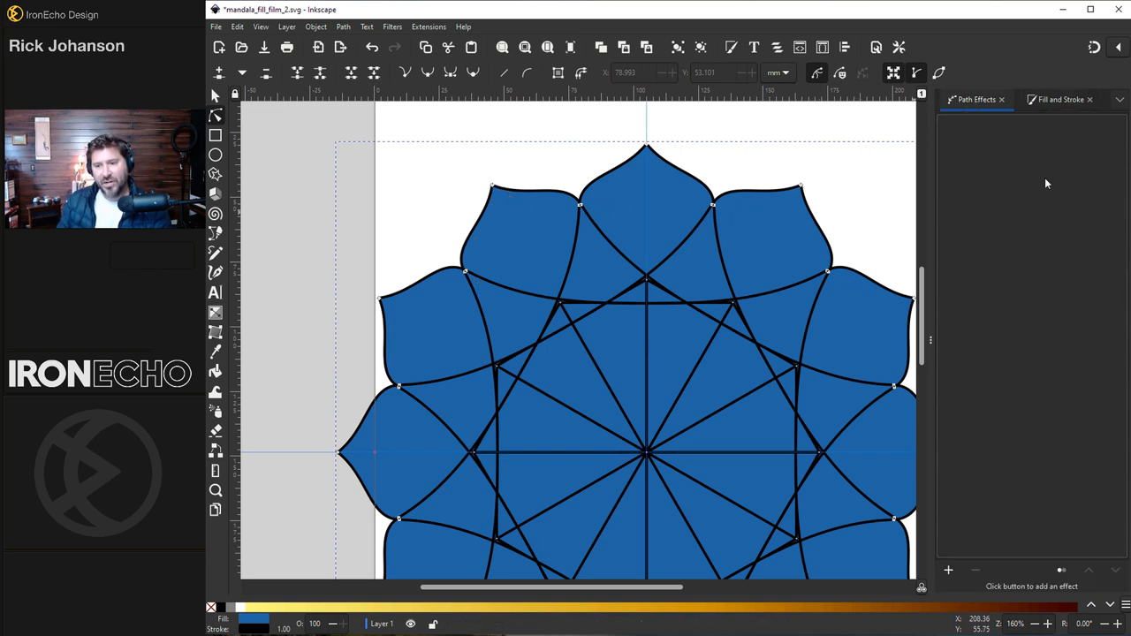
mouse_move(688, 410)
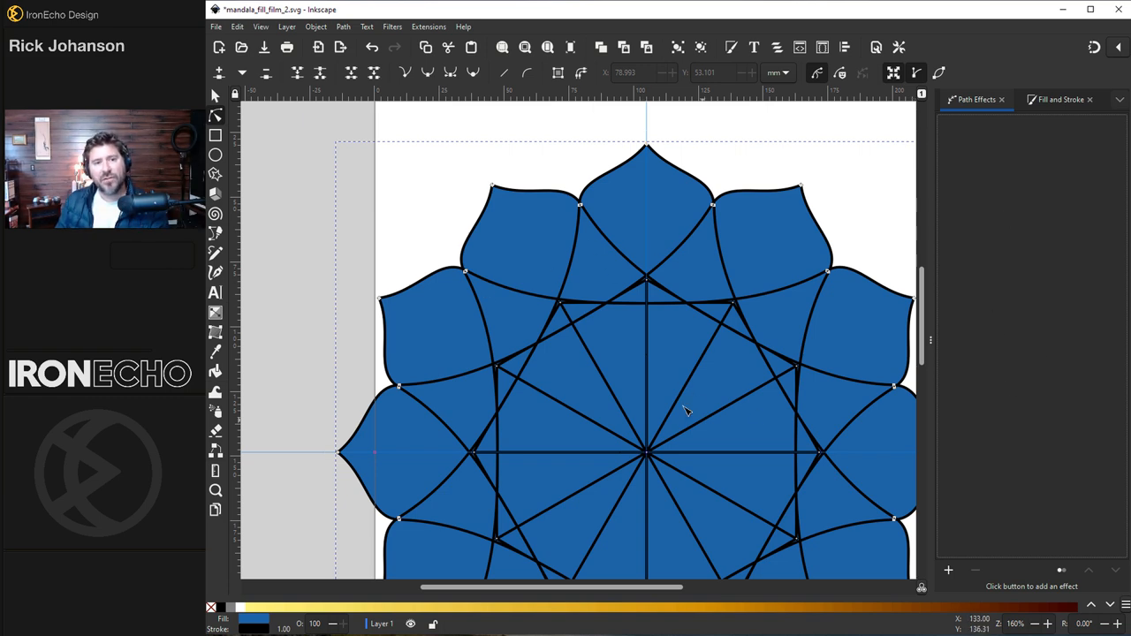
left_click(343, 27)
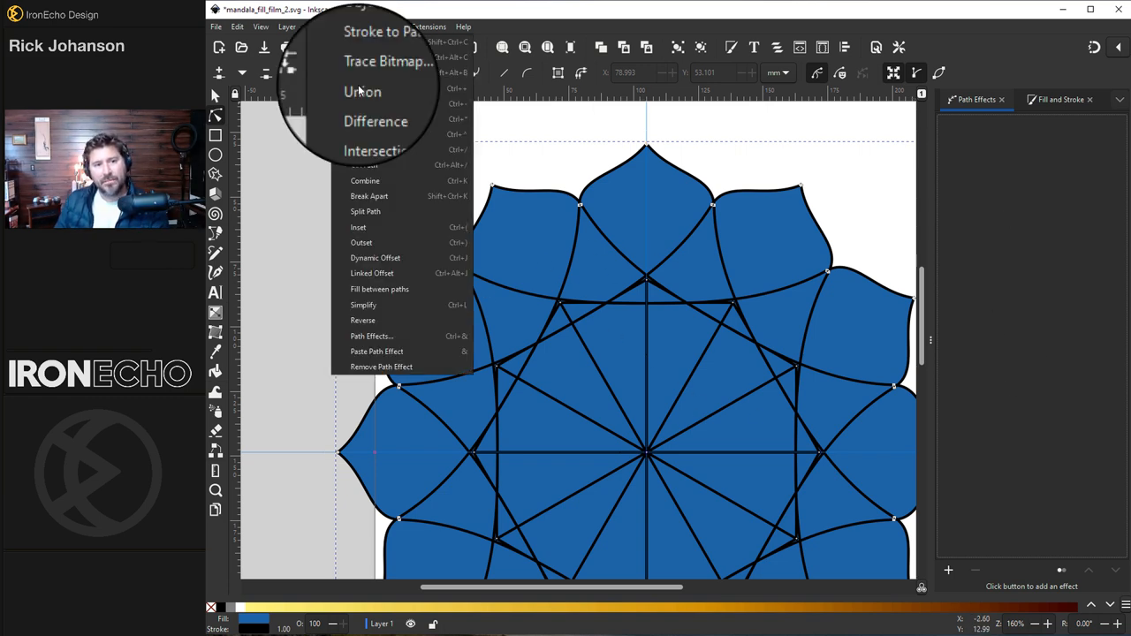
left_click(362, 92)
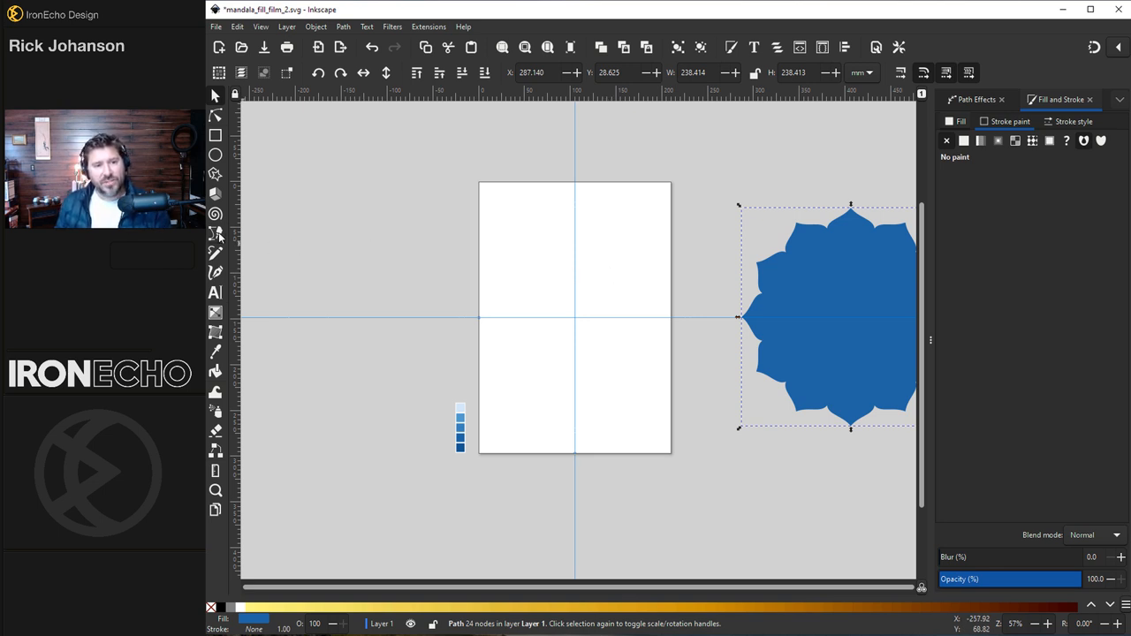
Start drawing a new blue wedge from the page centre with the Bézier pen.
left_click(216, 233)
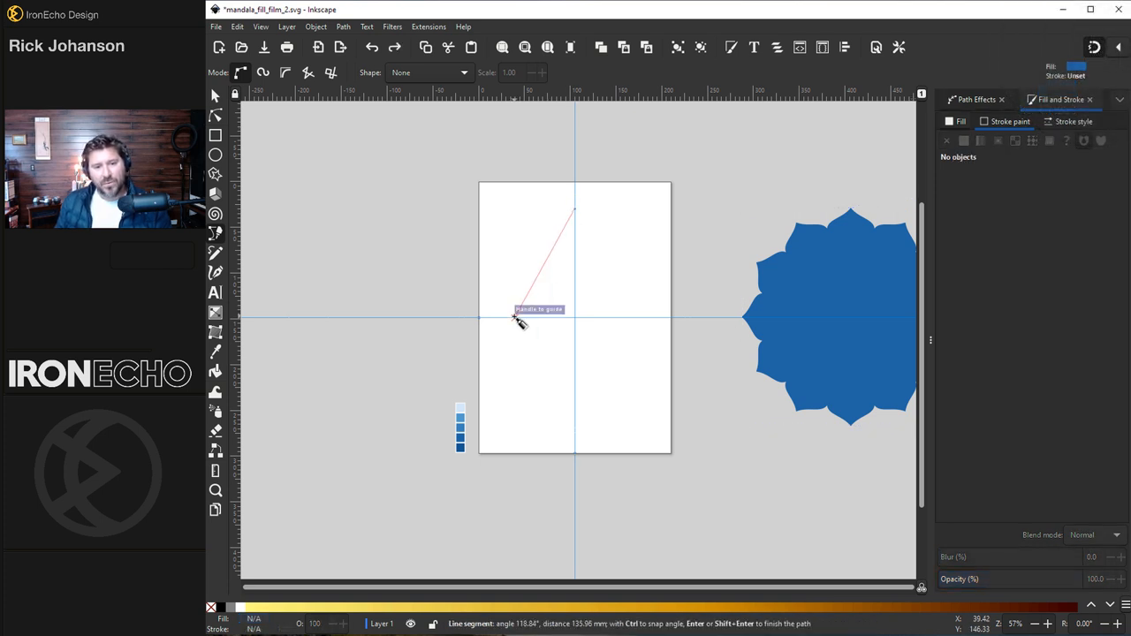
mouse_move(575, 322)
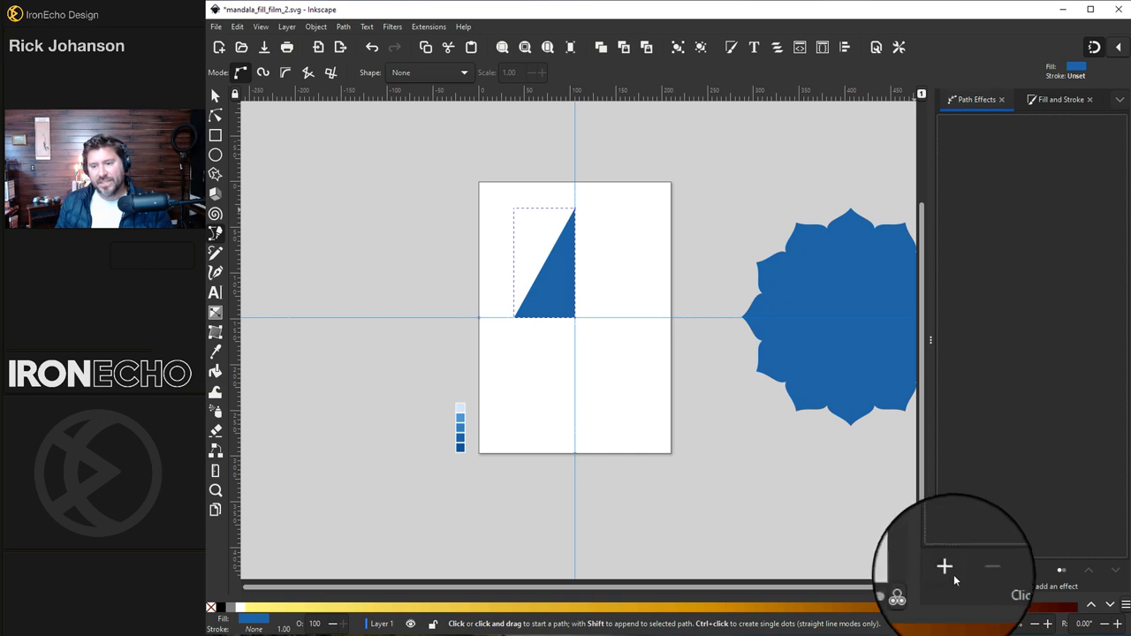
Give the wedge a fused Mirror symmetry effect and start adding a Rotate copies effect.
left_click(944, 566)
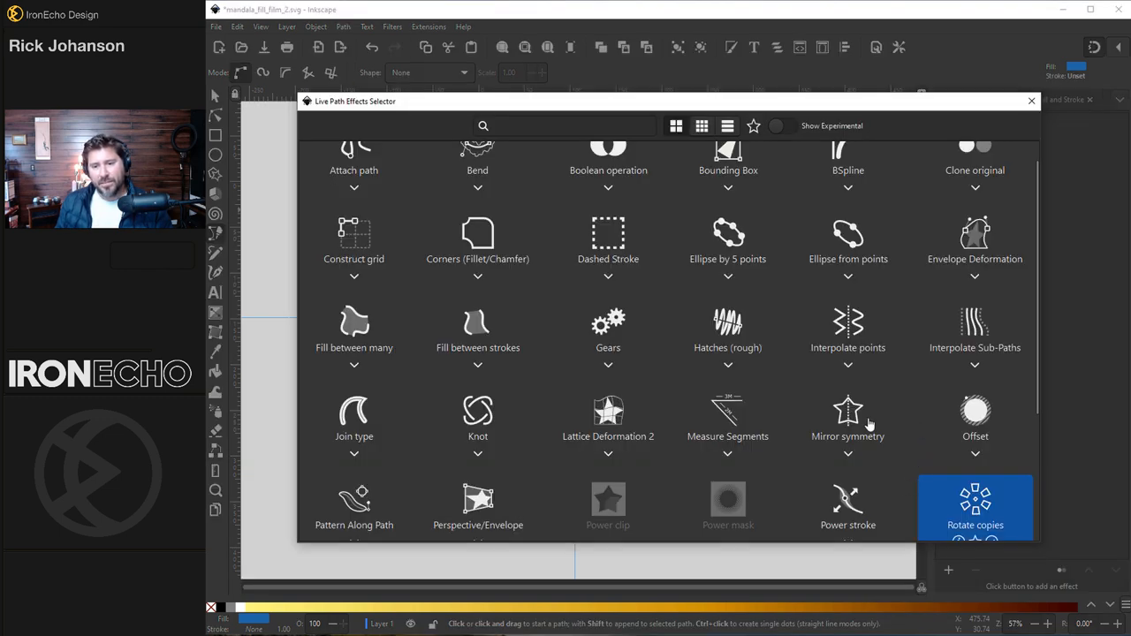
double_click(849, 415)
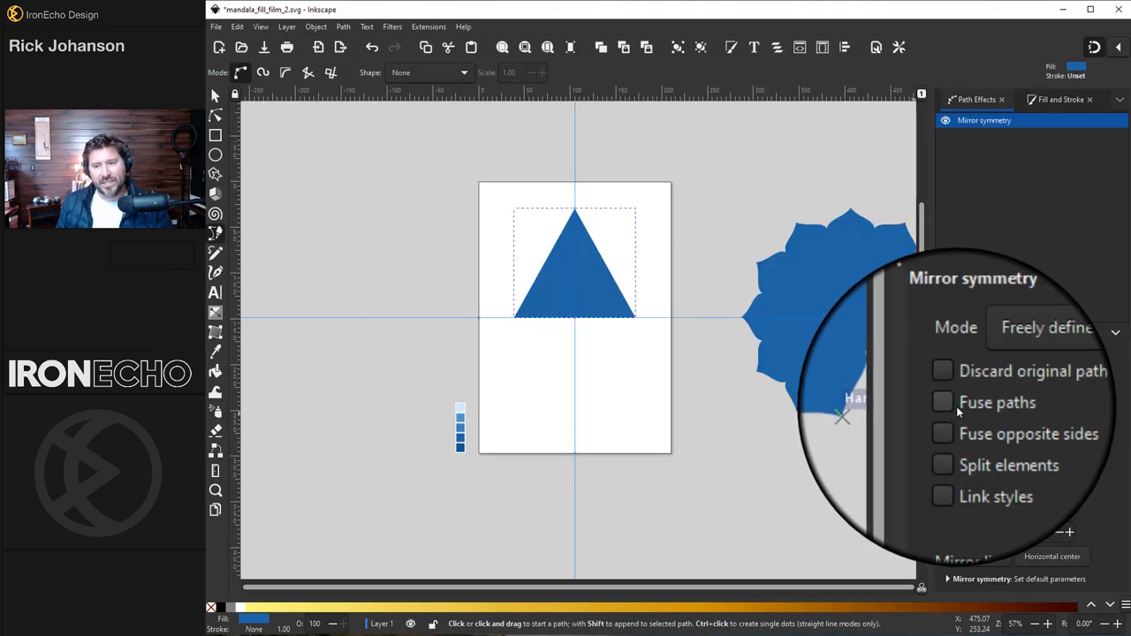
left_click(945, 403)
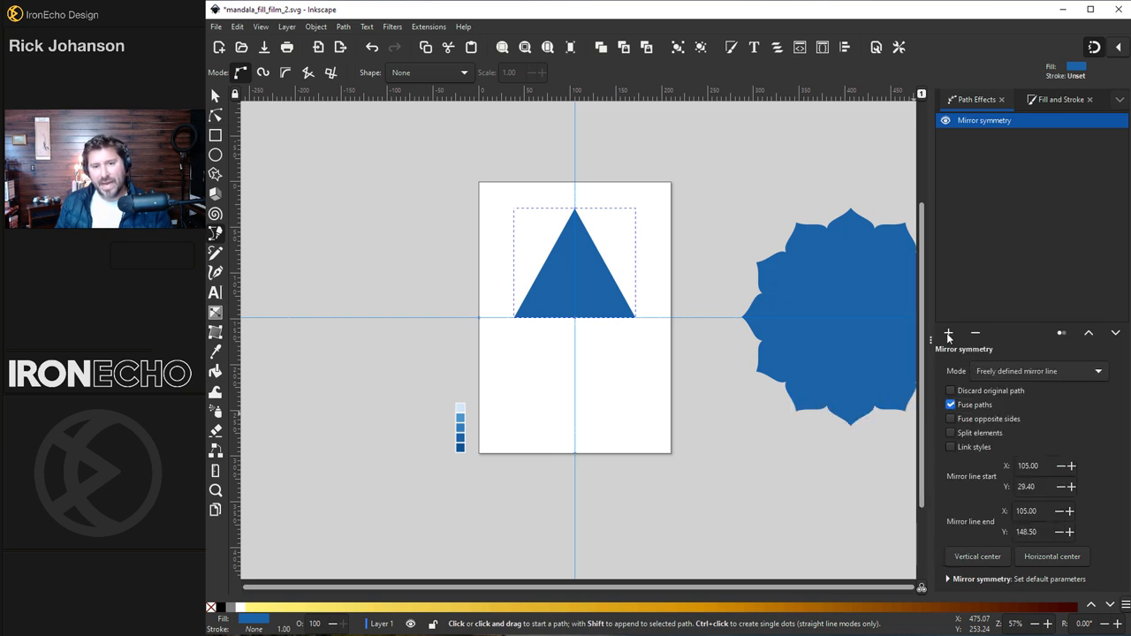
left_click(947, 332)
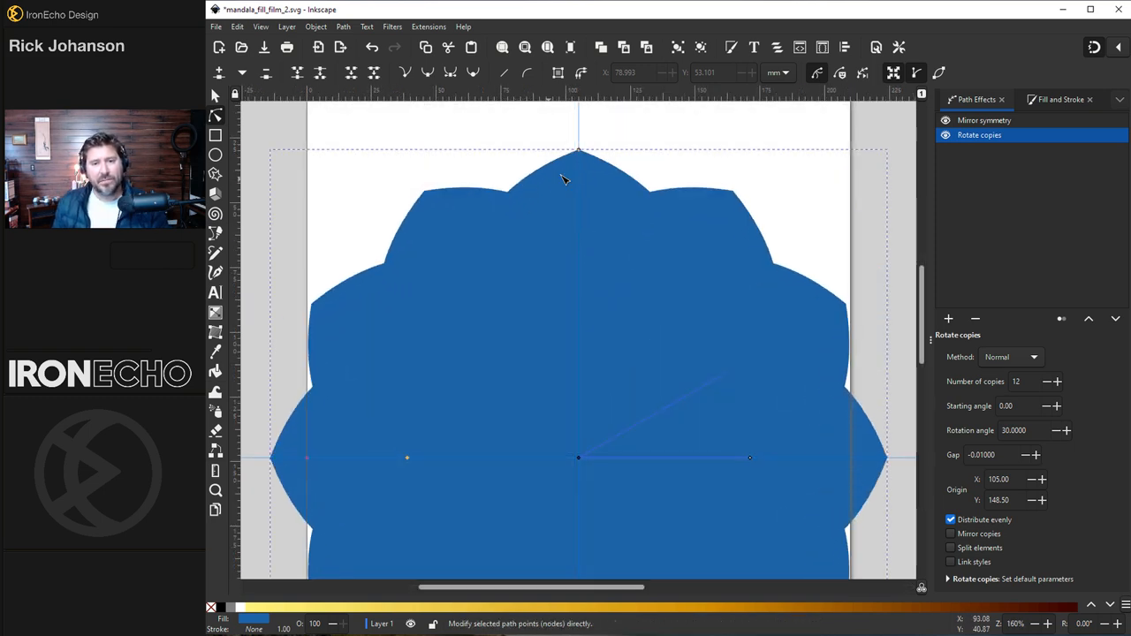
Union the rotated triangles into a second solid flower and move it toward the page.
left_click(1061, 99)
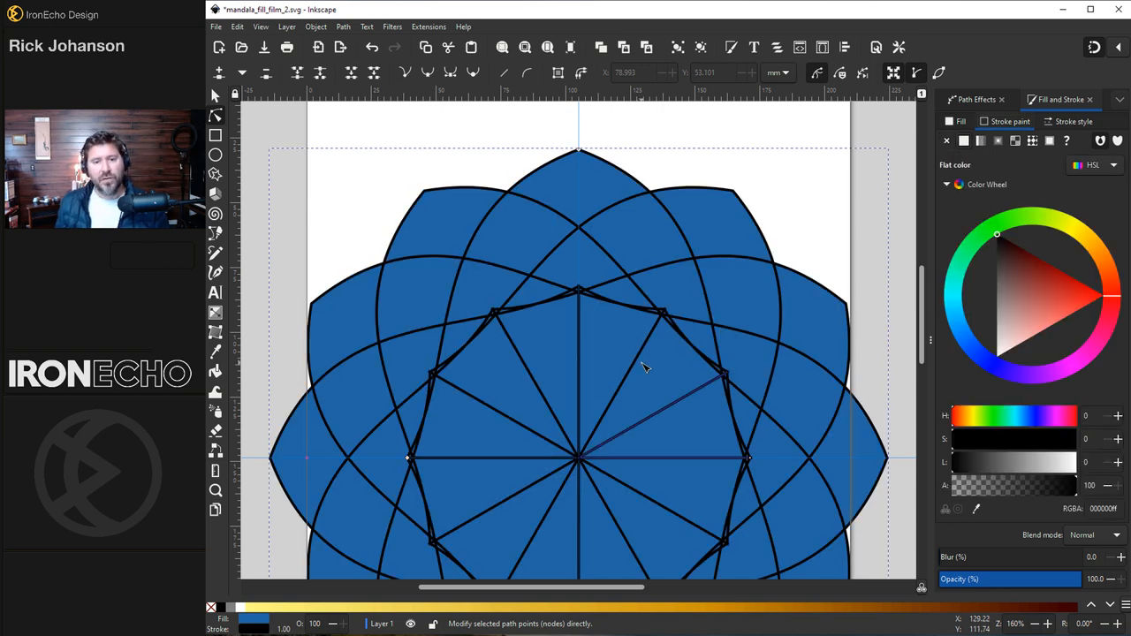
mouse_move(545, 194)
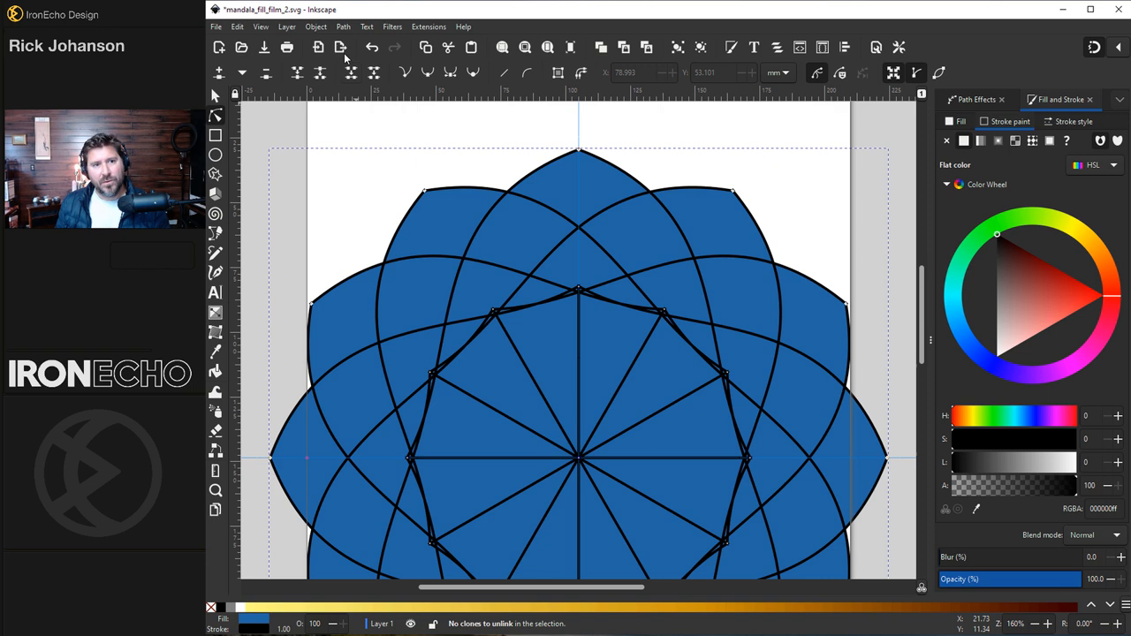
left_click(343, 27)
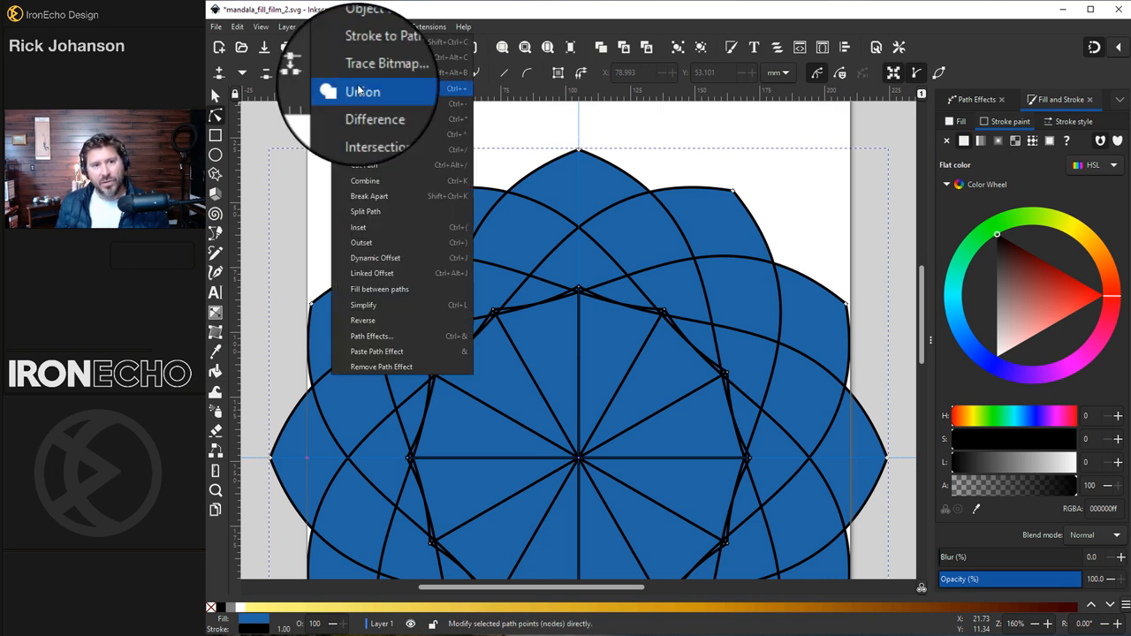
left_click(362, 92)
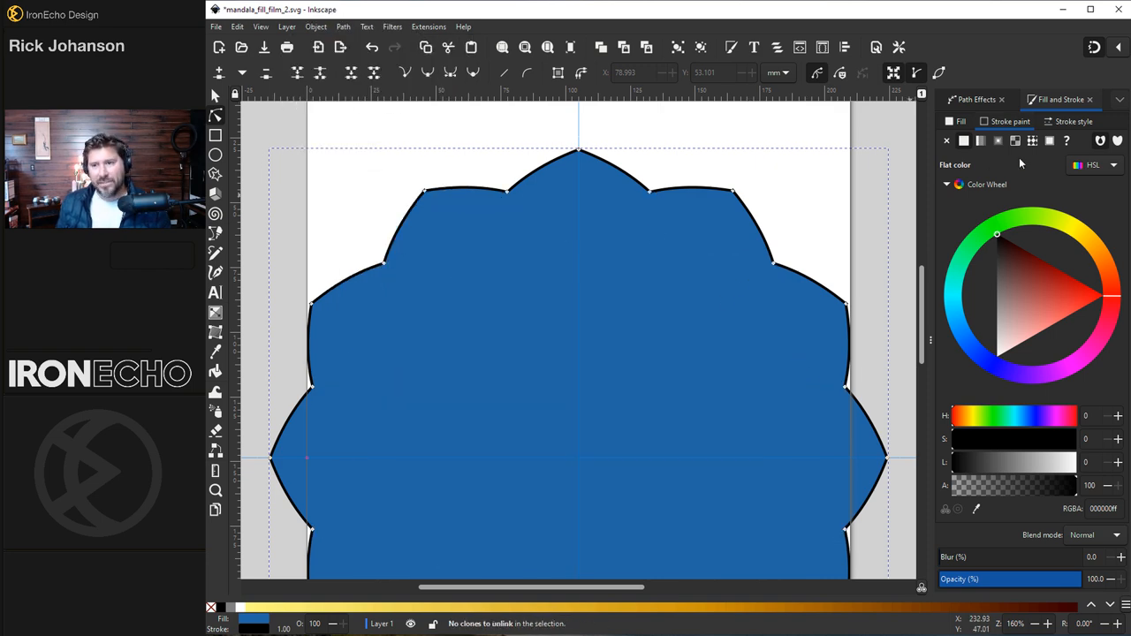
left_click(947, 141)
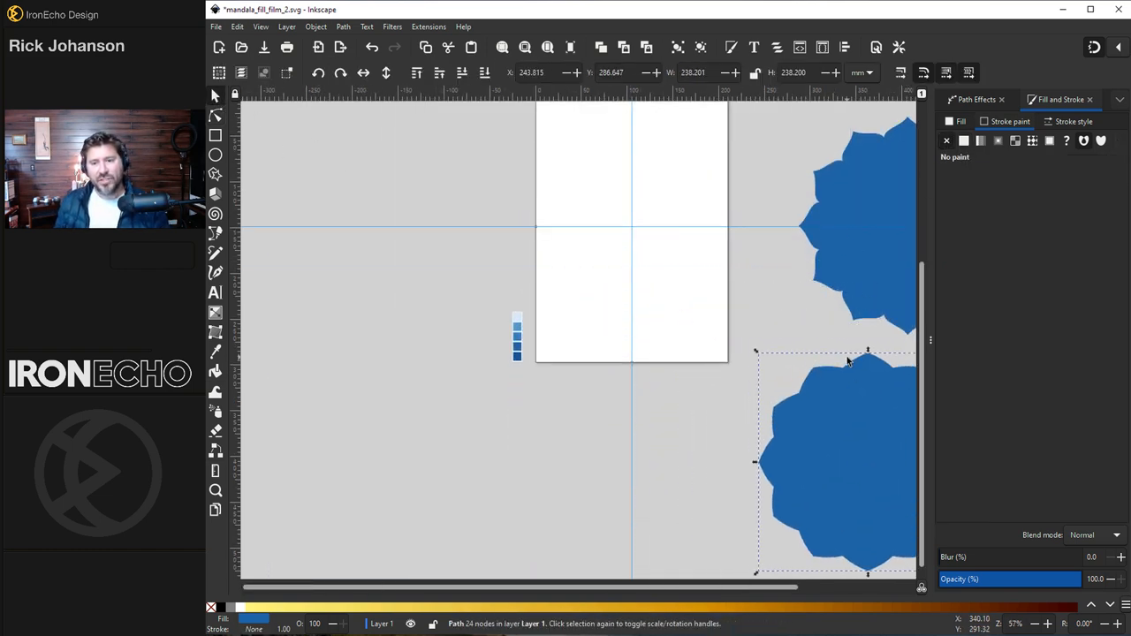
left_click_drag(835, 460, 632, 239)
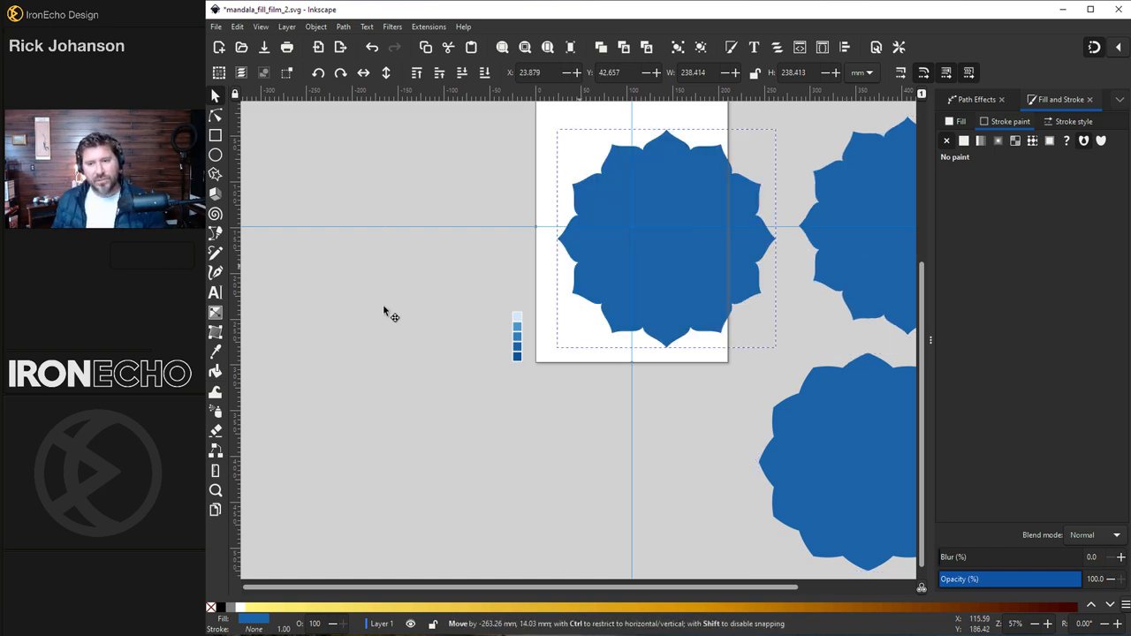
Move the second solid flower down to the left of the page.
left_click_drag(633, 238, 380, 380)
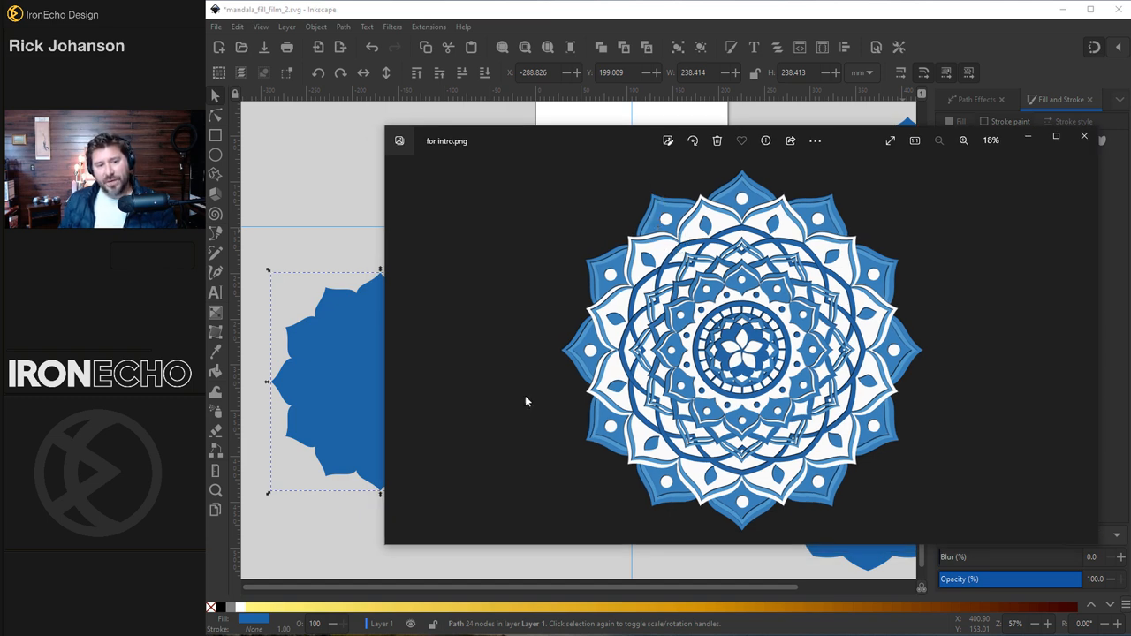
mouse_move(628, 278)
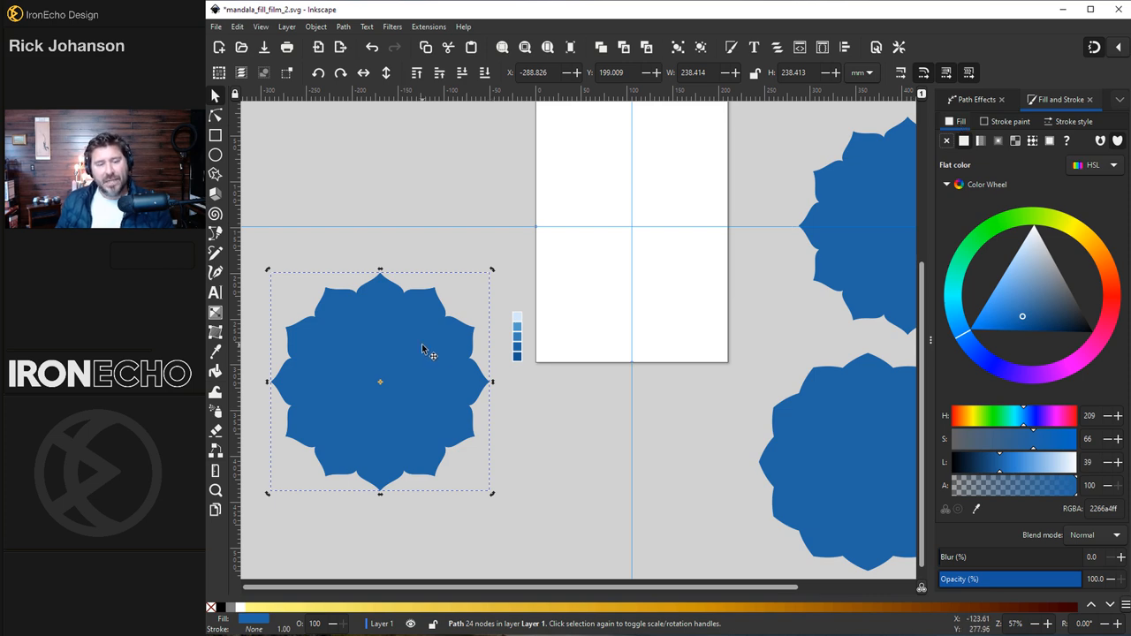
mouse_move(962, 498)
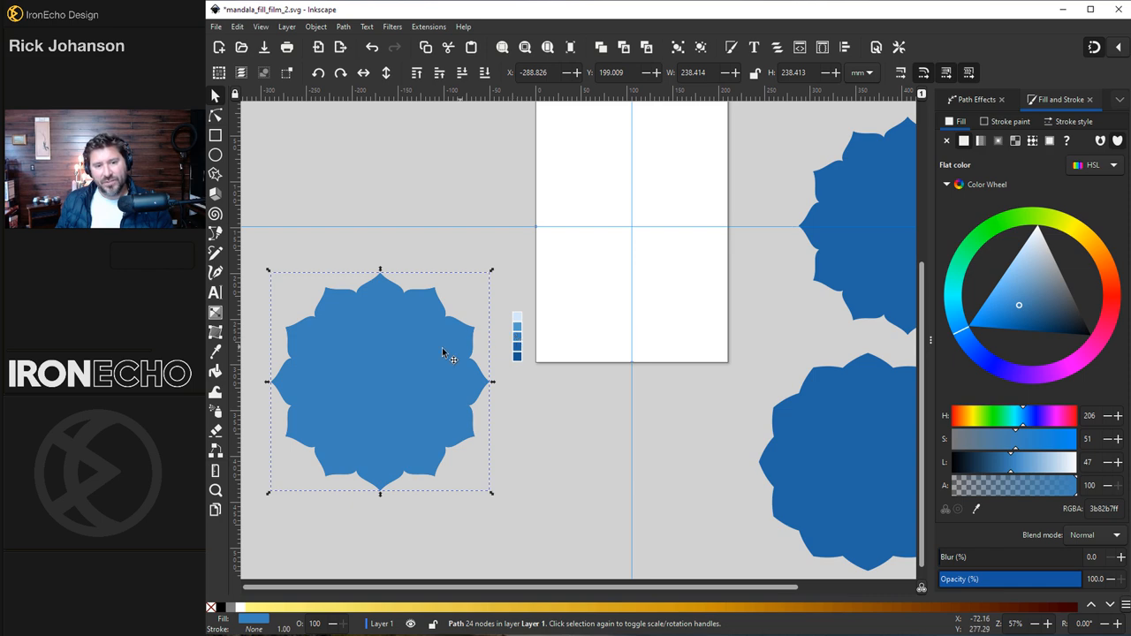
mouse_move(493, 276)
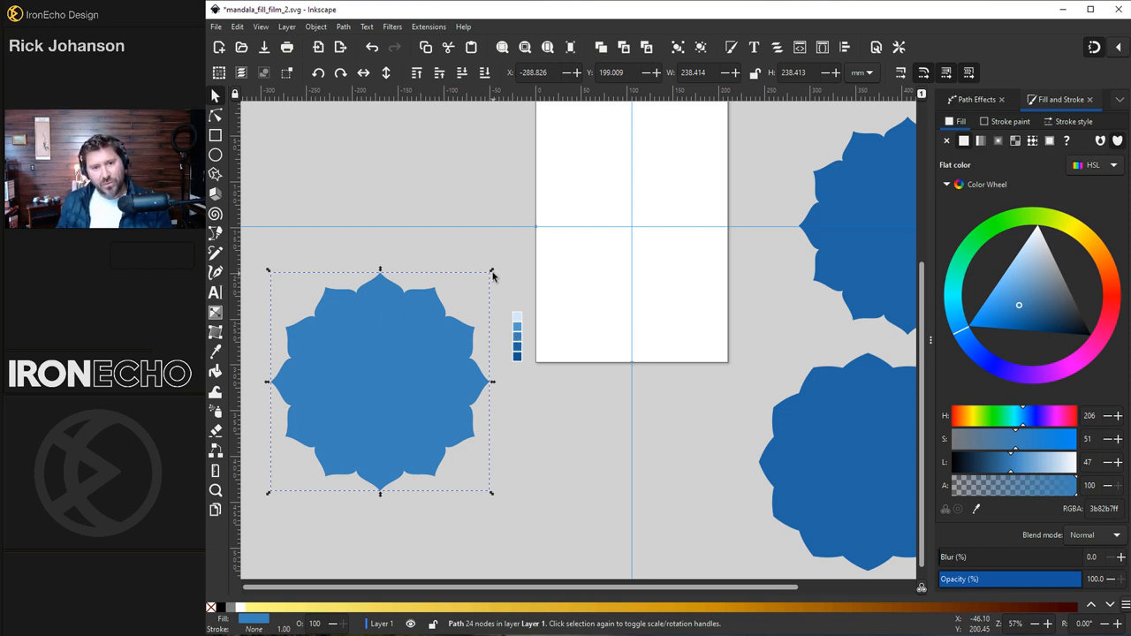
Shrink the lighter copy inside the flower, cut it out with Path > Difference, and reposition the scalloped ring.
left_click_drag(491, 274, 486, 282)
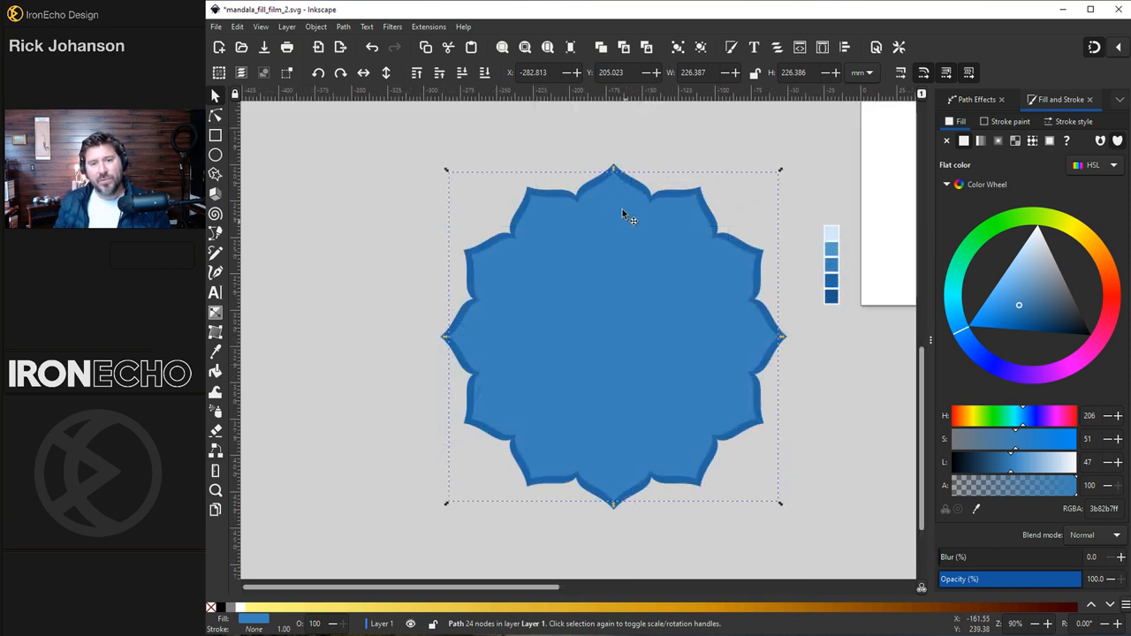
mouse_move(623, 180)
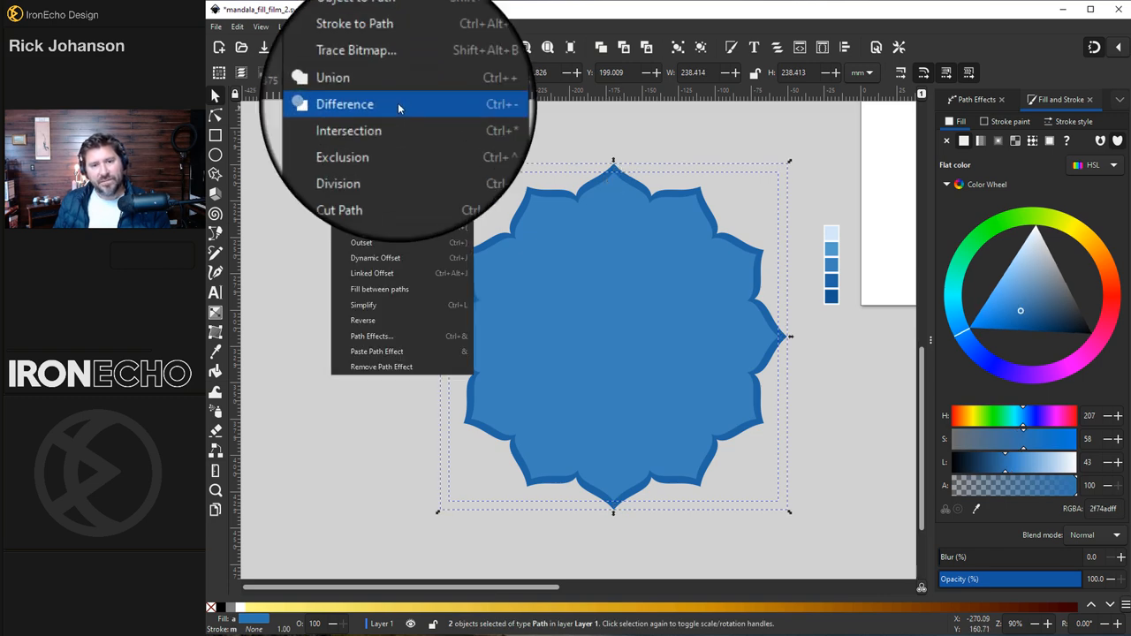
left_click(345, 103)
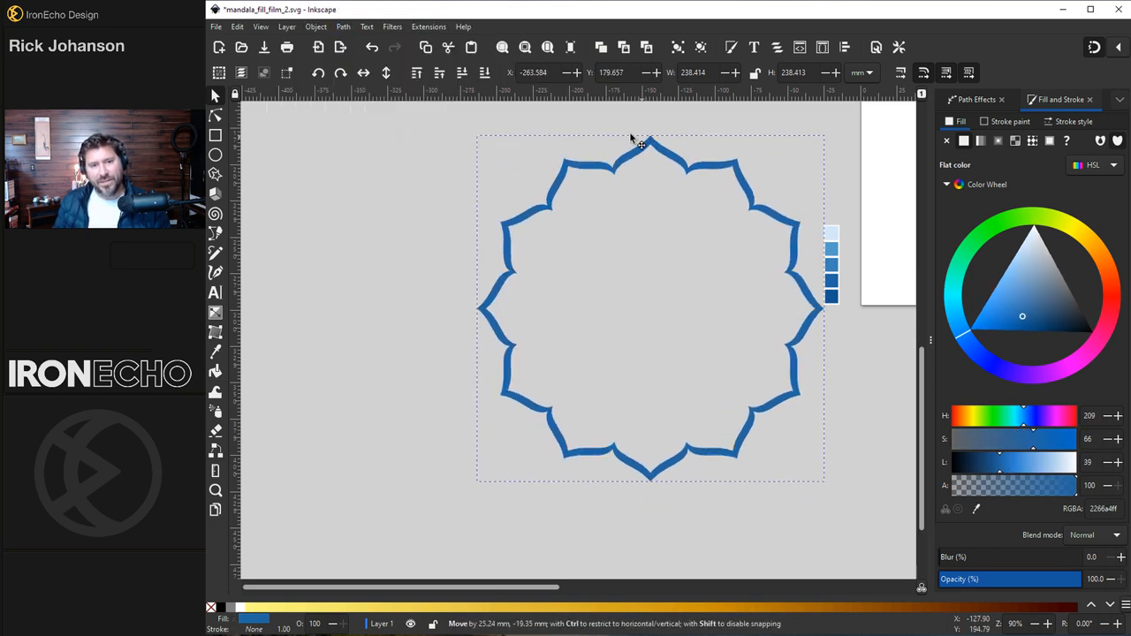
left_click_drag(650, 309, 557, 283)
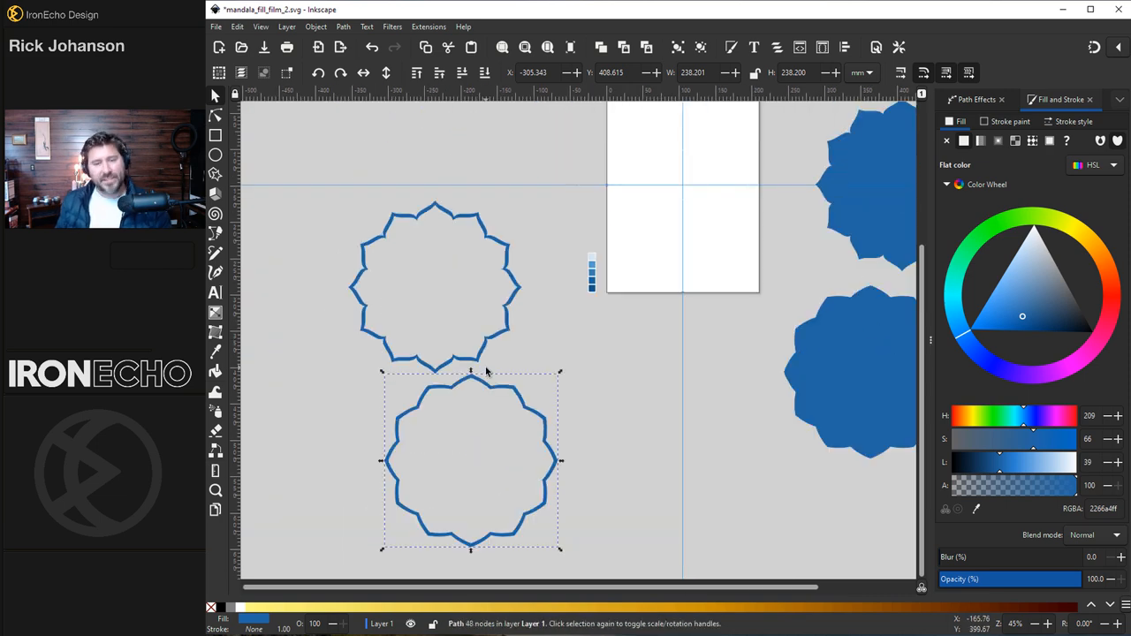
mouse_move(690, 202)
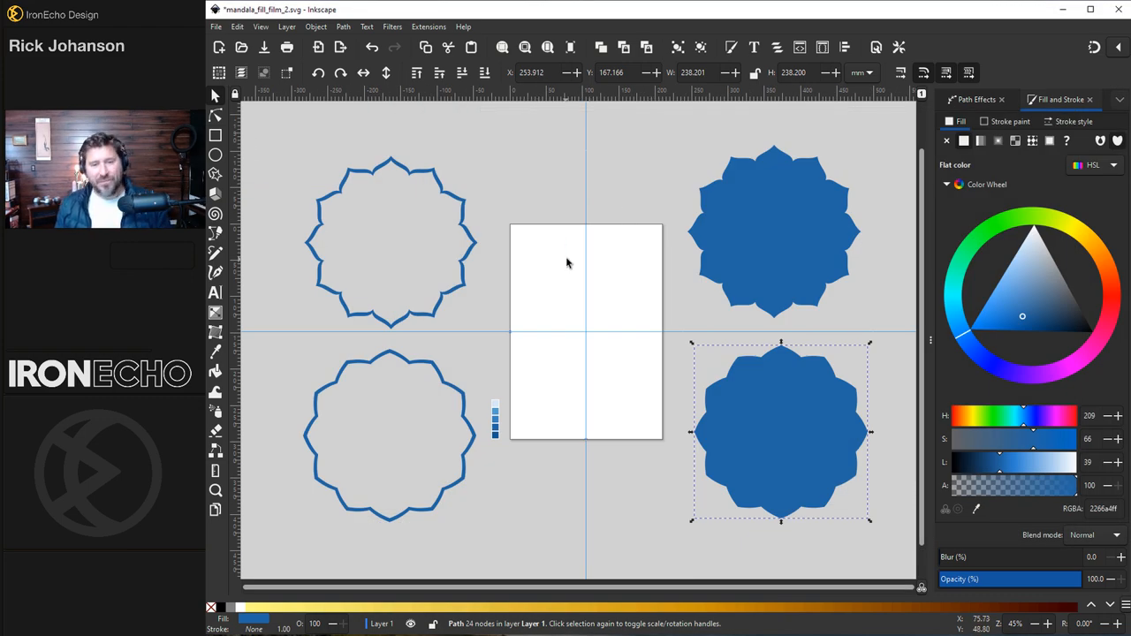
mouse_move(622, 273)
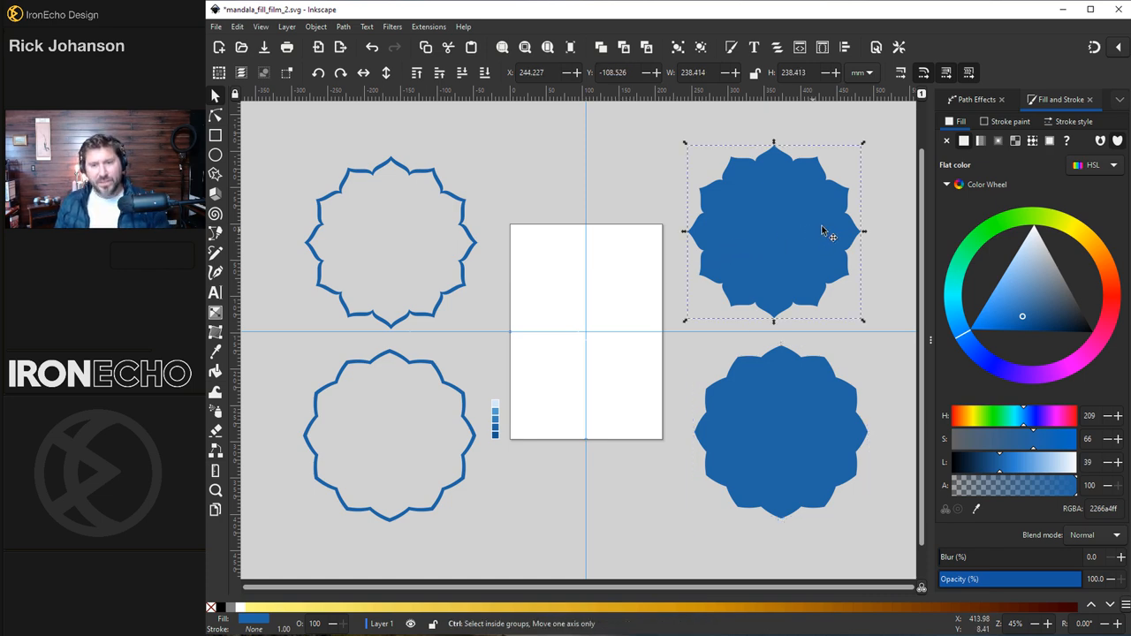
Move the solid blue flower onto the page and layer an outlined flower copy over it.
left_click_drag(774, 231, 587, 333)
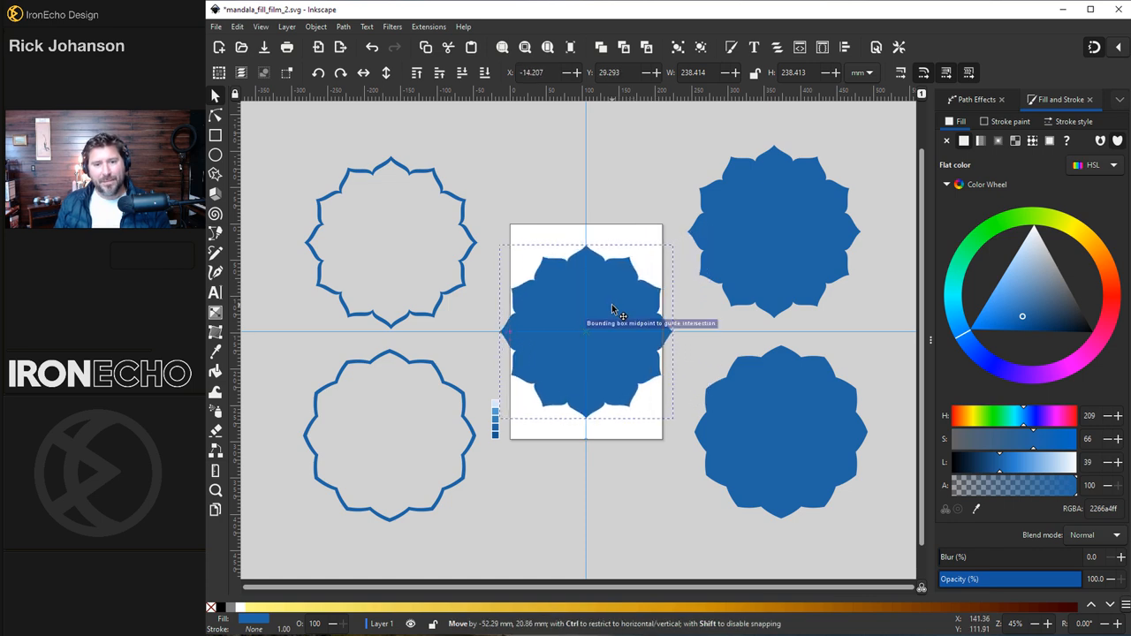
left_click_drag(587, 332, 391, 244)
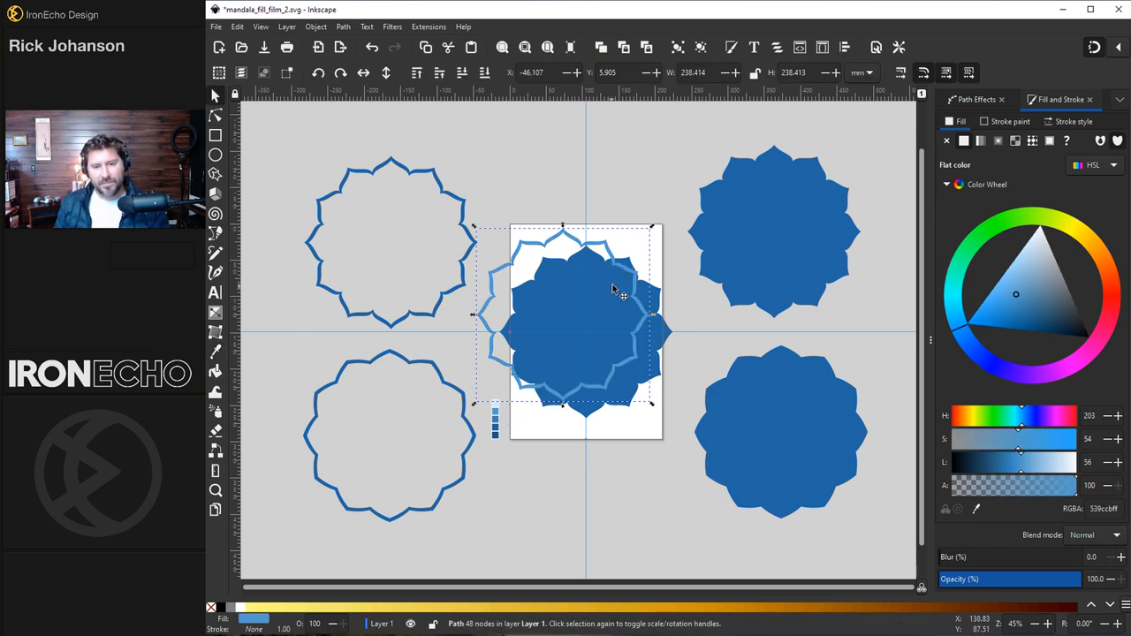
mouse_move(548, 45)
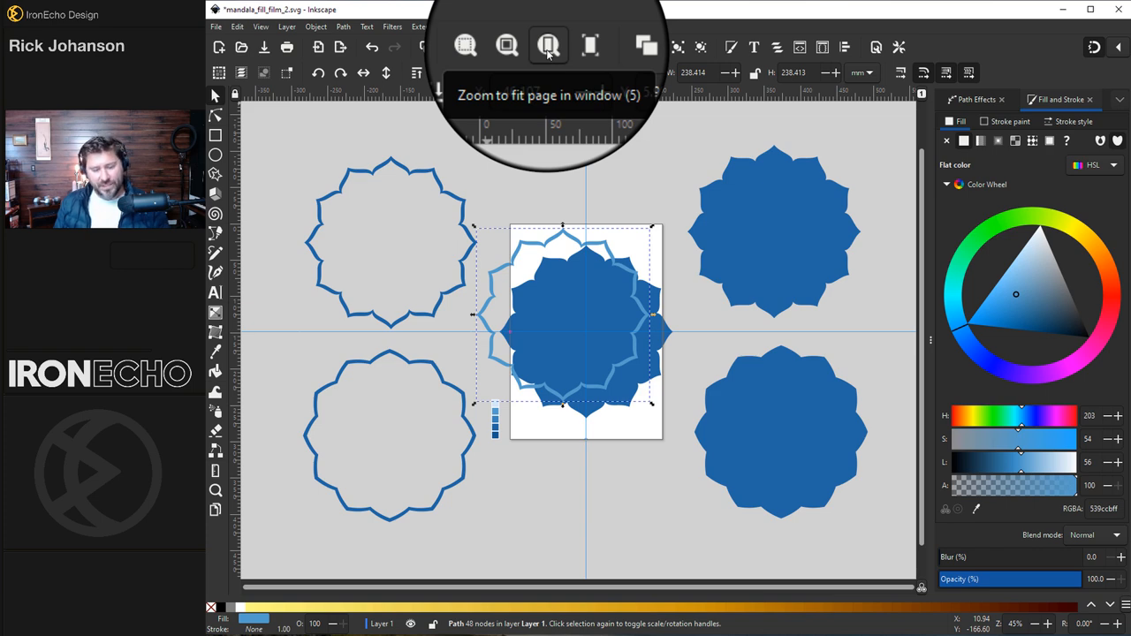
Scale the stacked flowers up to fill the page, then shrink the solid flower to show a light blue rim.
left_click(548, 46)
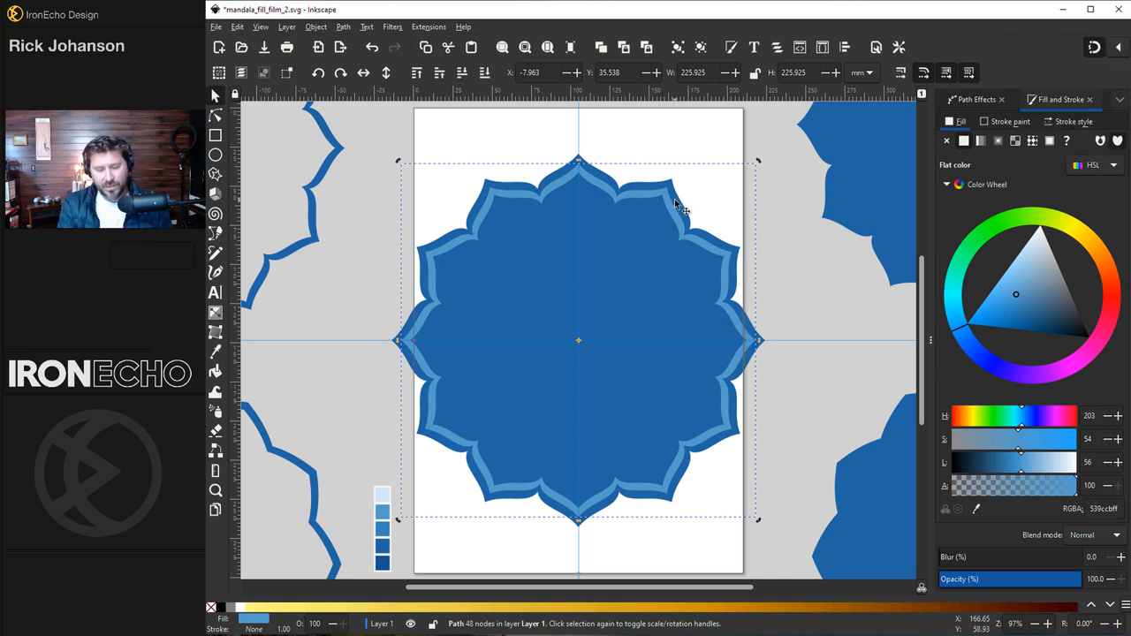
left_click_drag(758, 165, 762, 161)
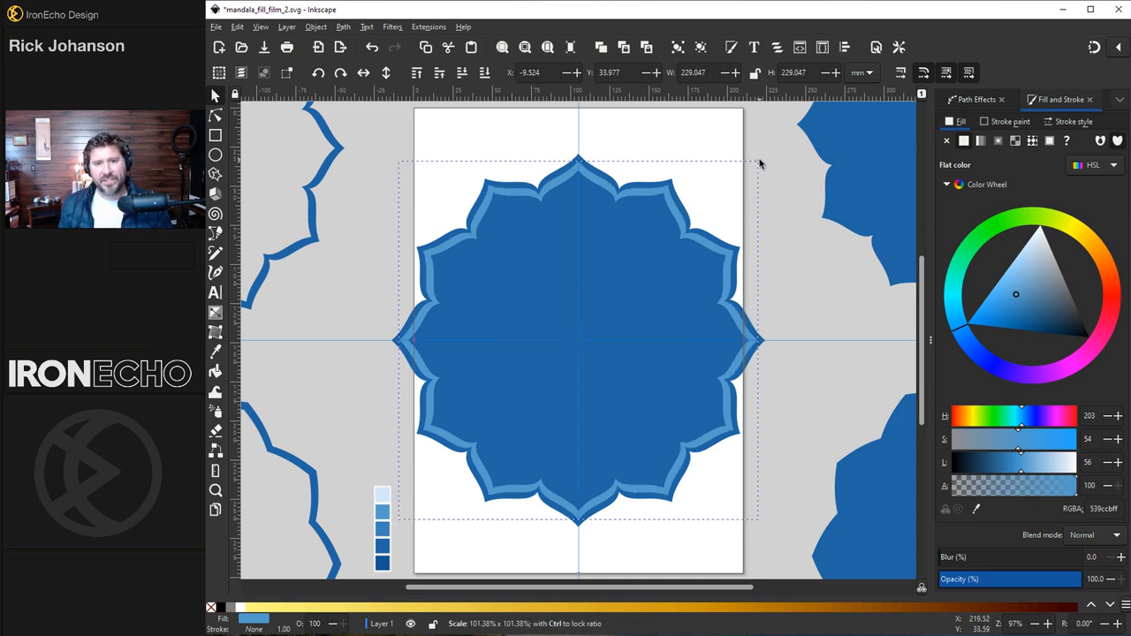
left_click(610, 186)
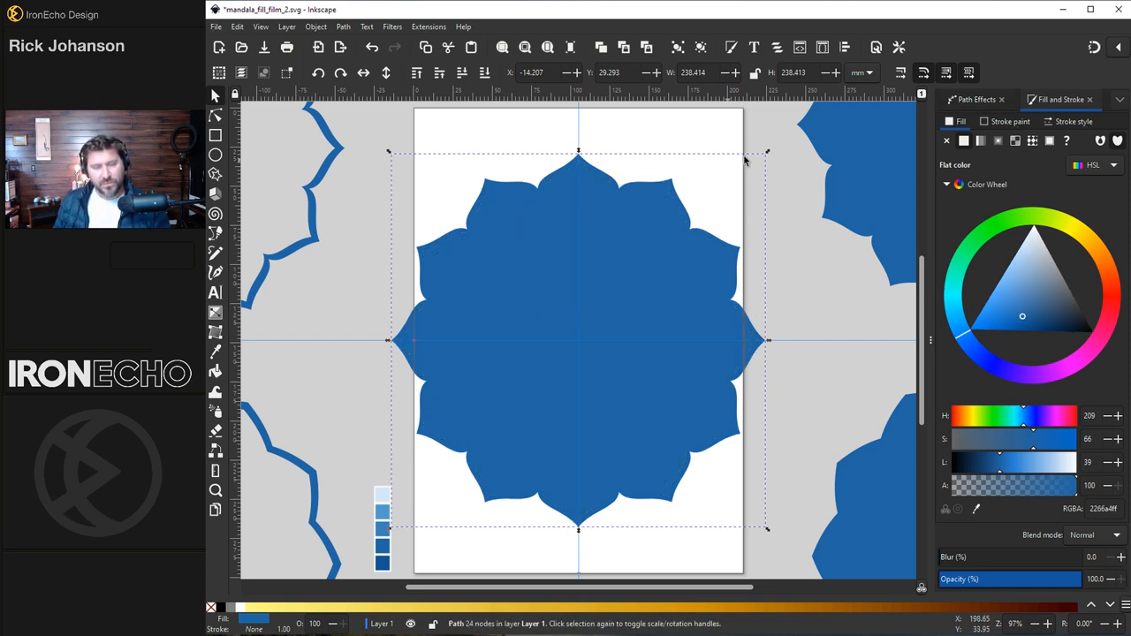
left_click_drag(767, 150, 757, 166)
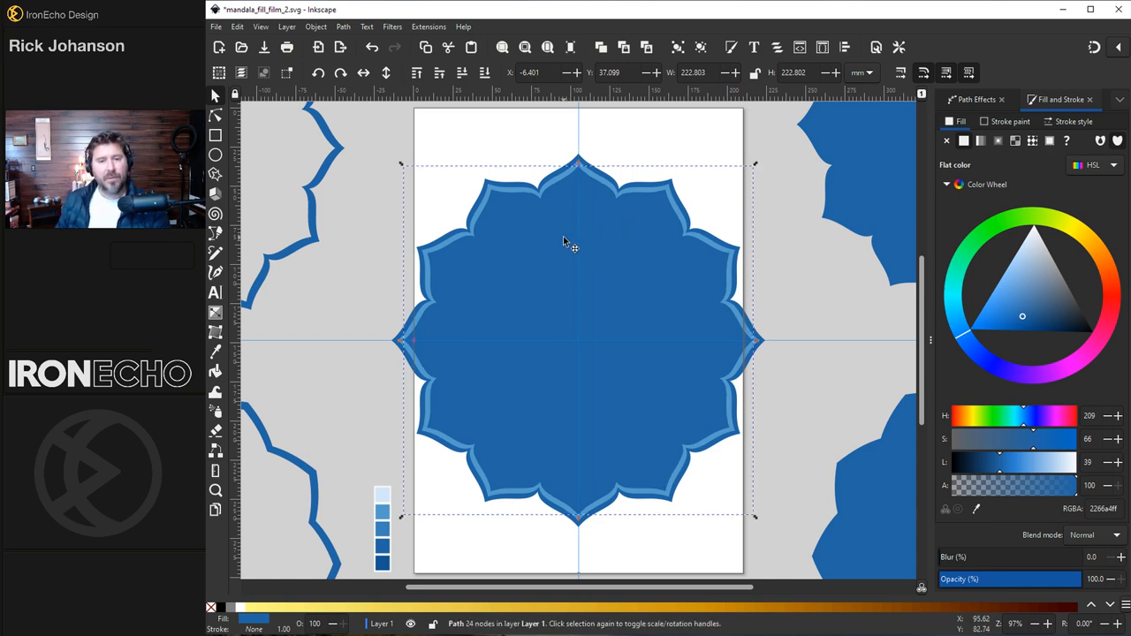
Repeat a small light blue dot 12 times around the flower with a Rotate copies path effect.
left_click(215, 175)
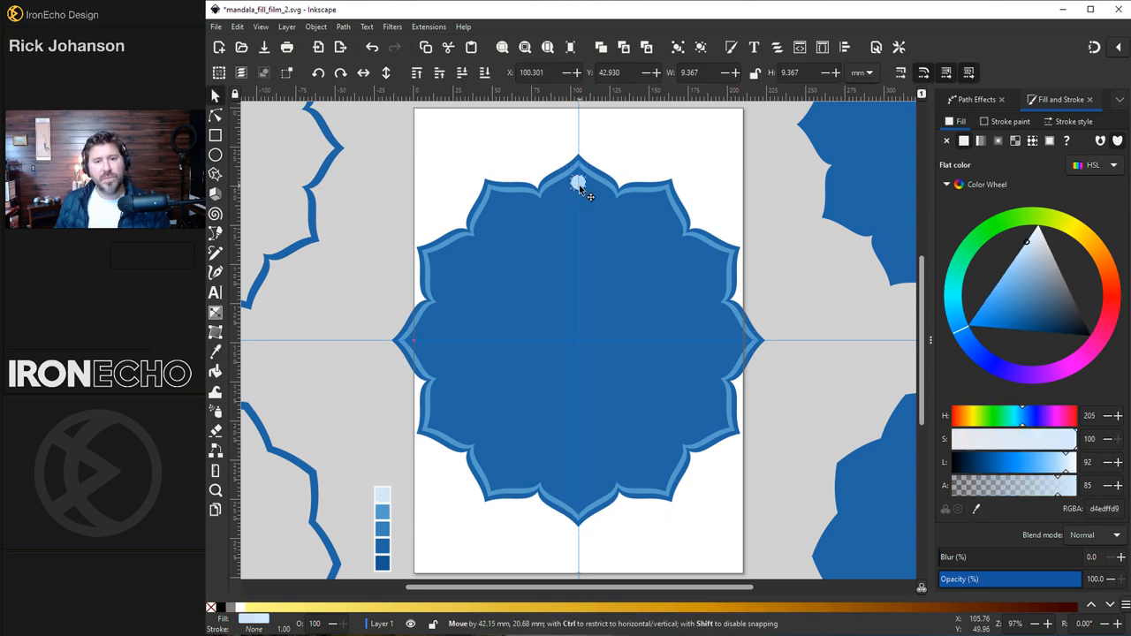
left_click(973, 99)
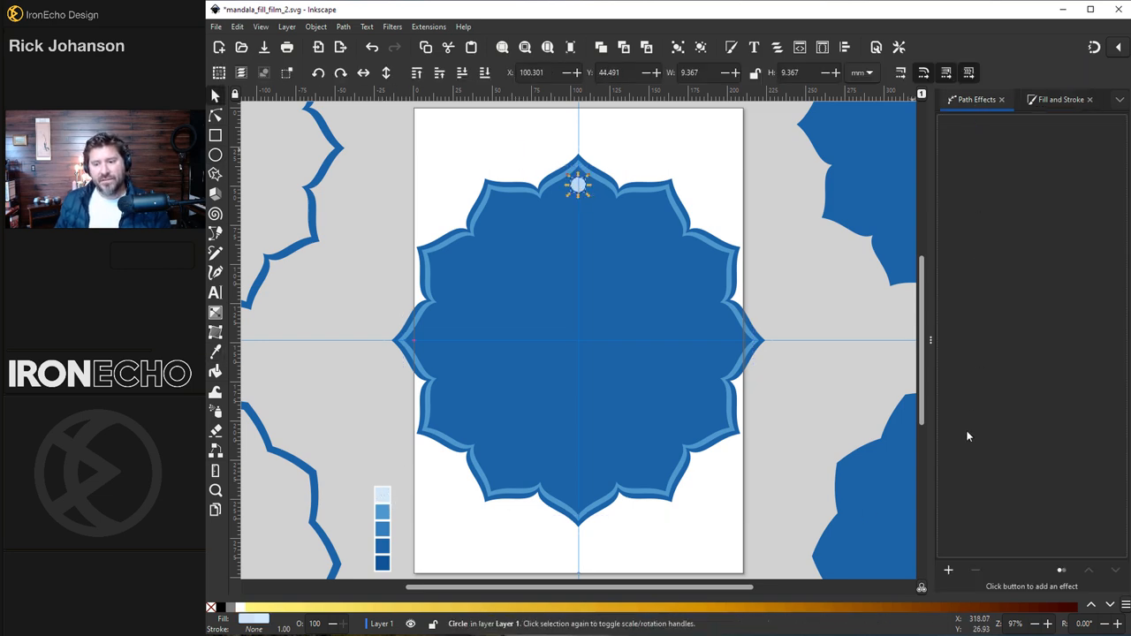
left_click(948, 569)
type("12")
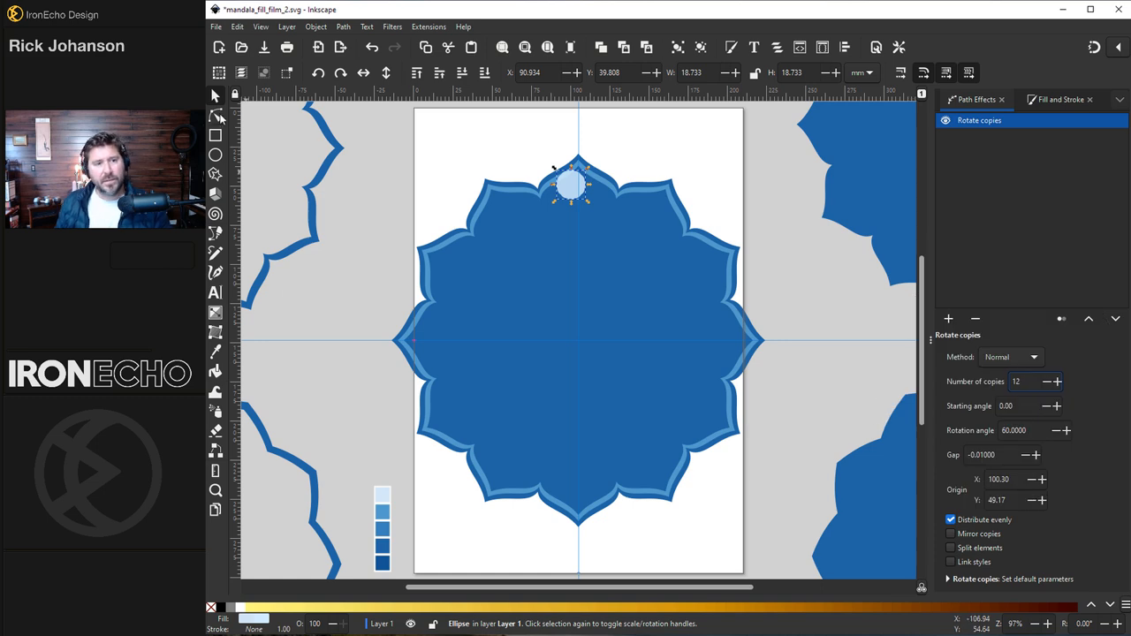
left_click(573, 184)
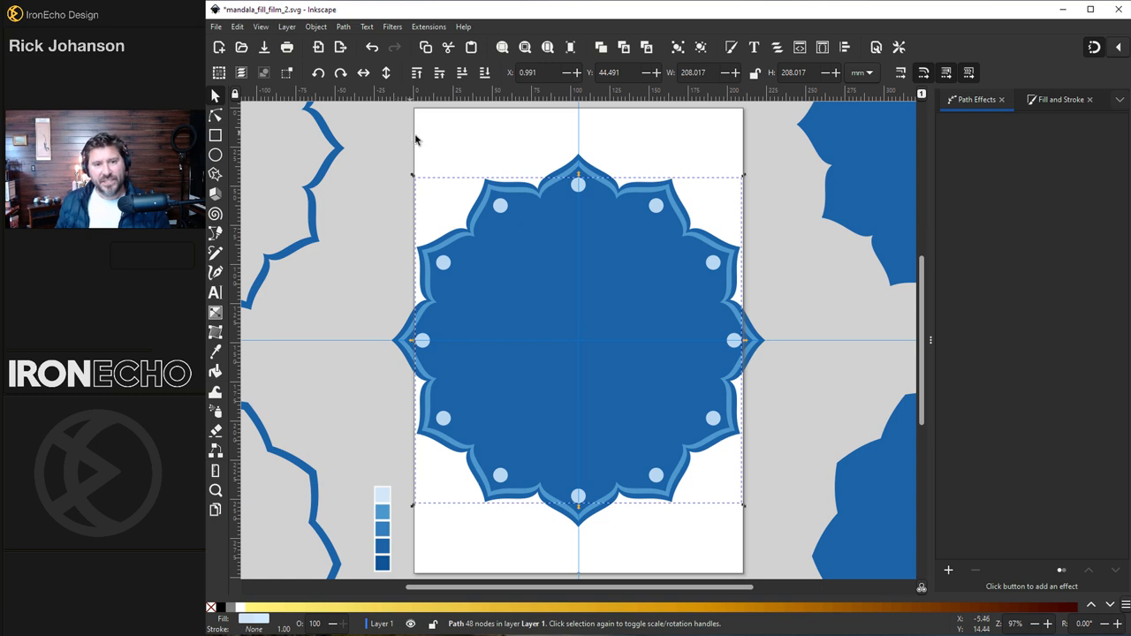
left_click(343, 26)
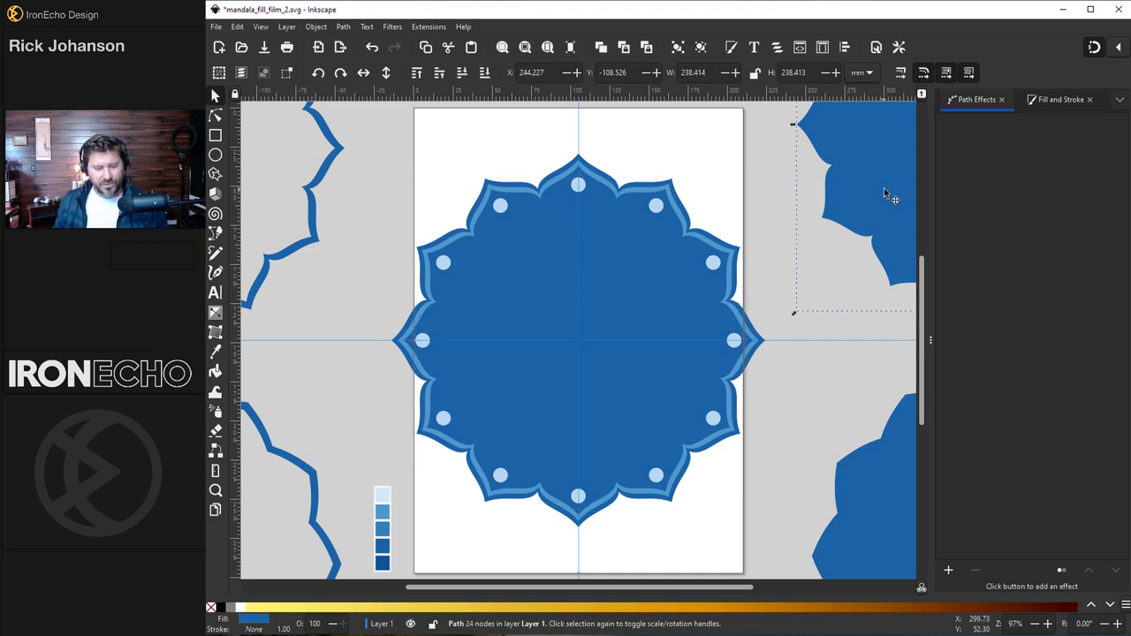
Recolour the large flower light blue, rotate it 45° and shrink it over the centre inside the dotted petal tips.
left_click(1057, 99)
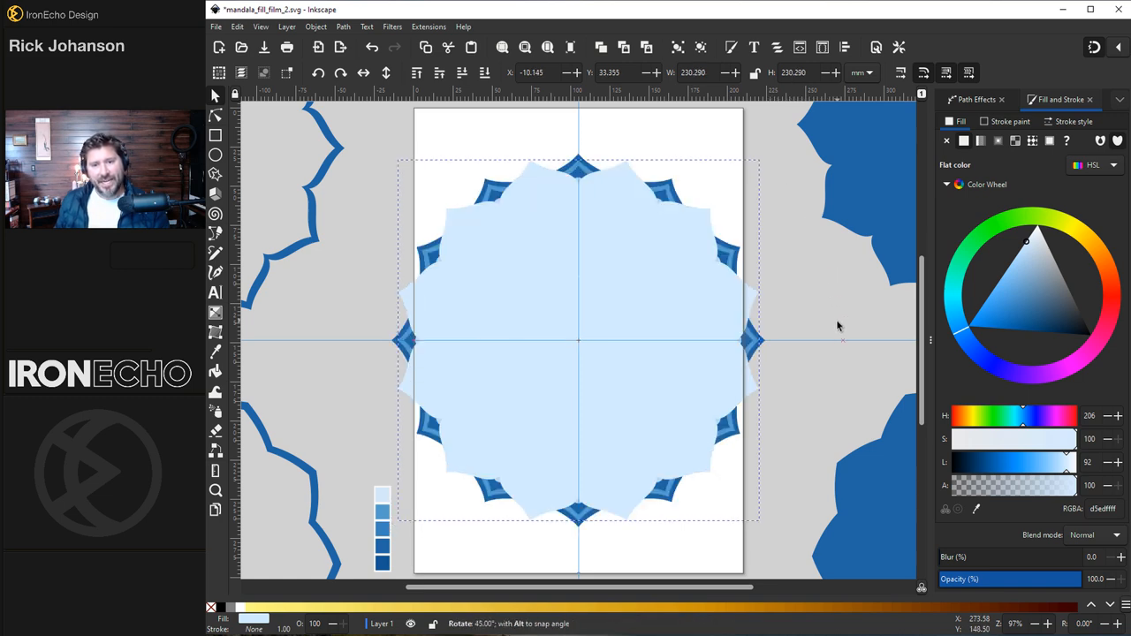
left_click(640, 219)
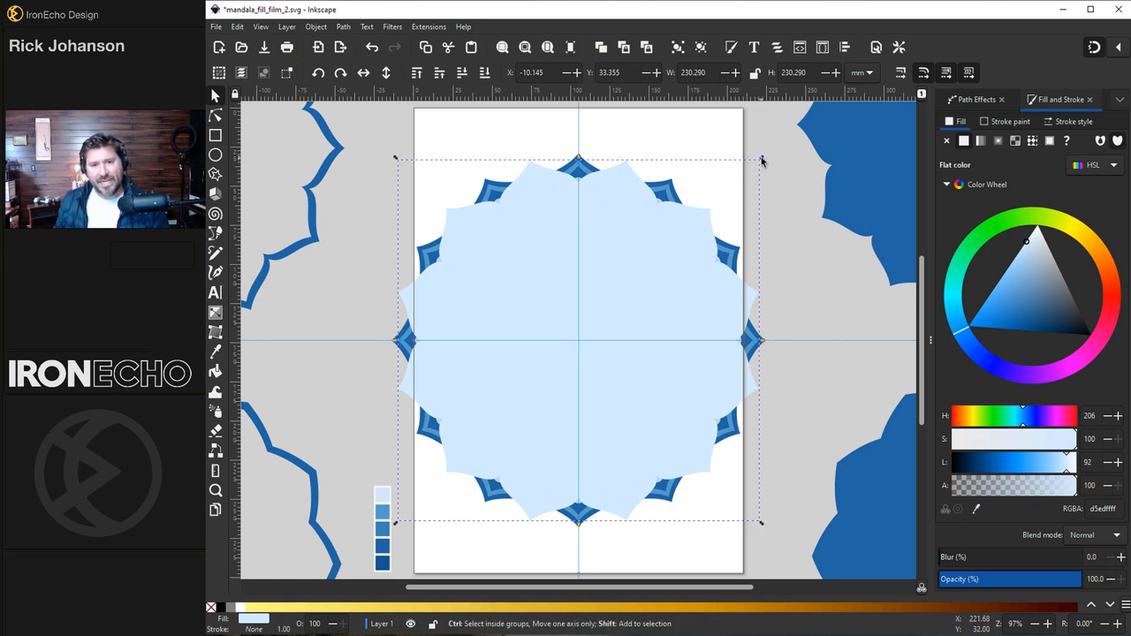
left_click_drag(762, 158, 746, 185)
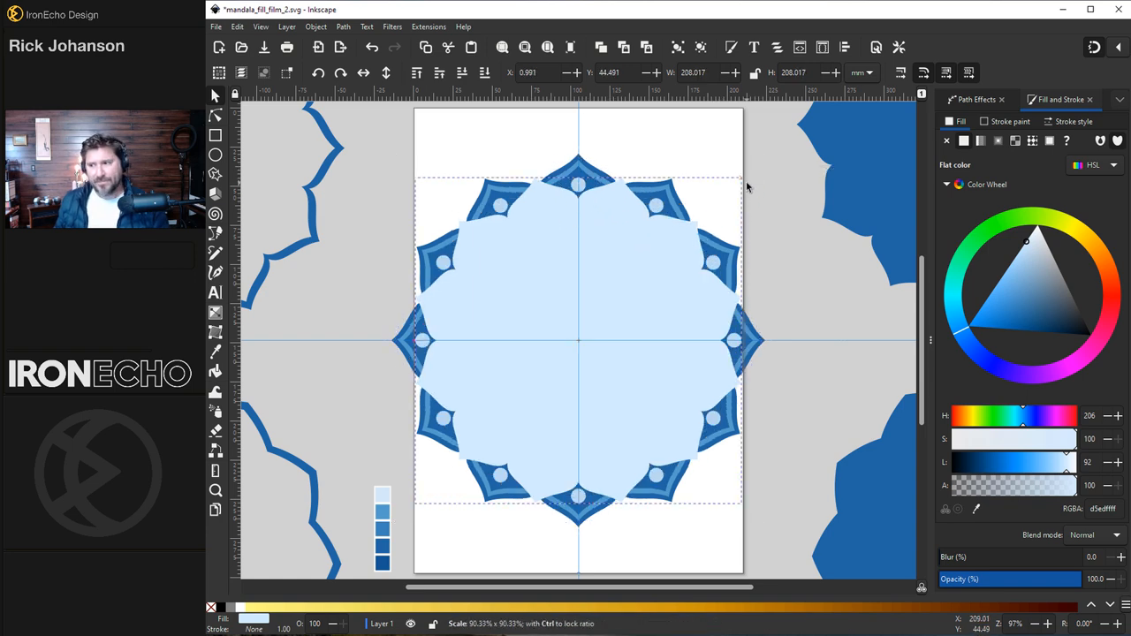
left_click(504, 213)
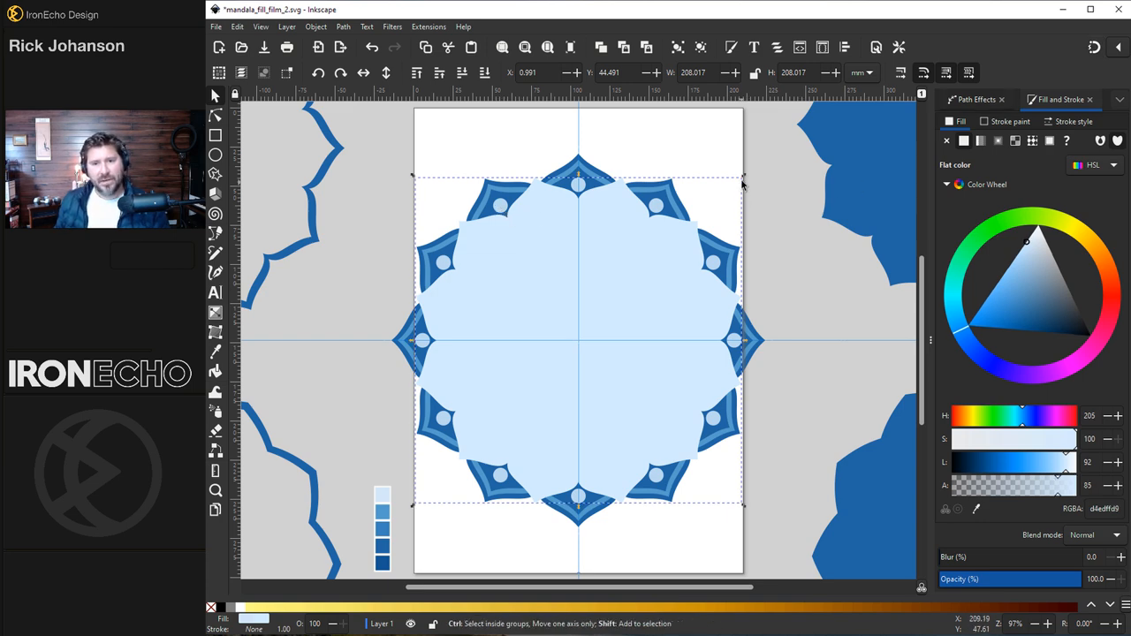
left_click(579, 340)
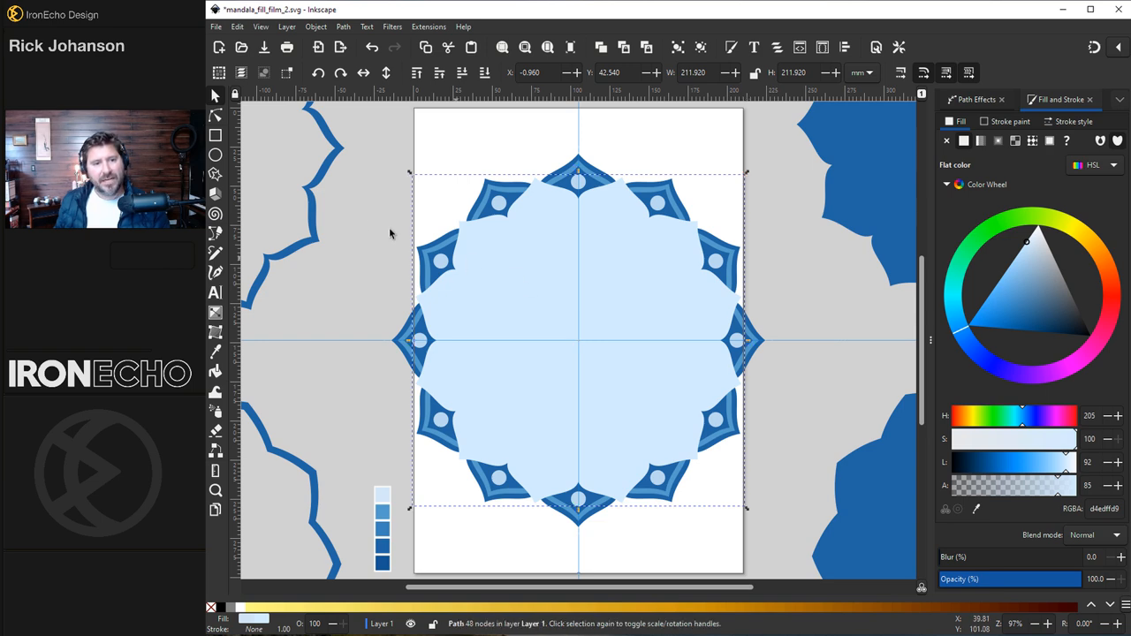
mouse_move(652, 234)
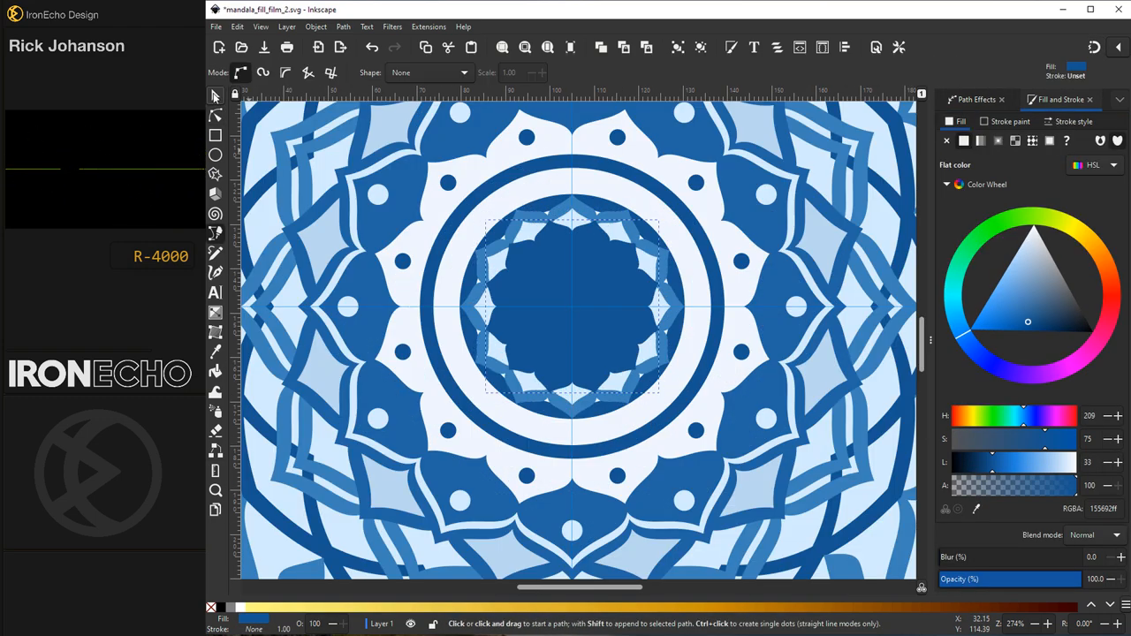
Repeat the small dark rectangle 24 times around the inner ring with Rotate copies.
left_click(215, 96)
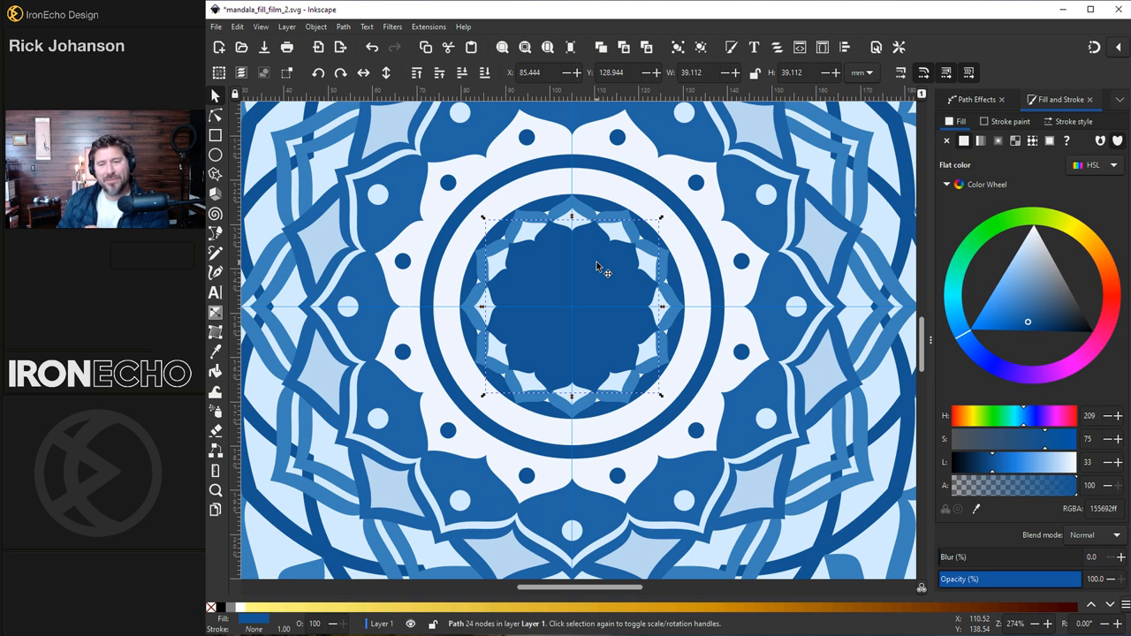
mouse_move(592, 202)
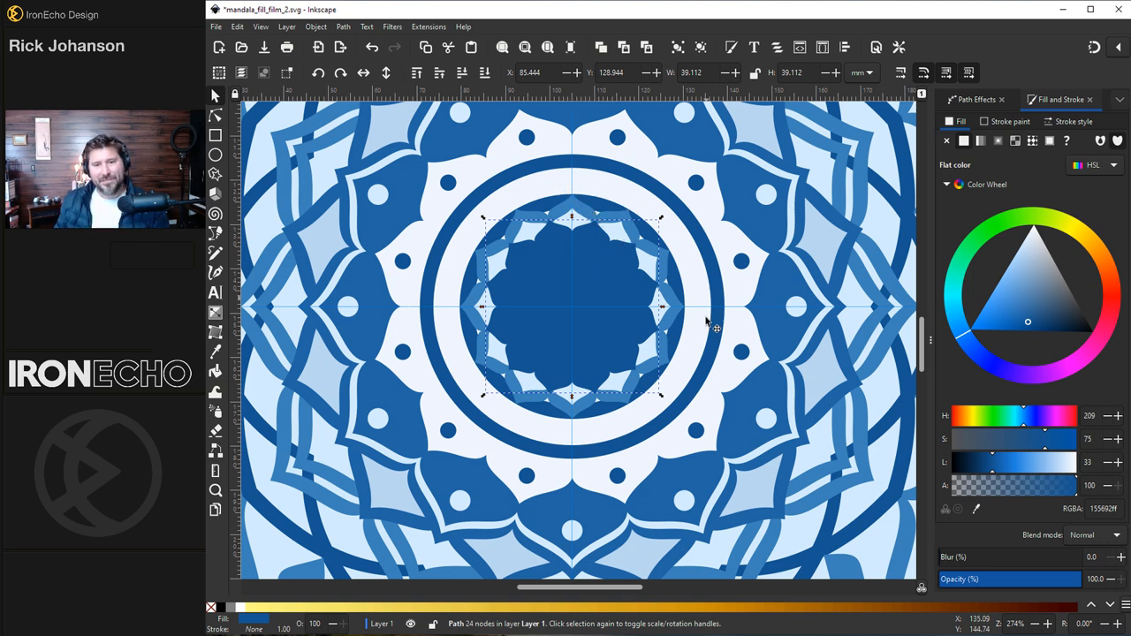
mouse_move(325, 157)
type("24")
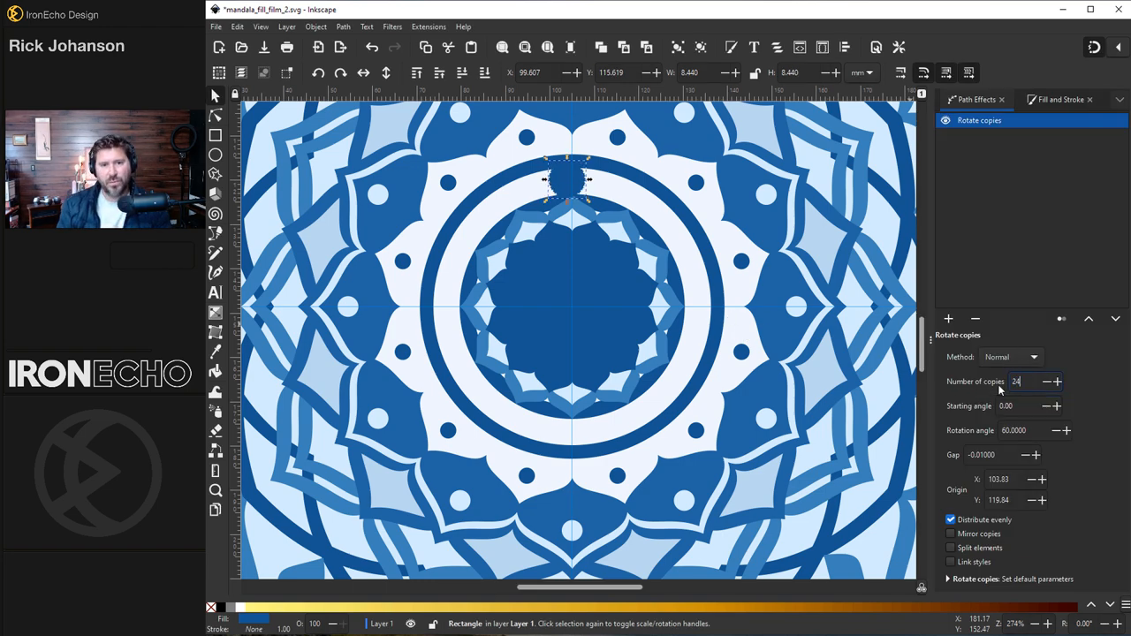
left_click(575, 309)
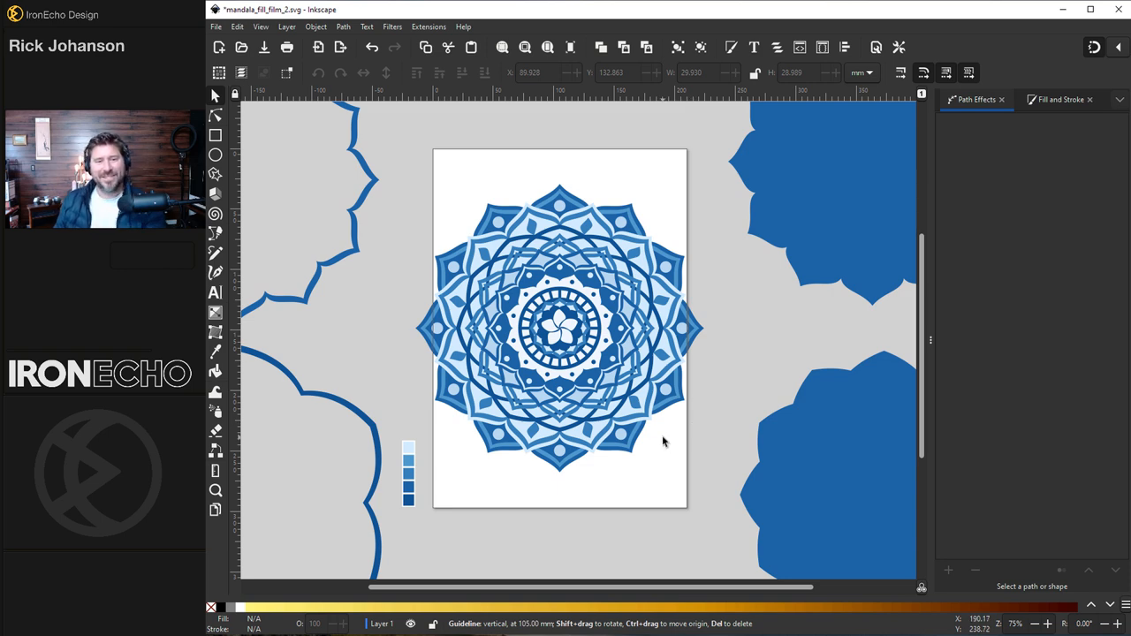
mouse_move(473, 247)
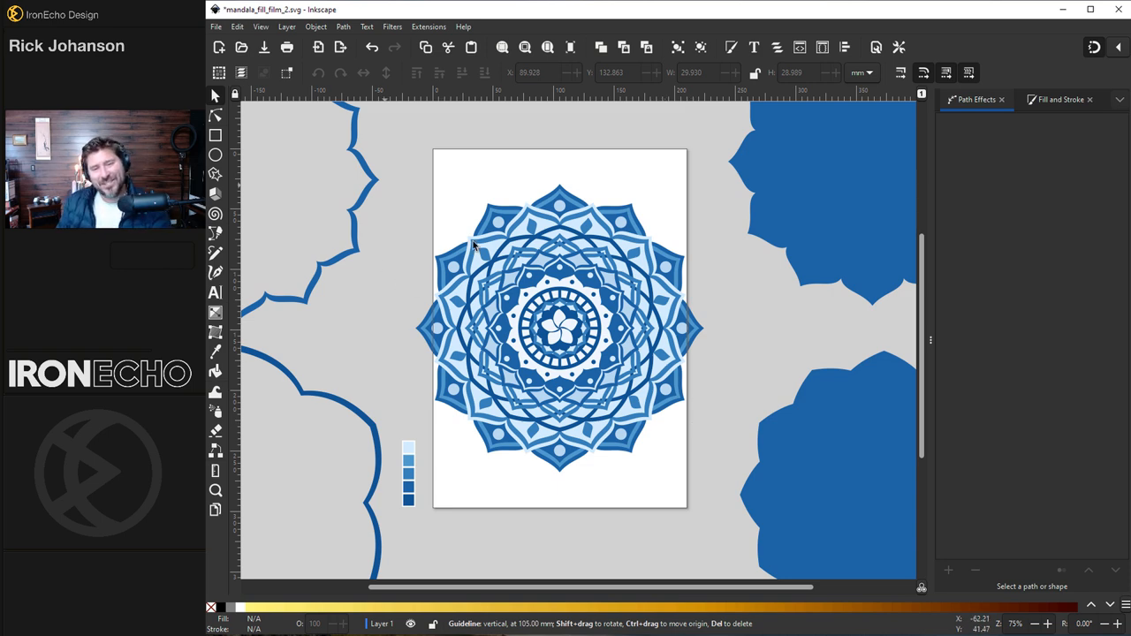
mouse_move(693, 309)
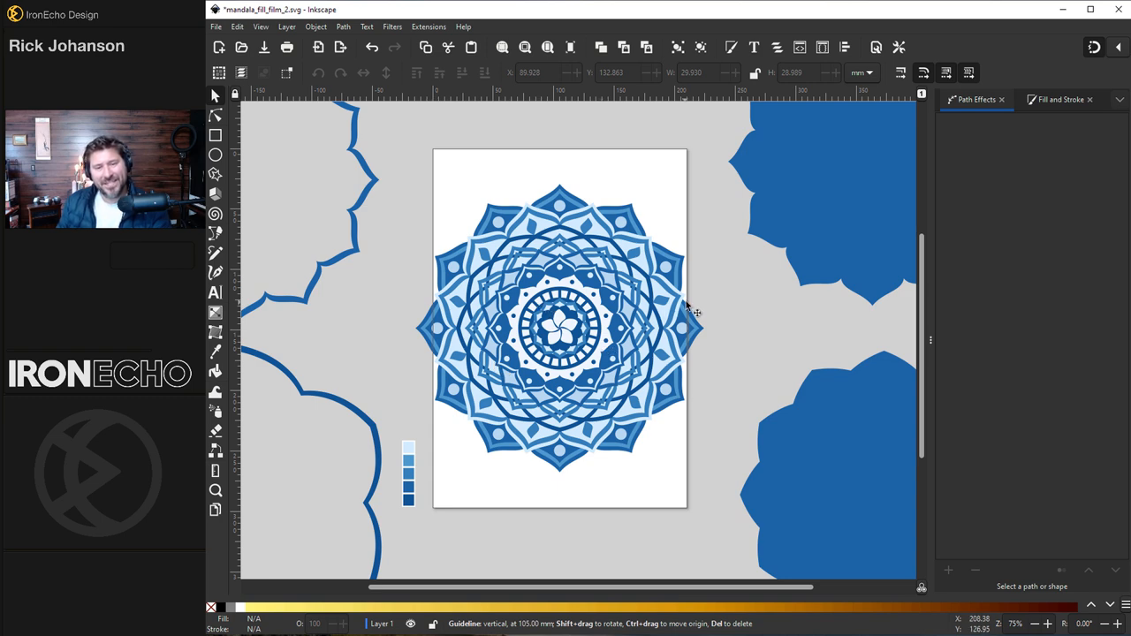
mouse_move(697, 304)
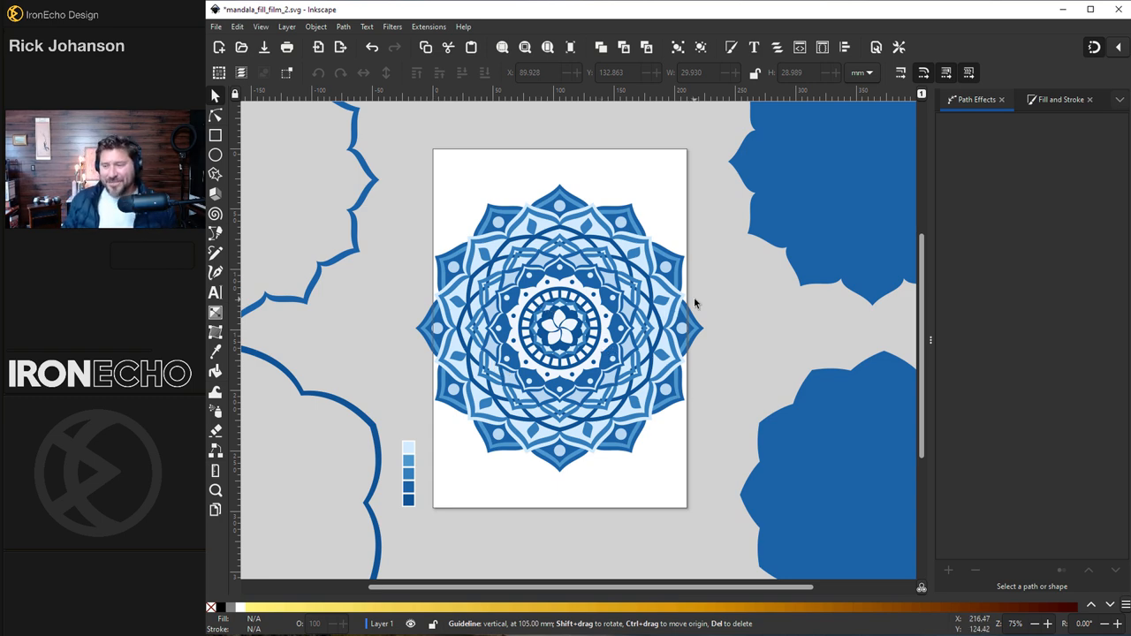